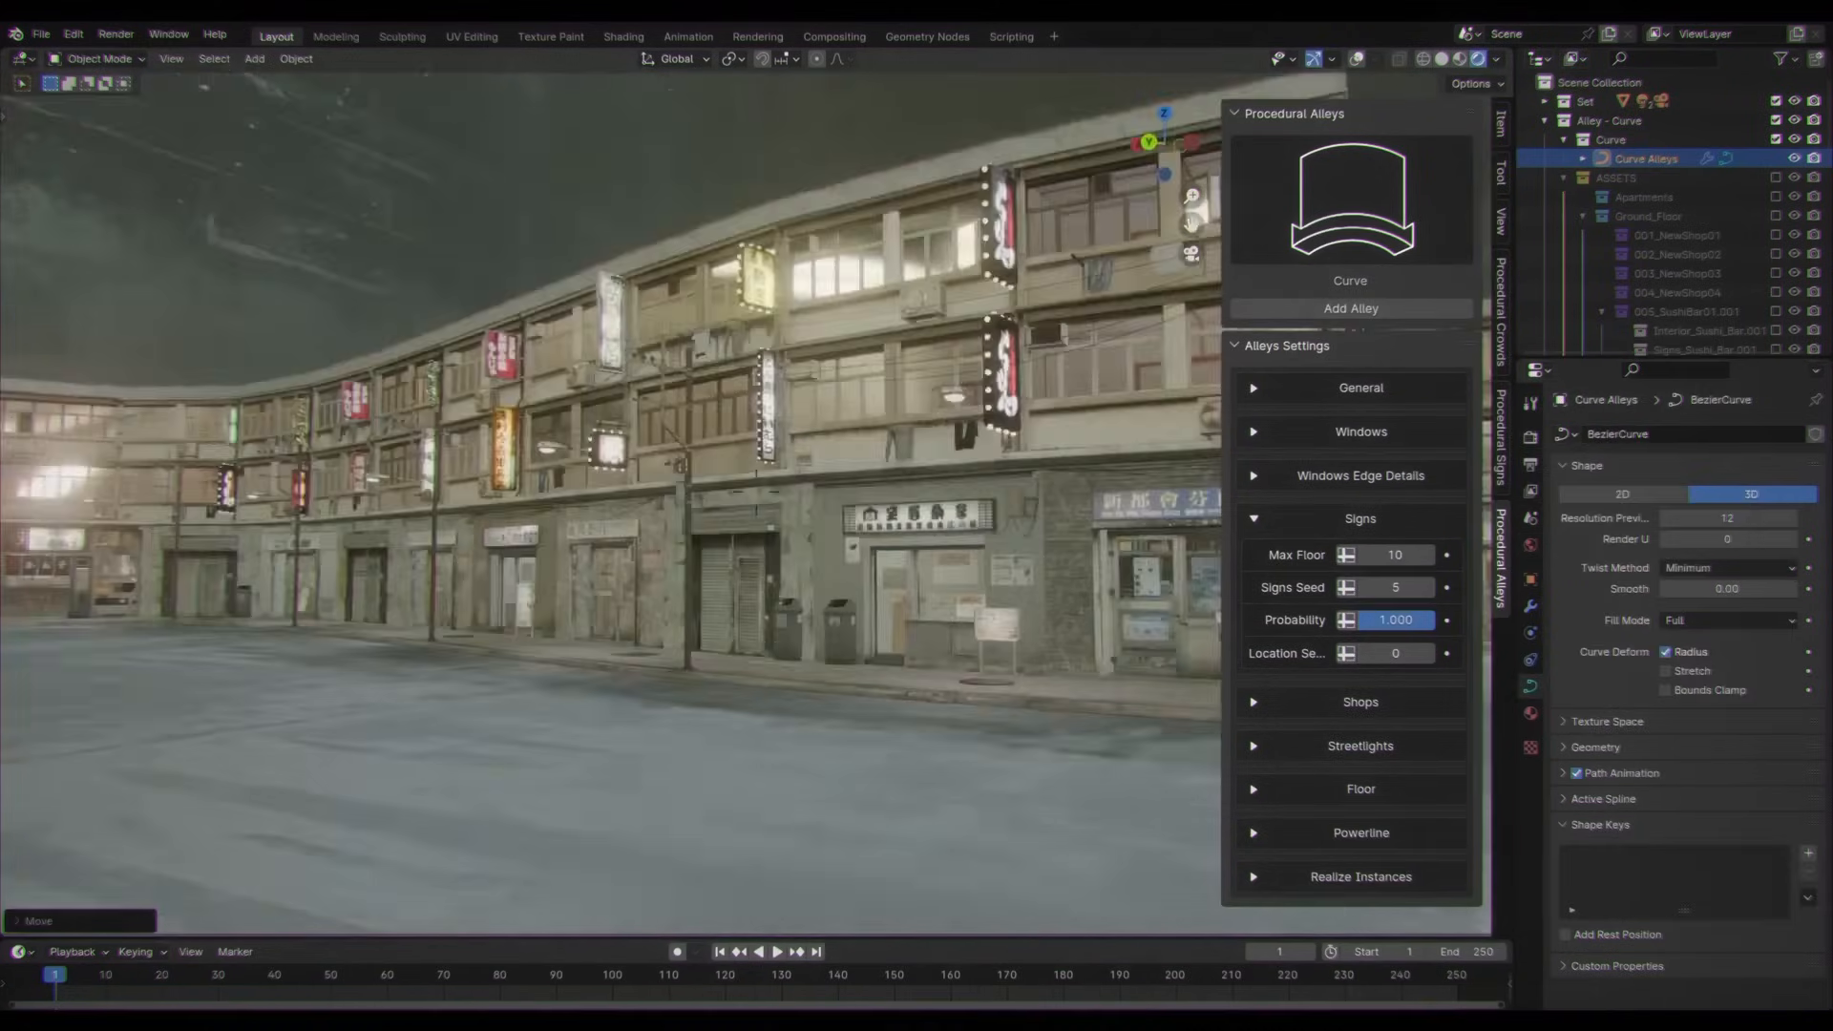
Pick General in the Procedural Alleys type picker and add that alley building
{"action": "left_click", "coordinate": [1359, 388]}
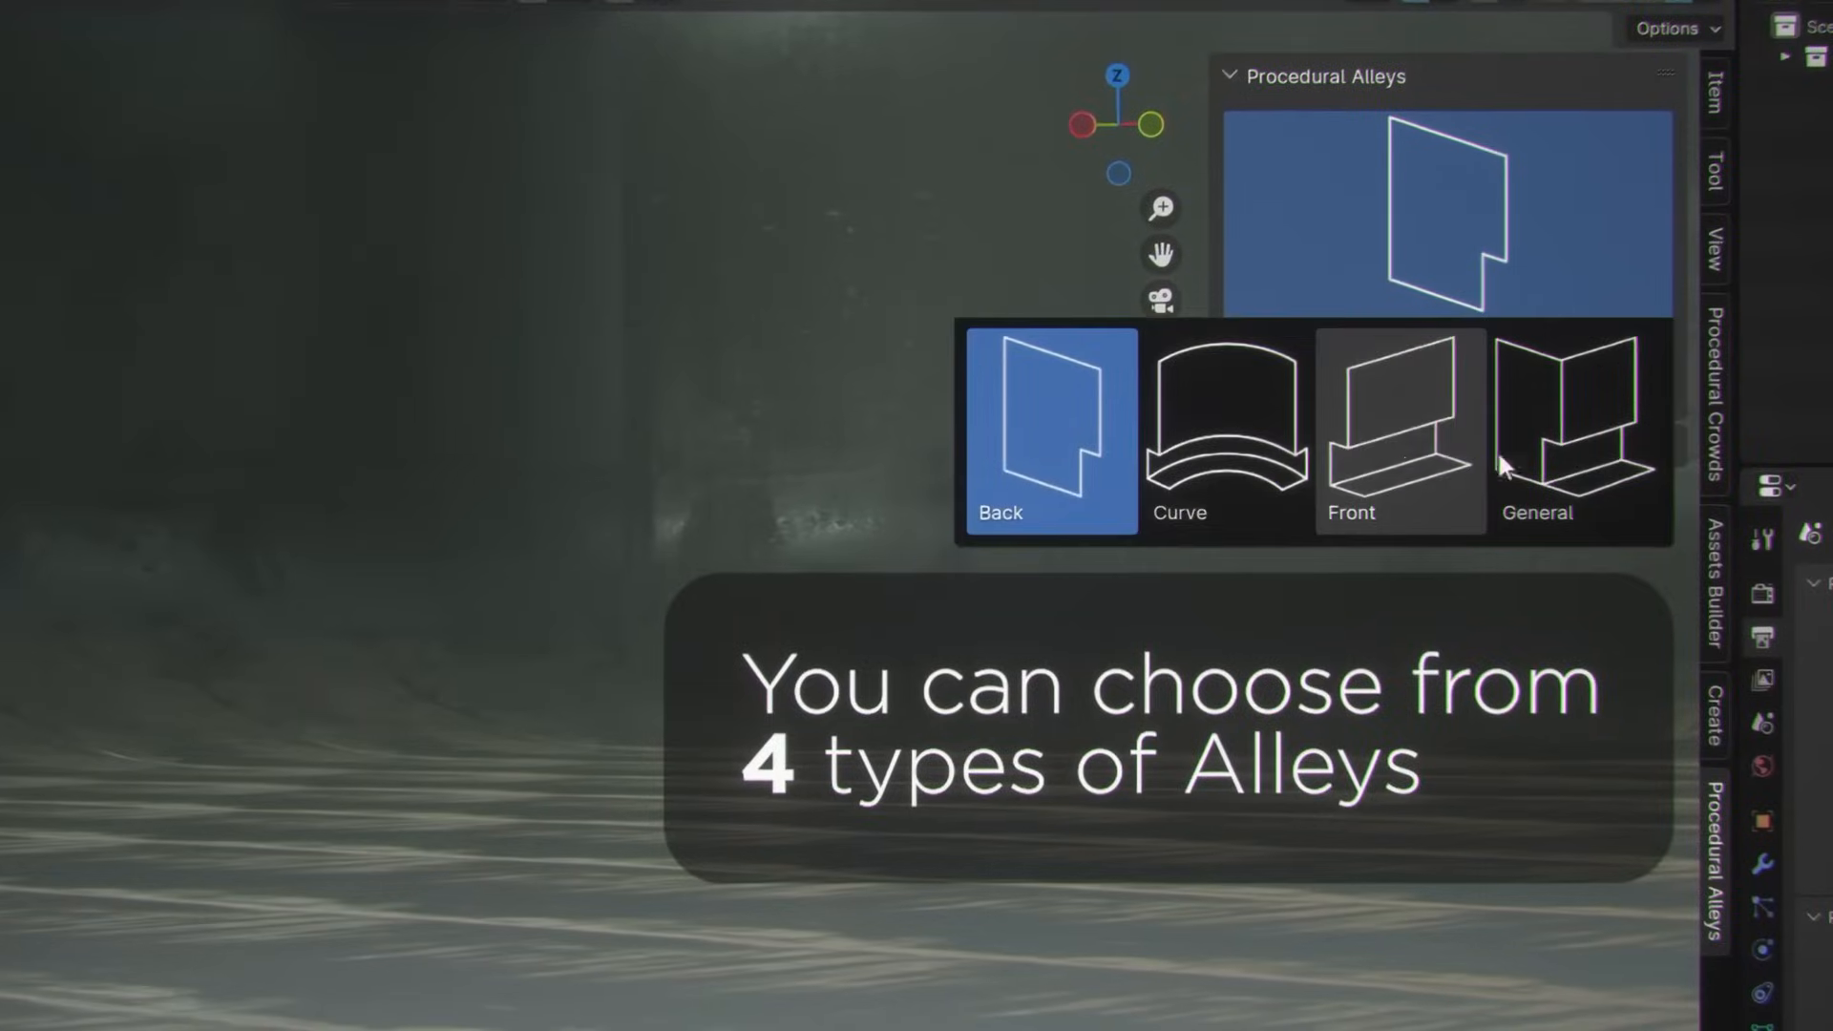
{"action": "left_click", "coordinate": [1569, 429]}
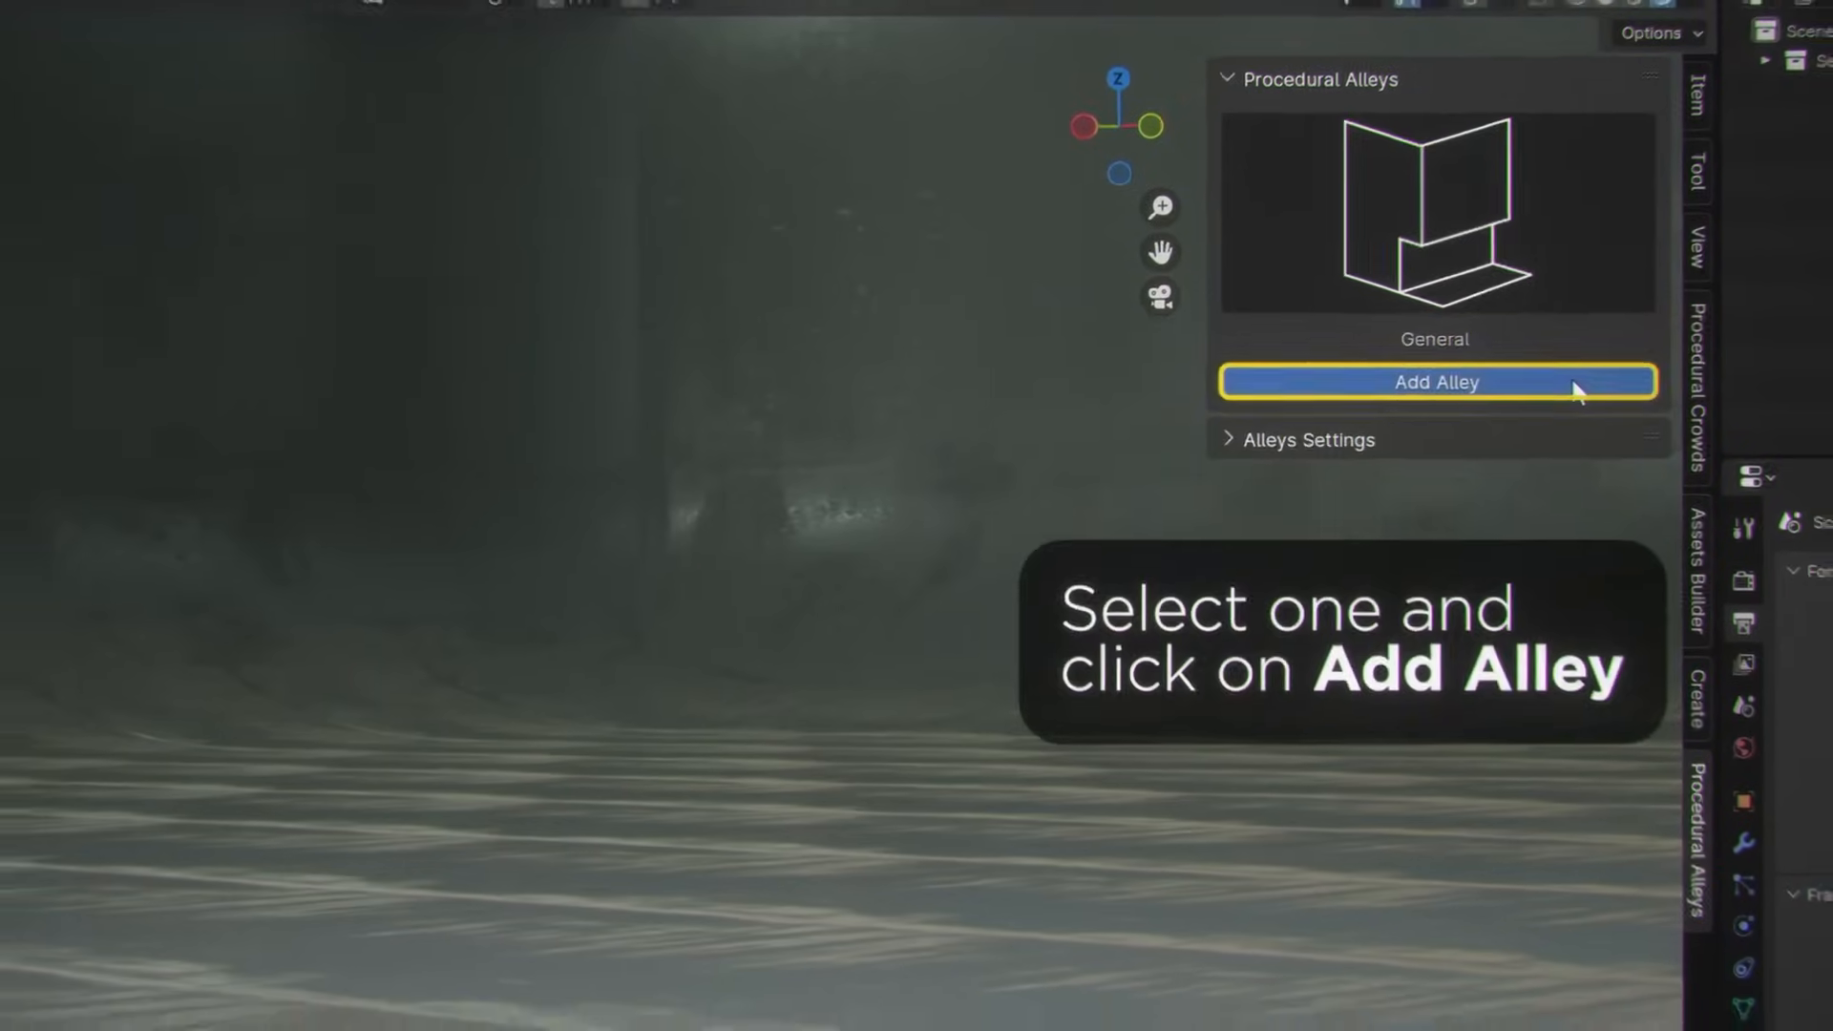
{"action": "left_click", "coordinate": [1436, 383]}
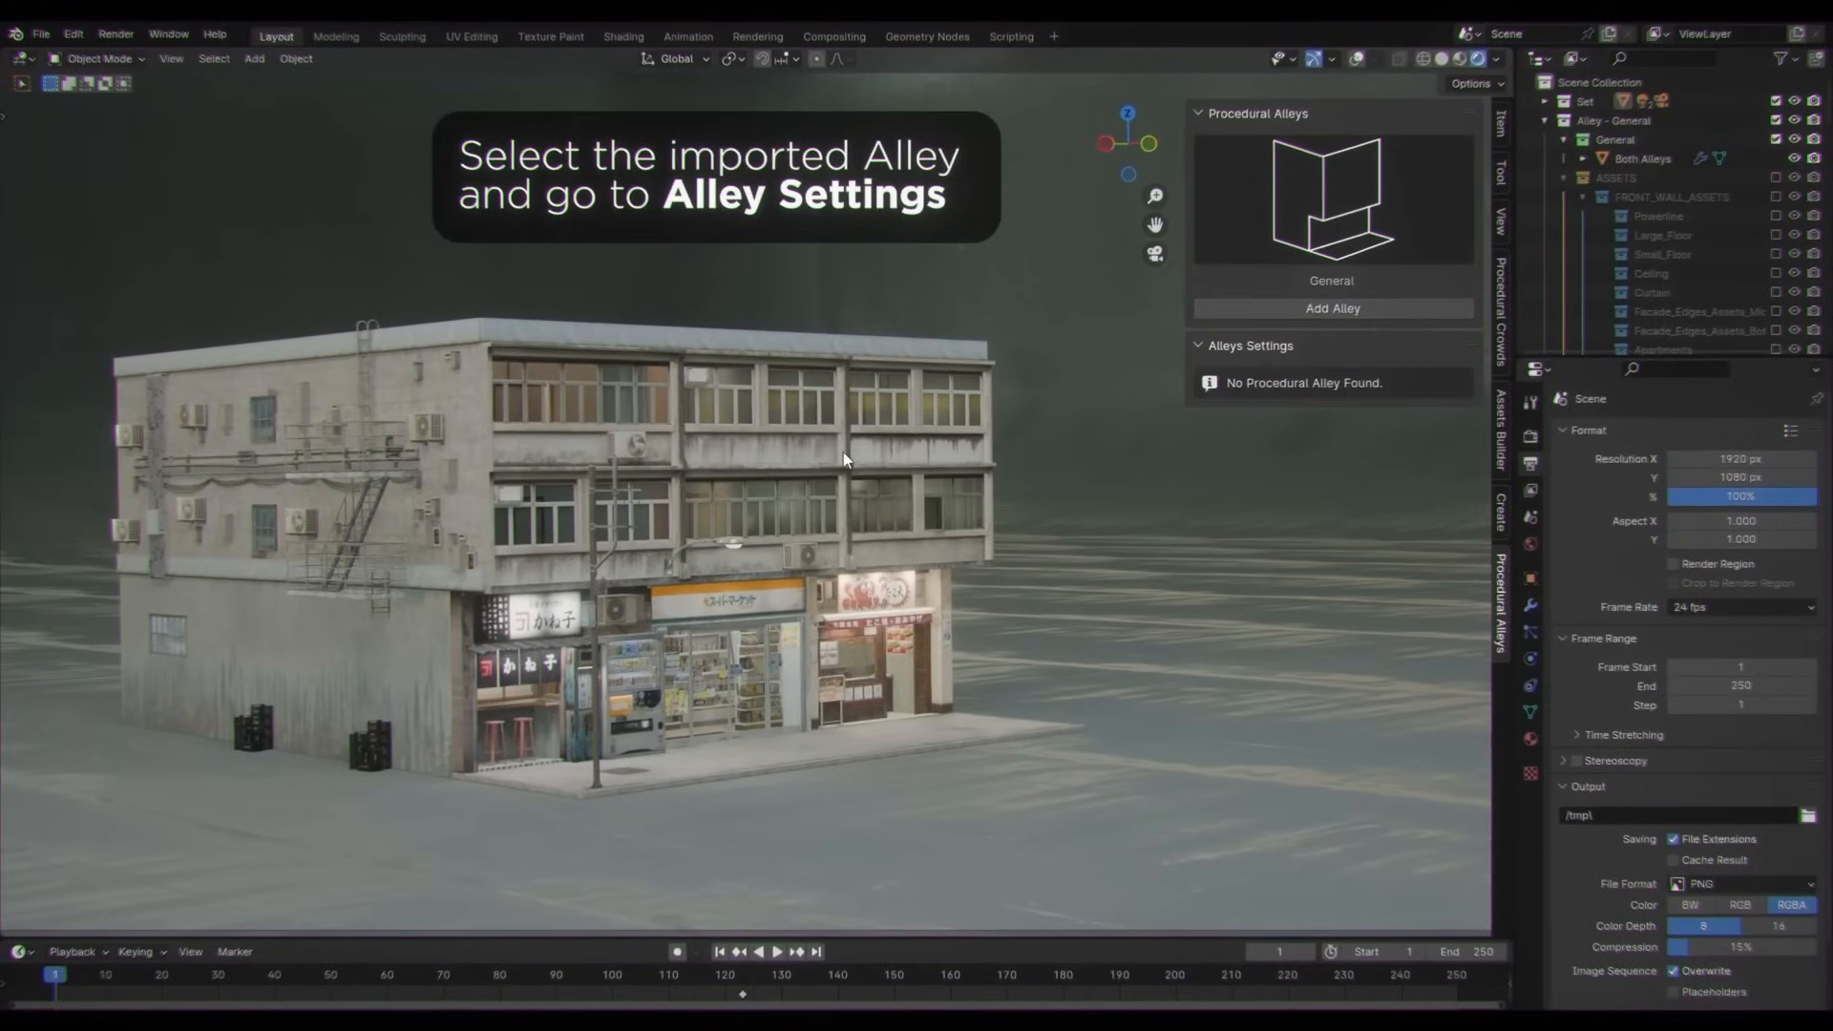
Select the curved alley and apply its Geometry Nodes modifier with Realize Instances enabled
{"action": "left_click", "coordinate": [1642, 158]}
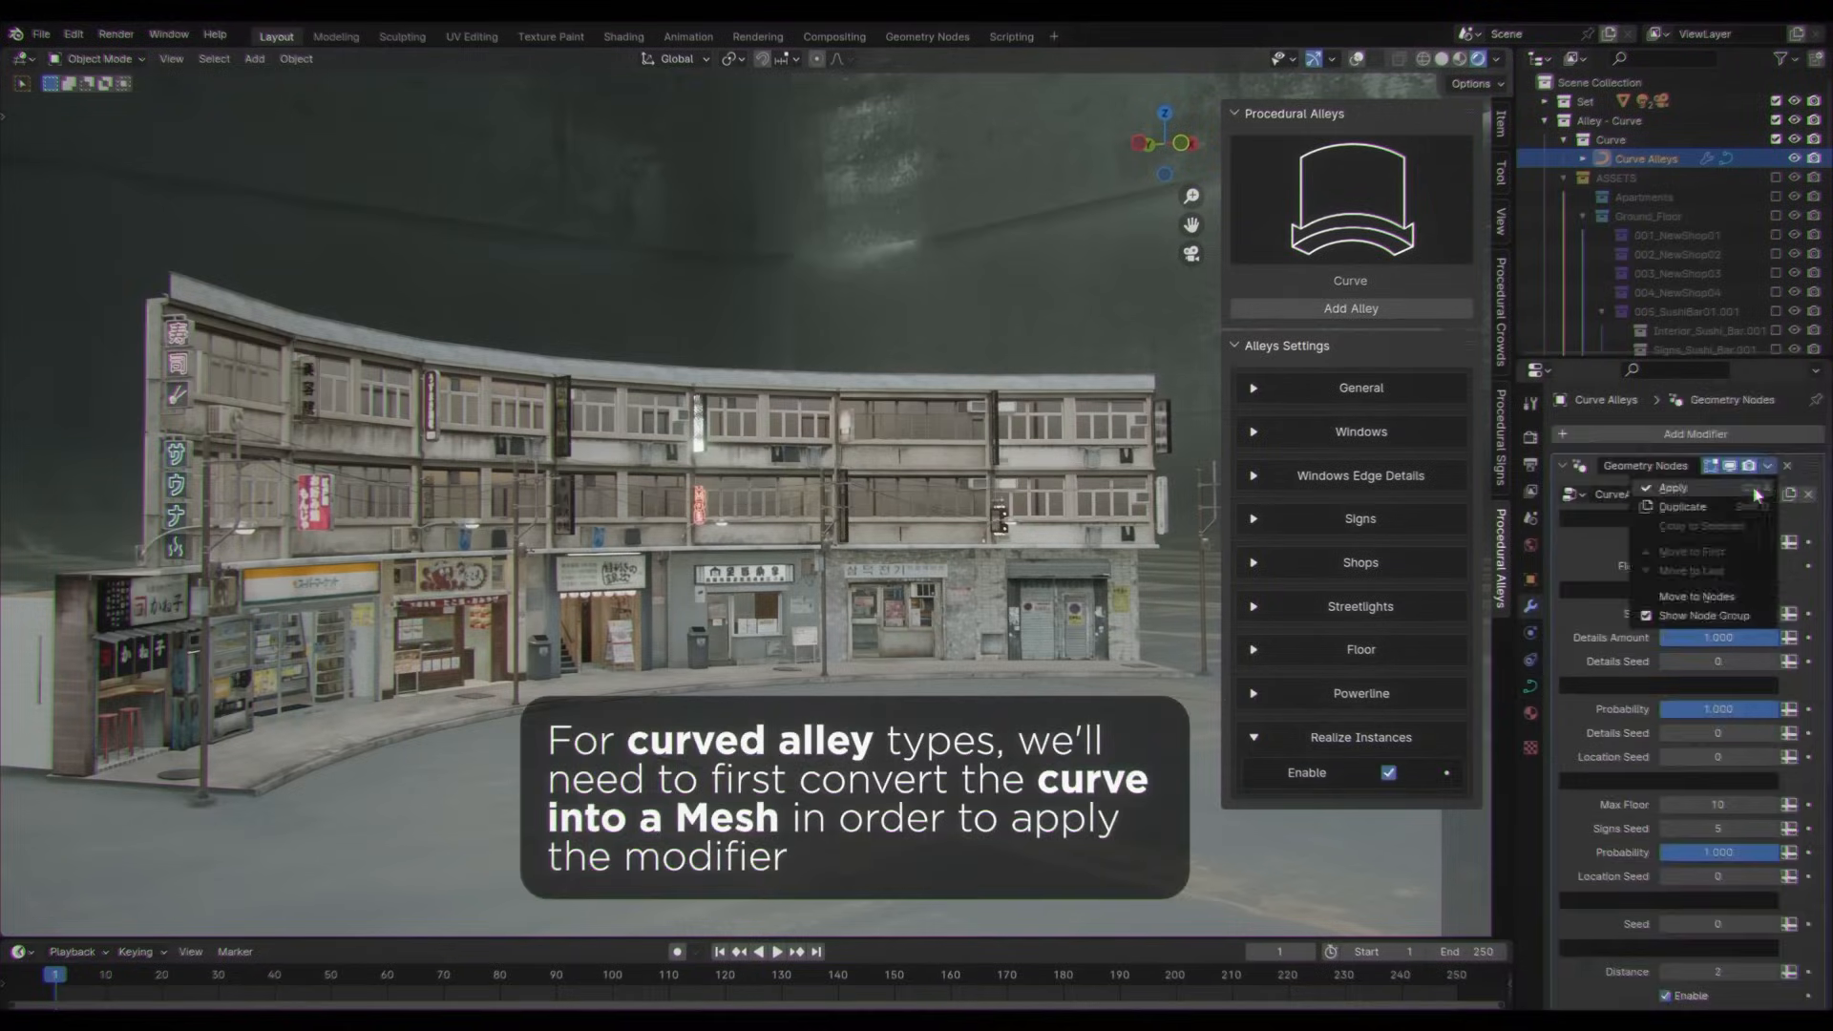
{"action": "left_click", "coordinate": [1673, 488]}
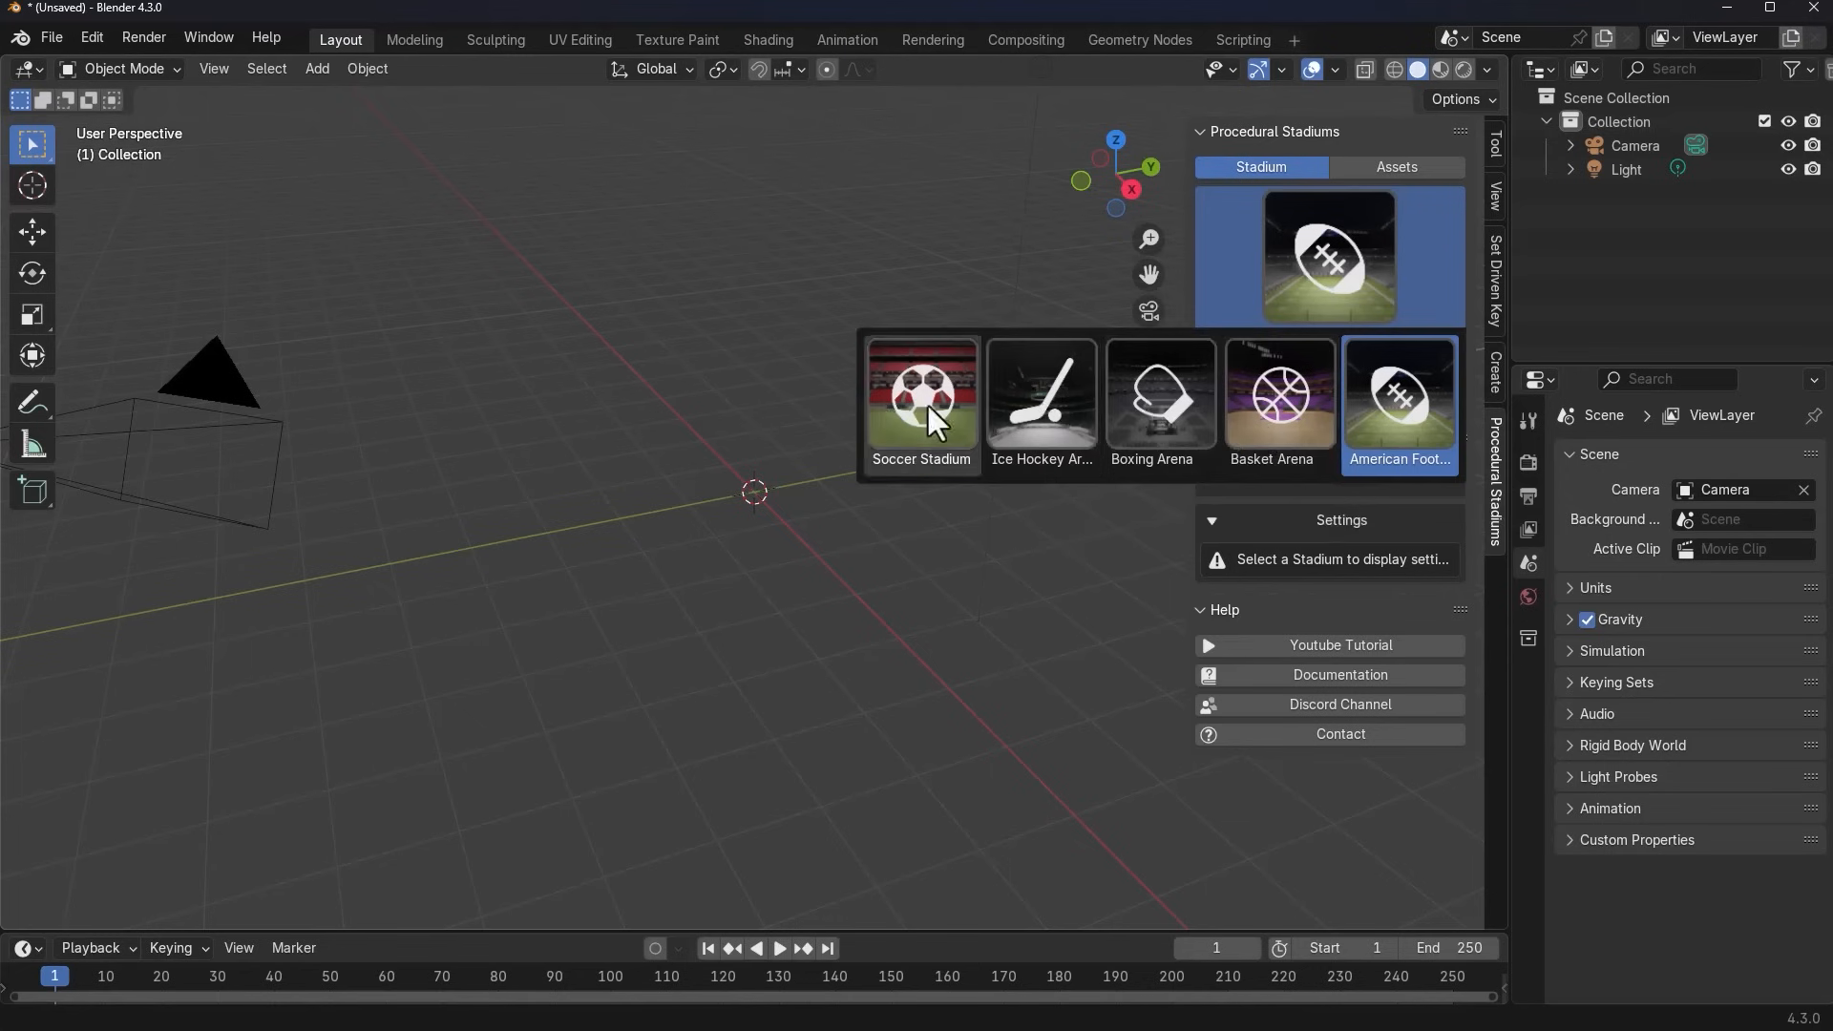
Import a Soccer Stadium and apply a preset that gives it green stands
{"action": "left_click", "coordinate": [1397, 167]}
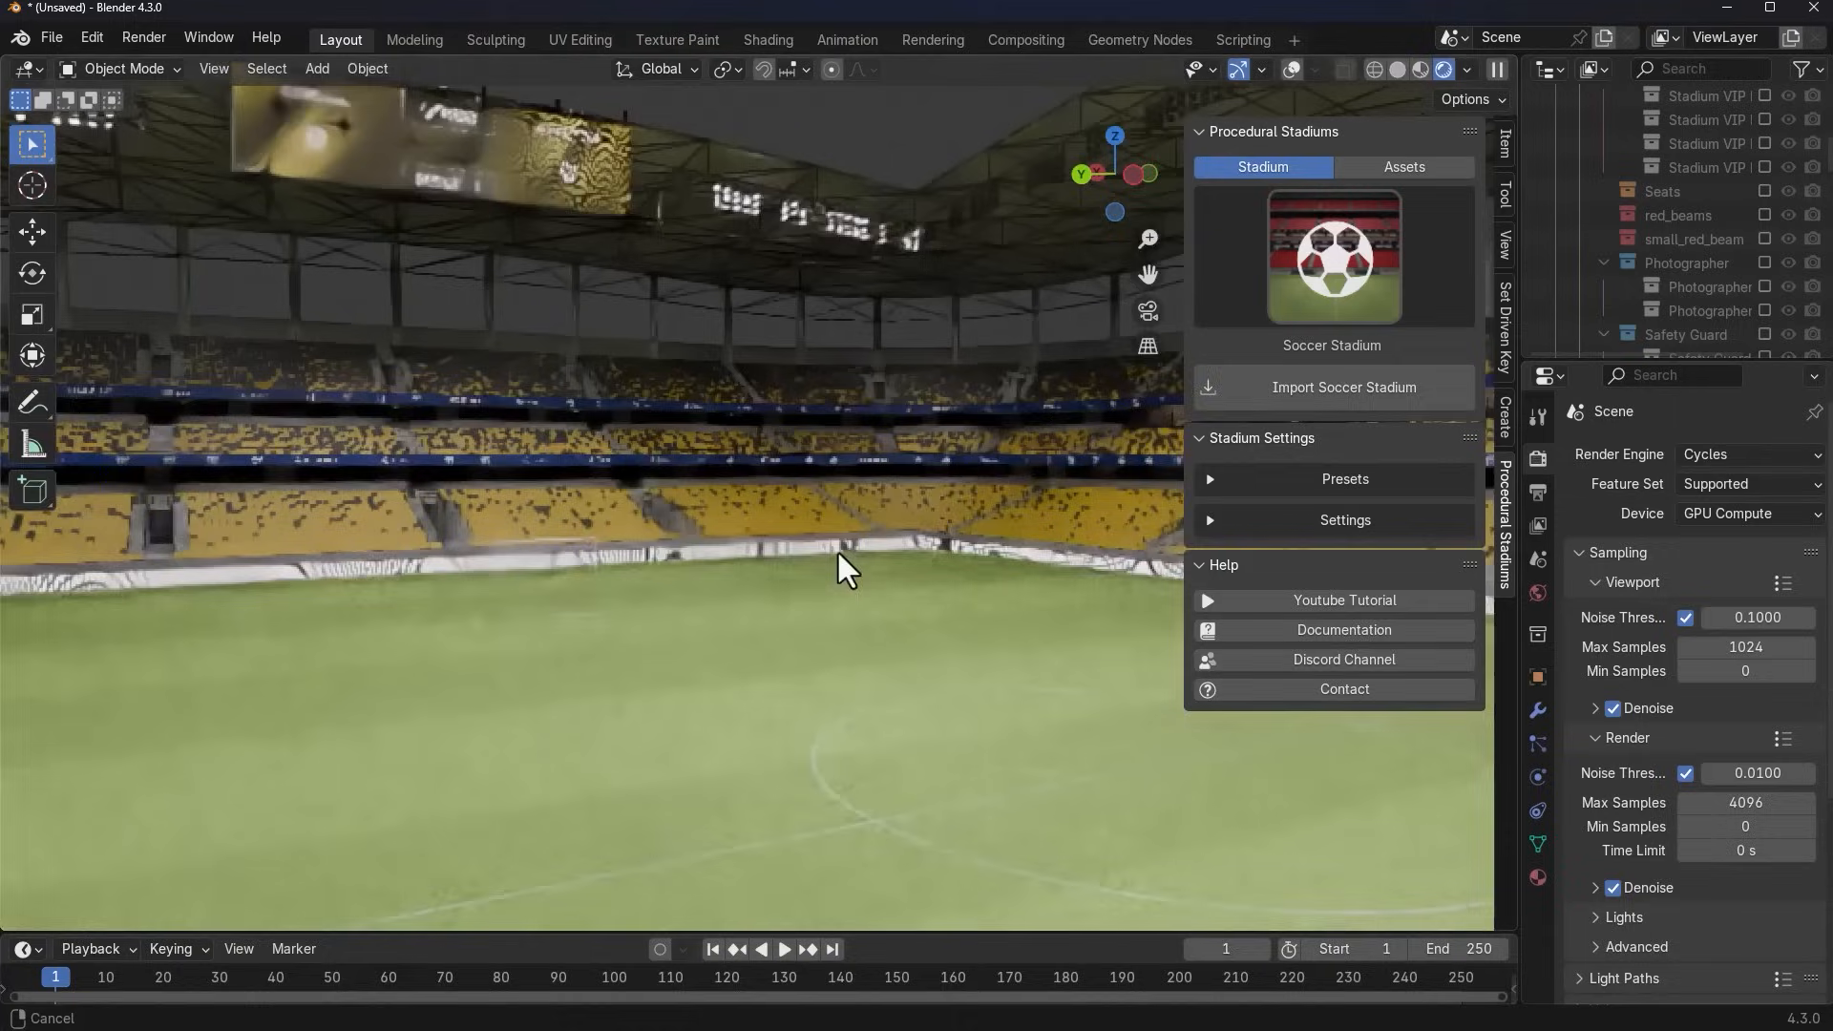
{"action": "left_click", "coordinate": [1344, 480]}
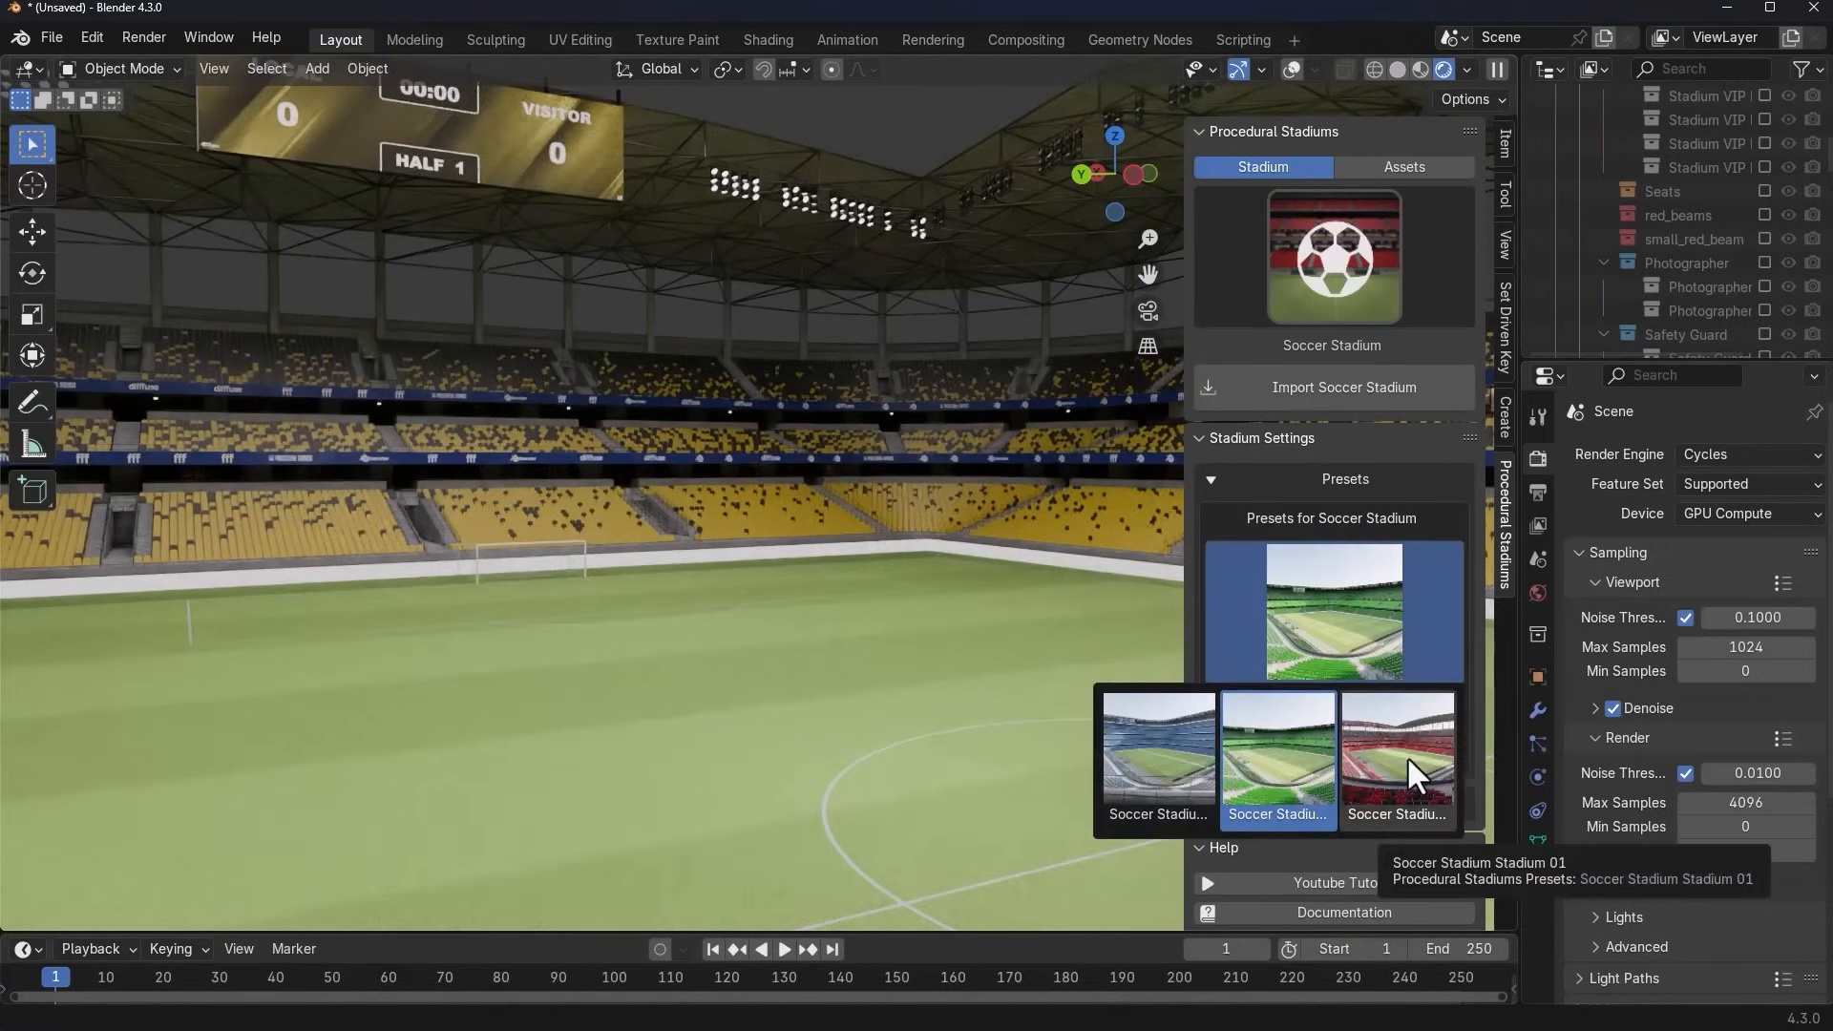
{"action": "left_click", "coordinate": [1278, 748]}
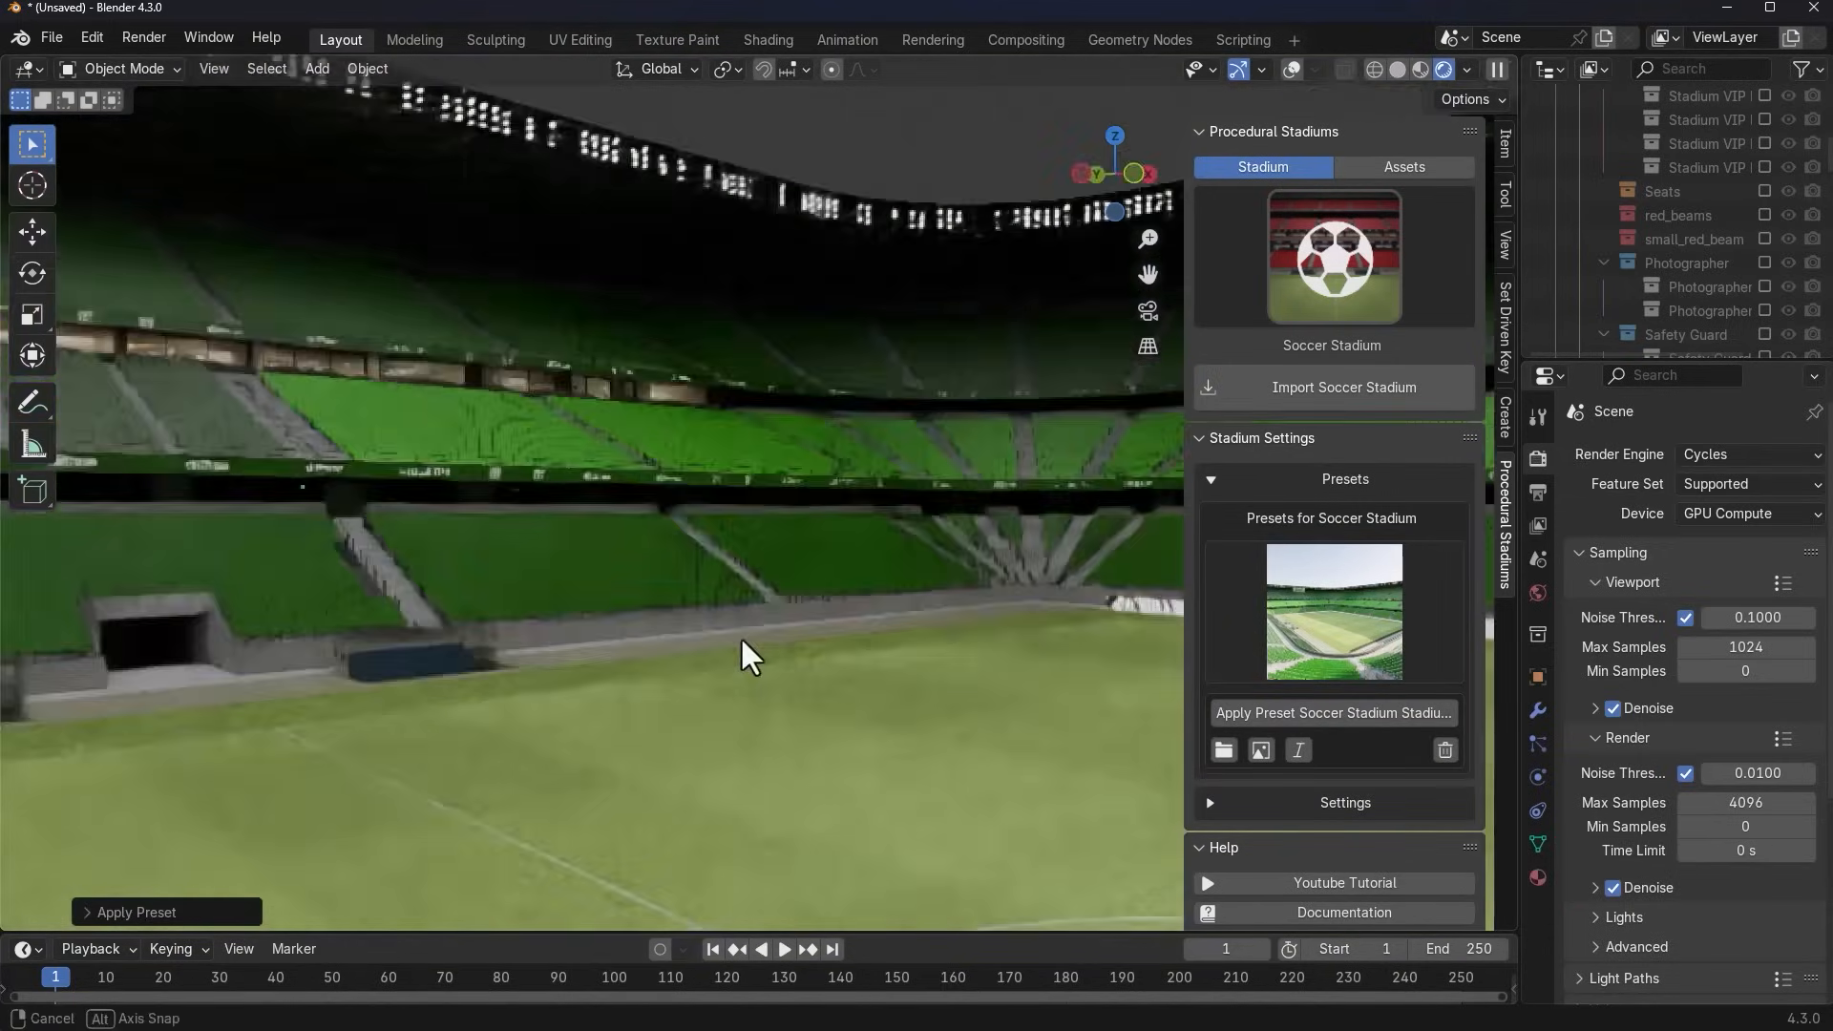
{"action": "left_click", "coordinate": [1345, 519]}
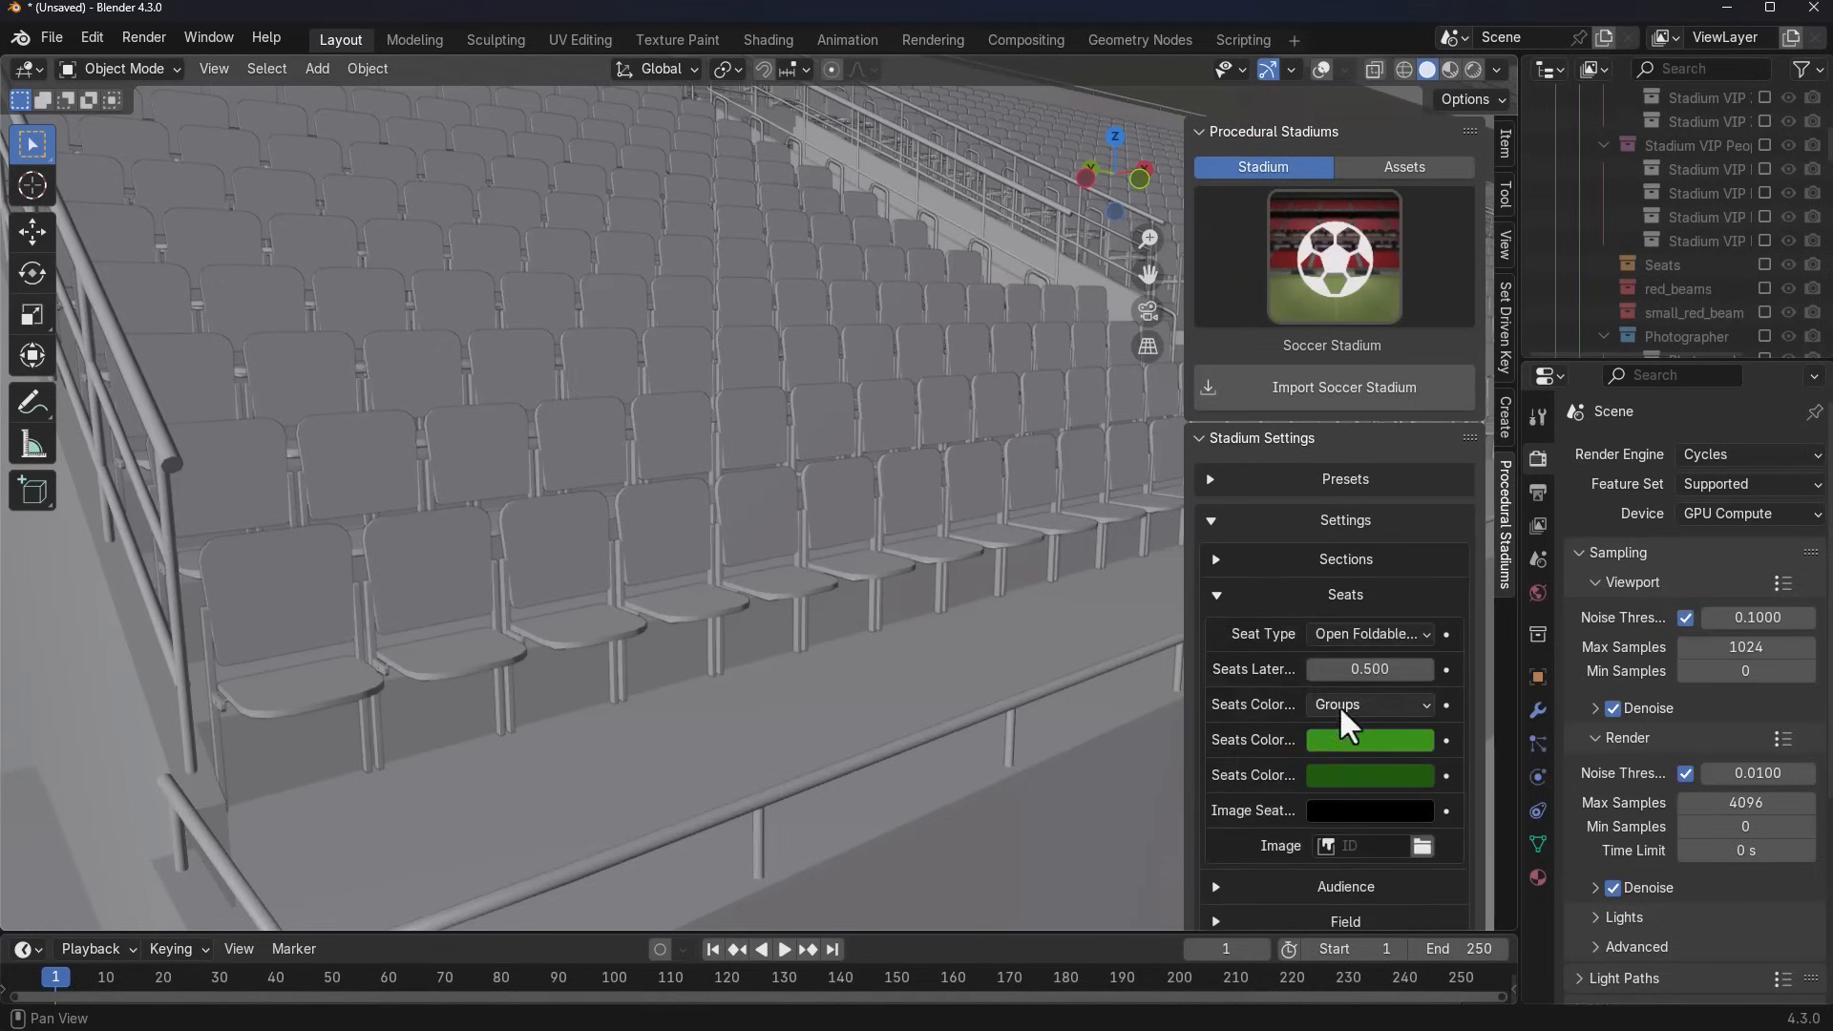
{"action": "mouse_move", "coordinate": [1329, 748]}
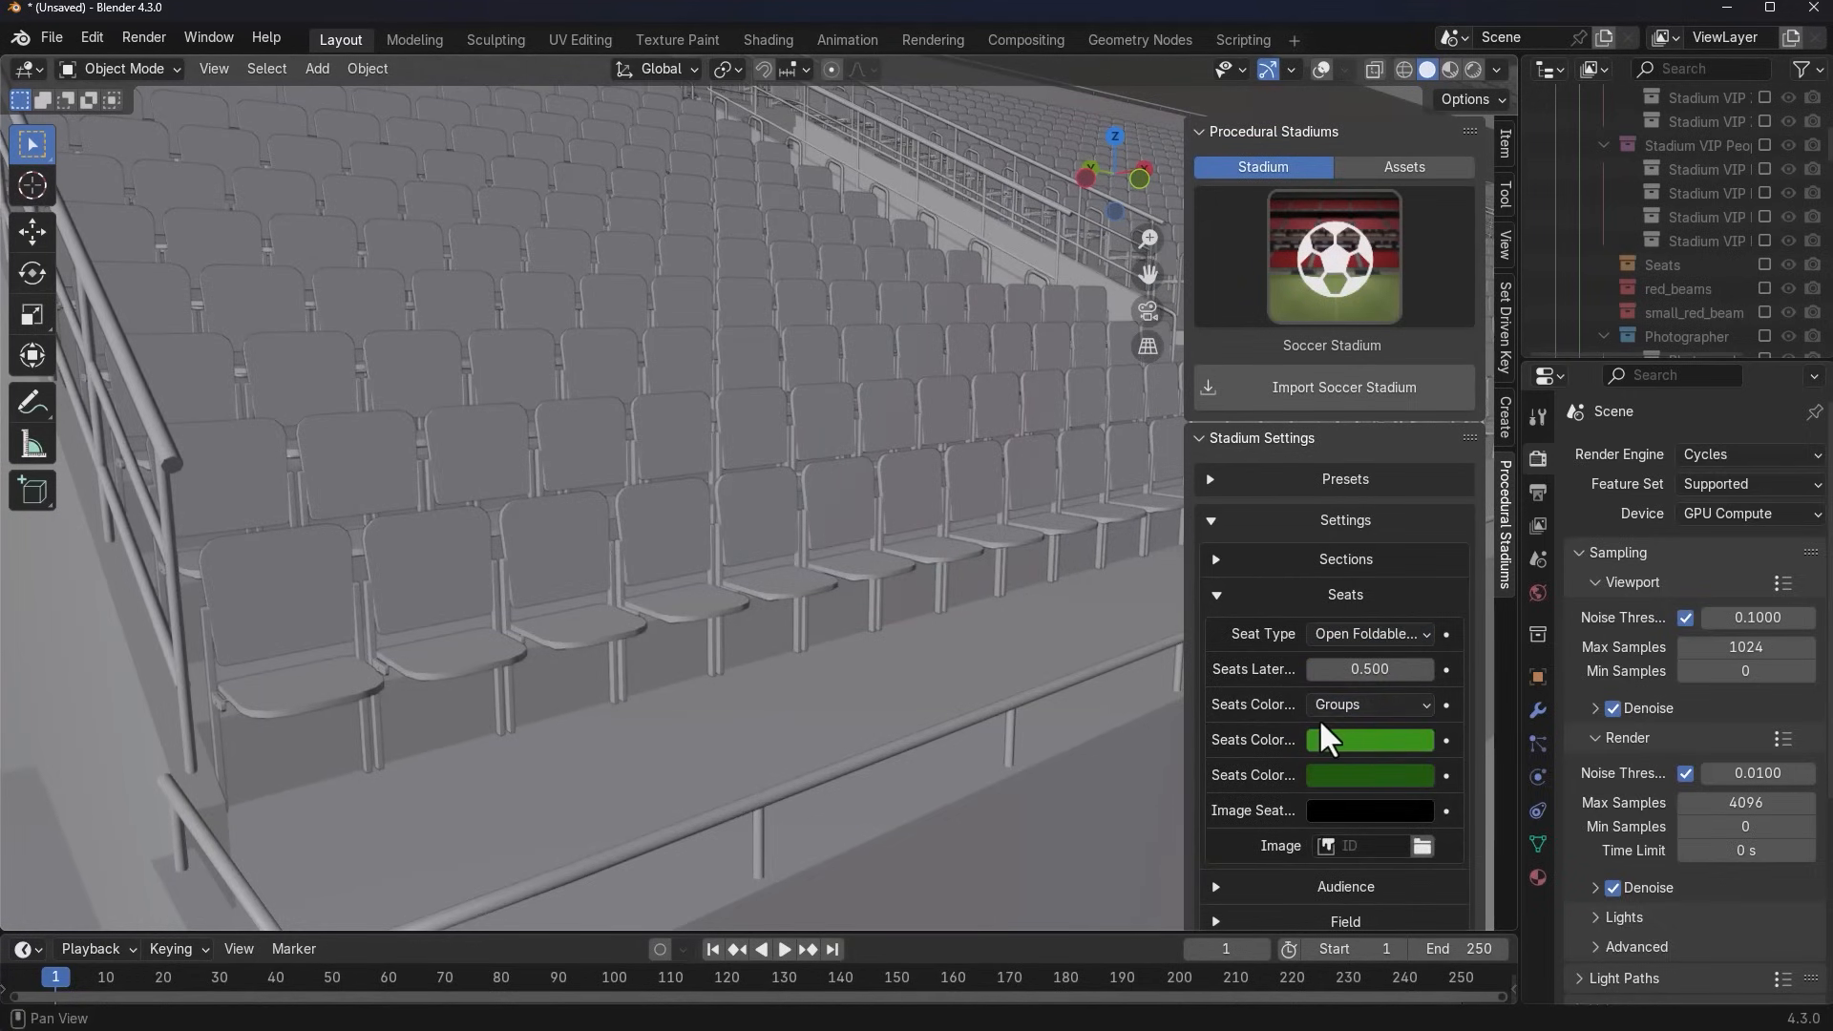
Colour the stadium seats by groups and enable the Structure 01 exterior
{"action": "left_click", "coordinate": [1370, 740]}
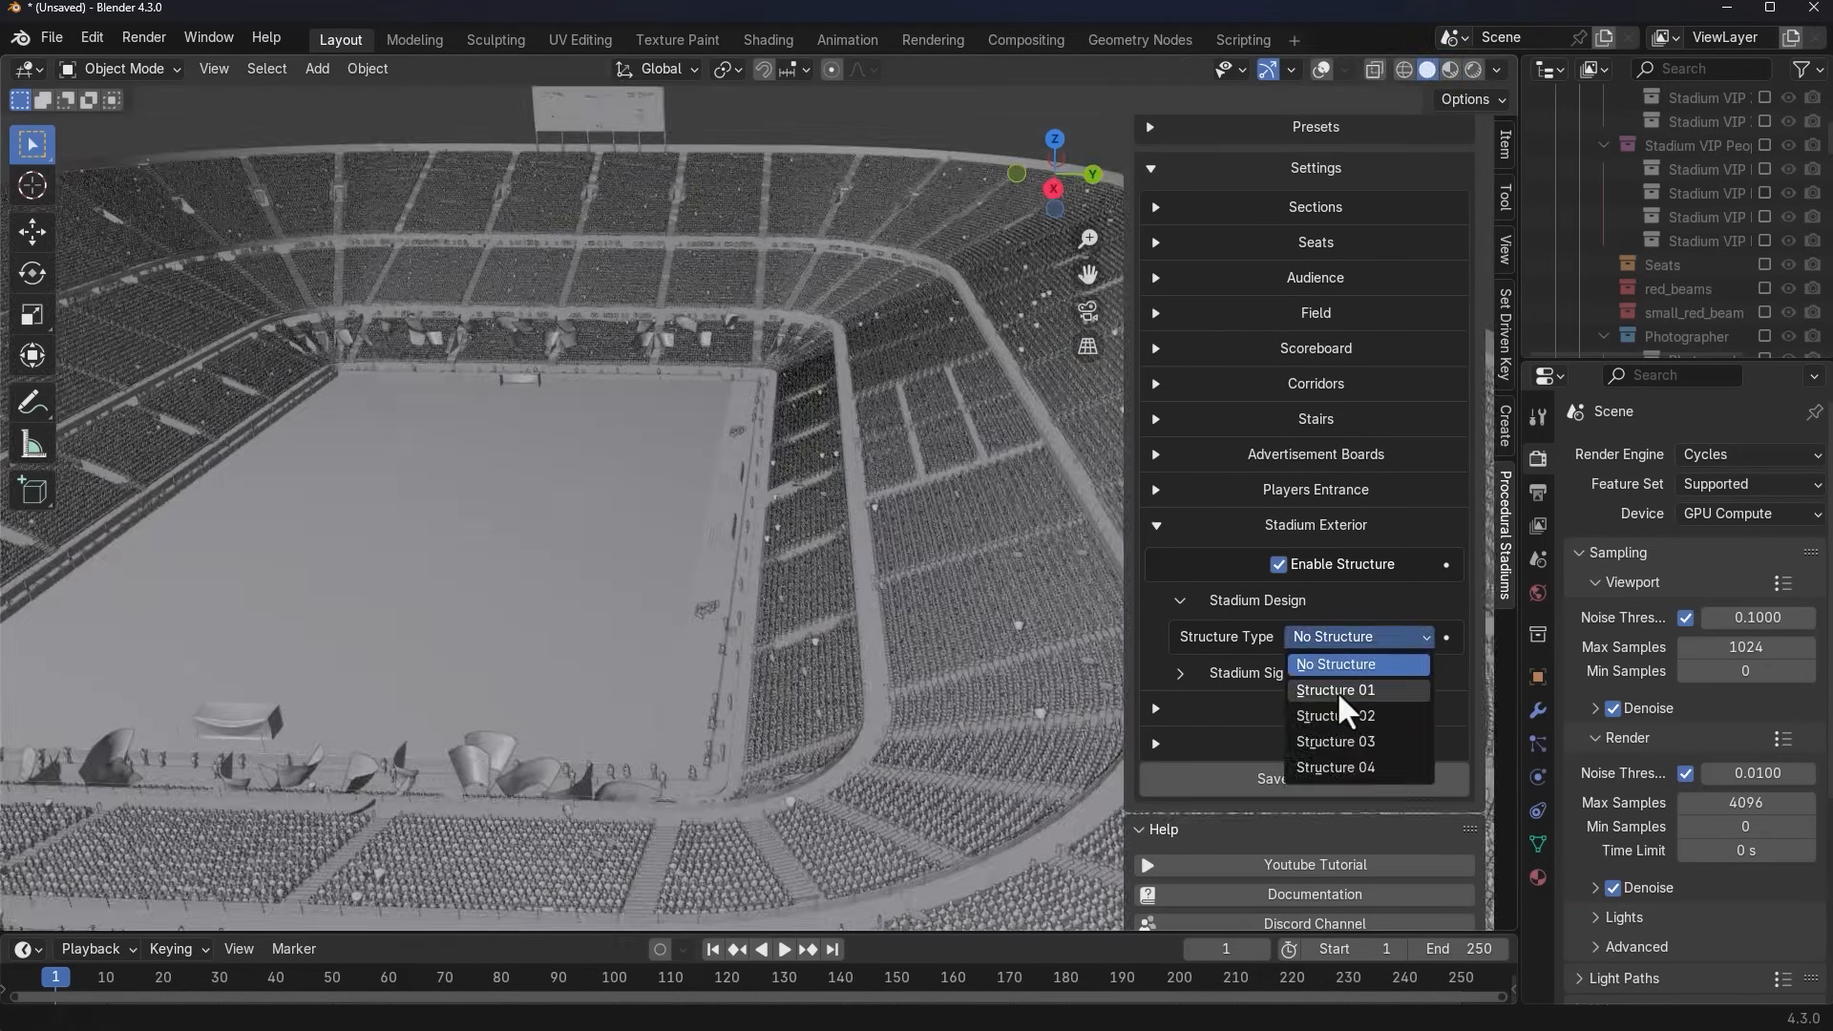
{"action": "left_click", "coordinate": [1336, 715]}
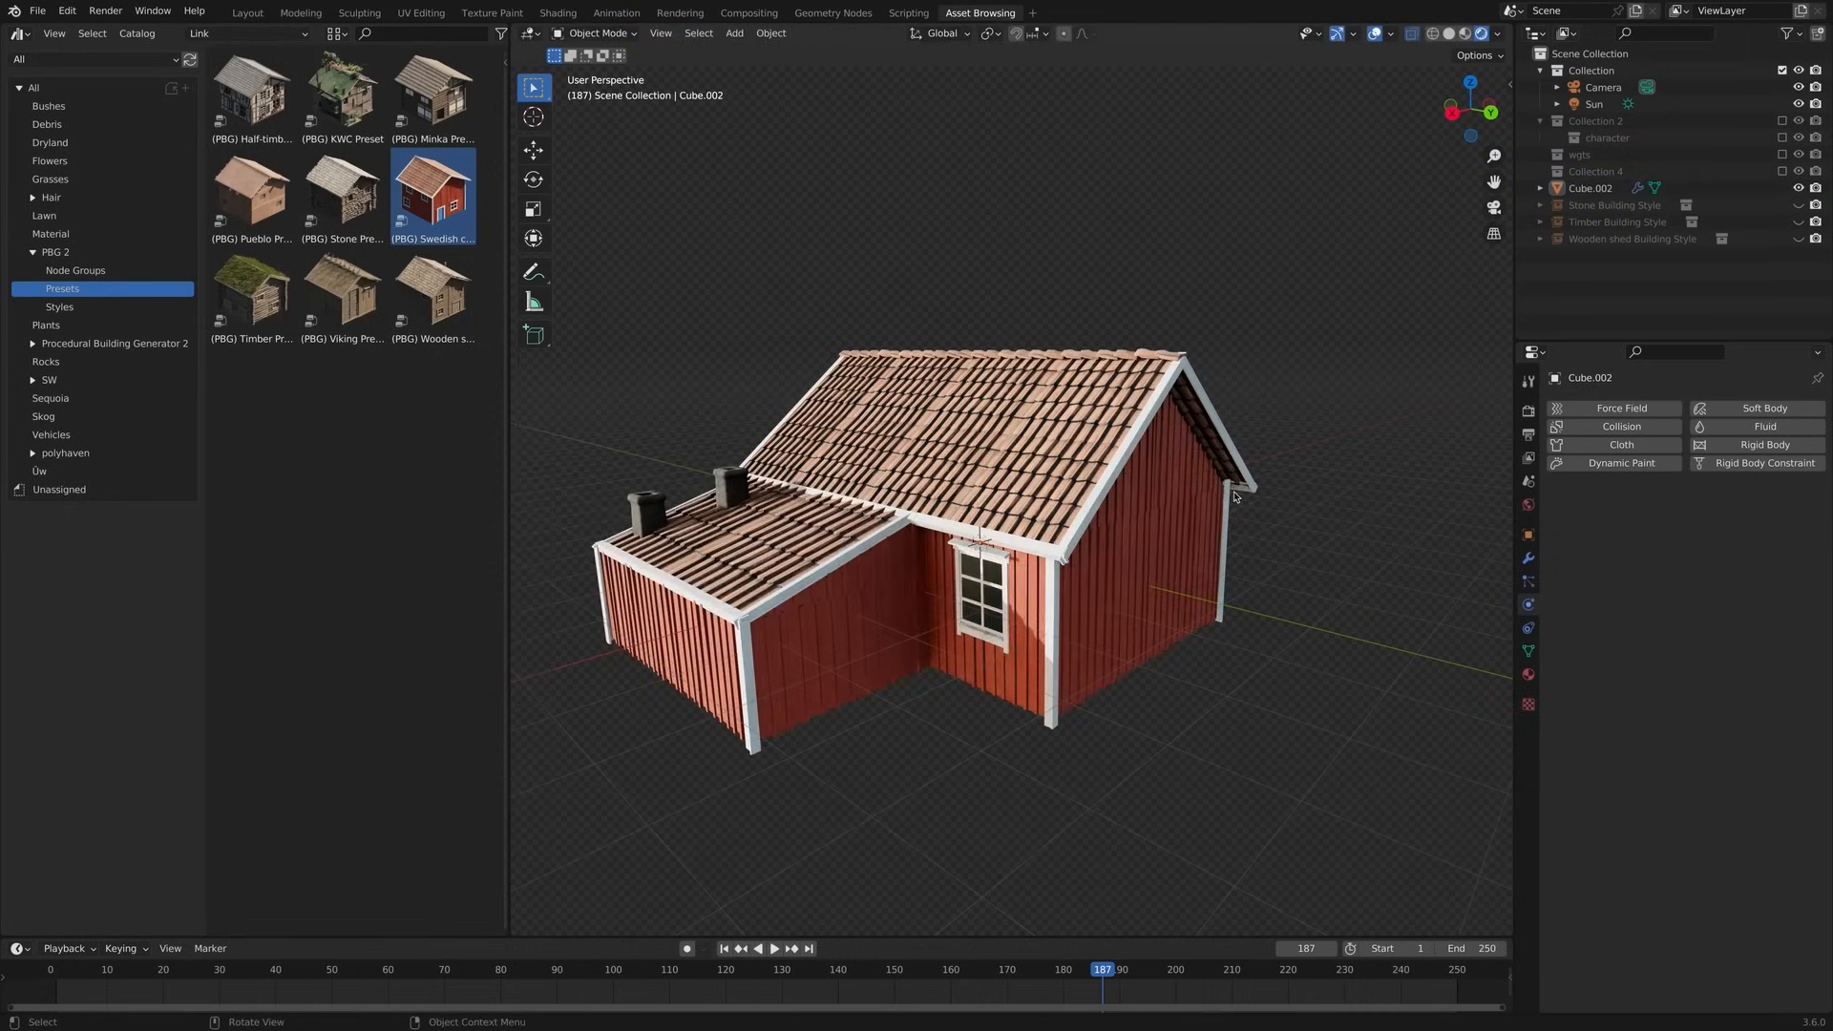
Load the KWC preset, change its Seed, and apply the PBG 2 Create Points node group
{"action": "double_click", "coordinate": [343, 96]}
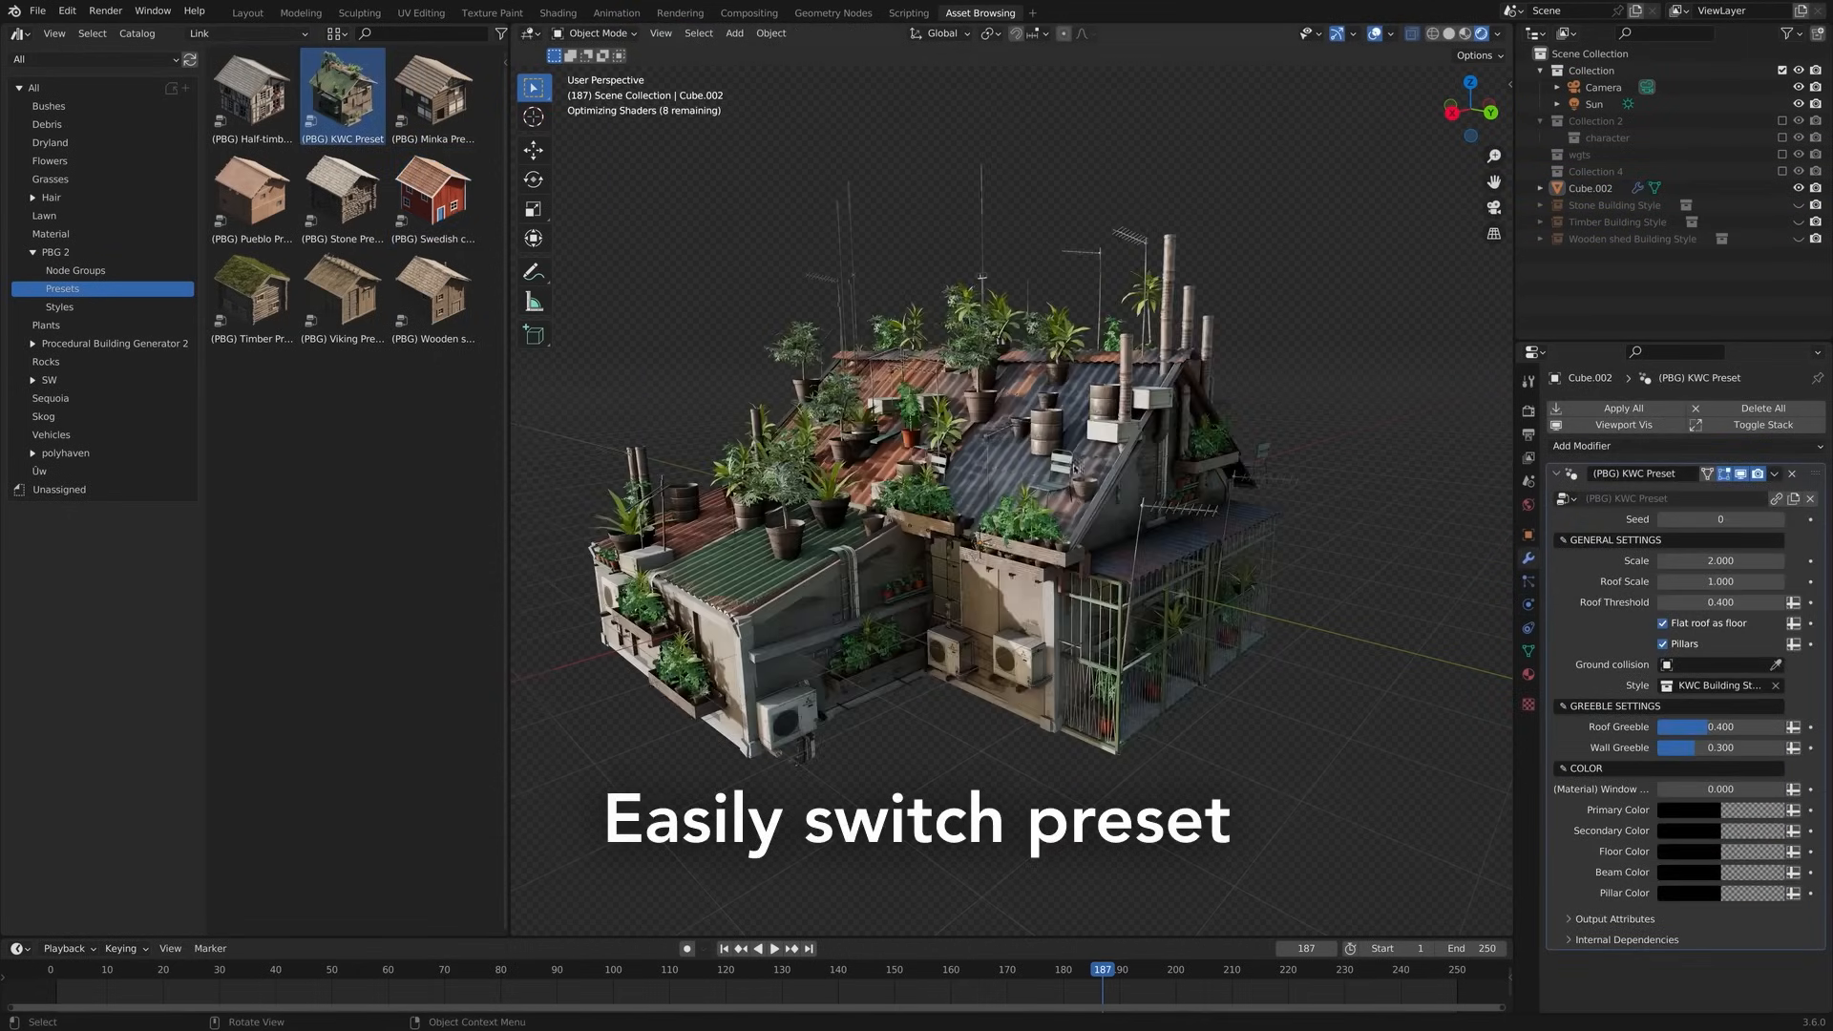
{"action": "left_click", "coordinate": [1720, 518]}
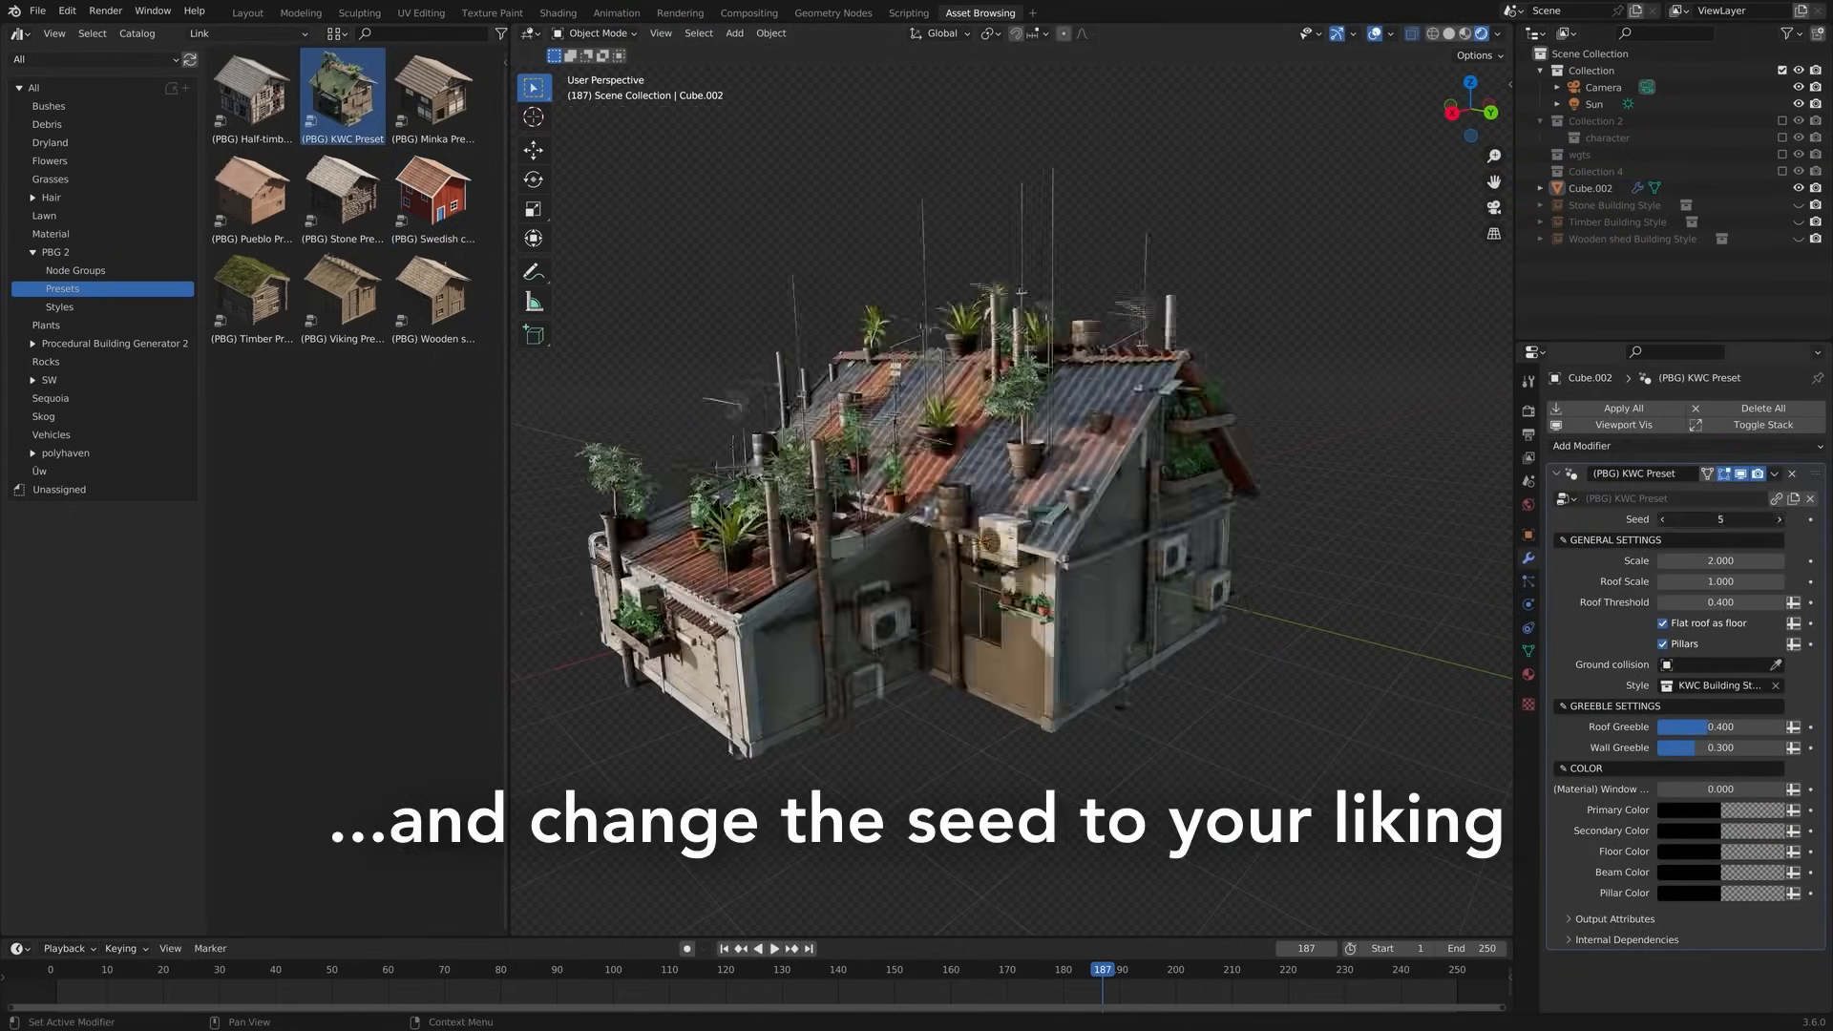
{"action": "left_click", "coordinate": [76, 270]}
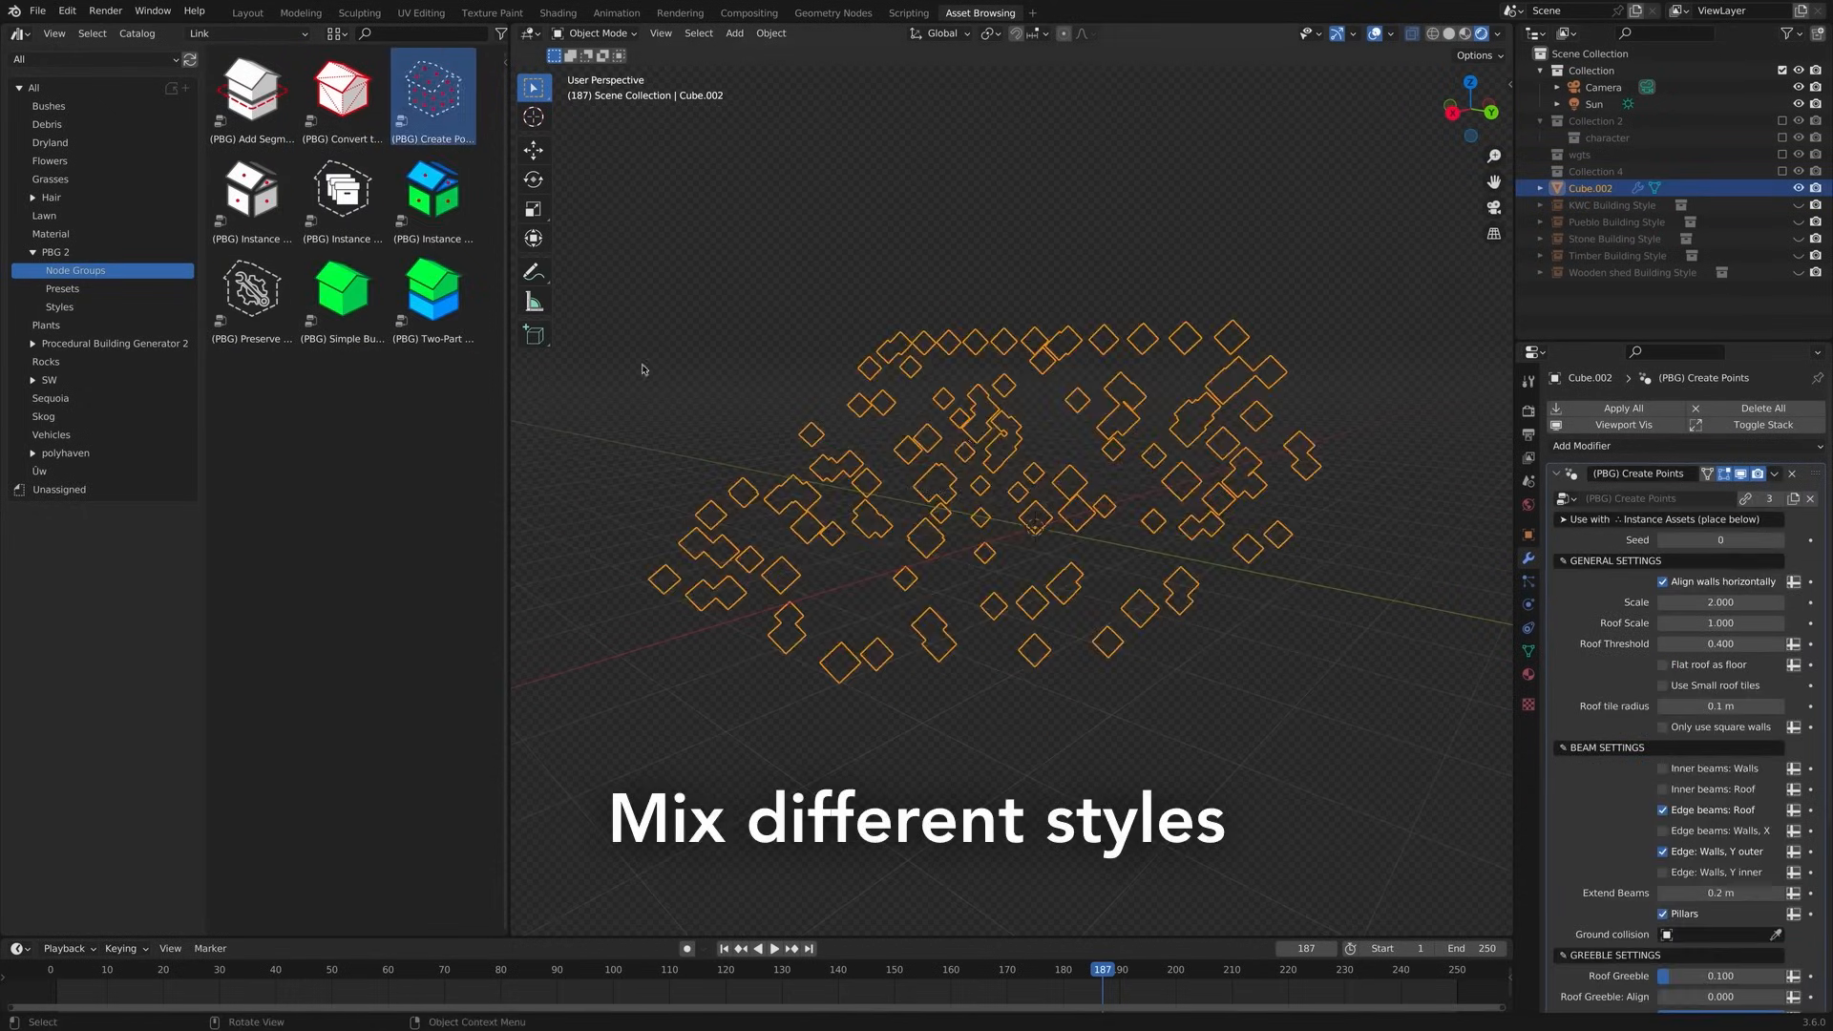
{"action": "left_click", "coordinate": [433, 189]}
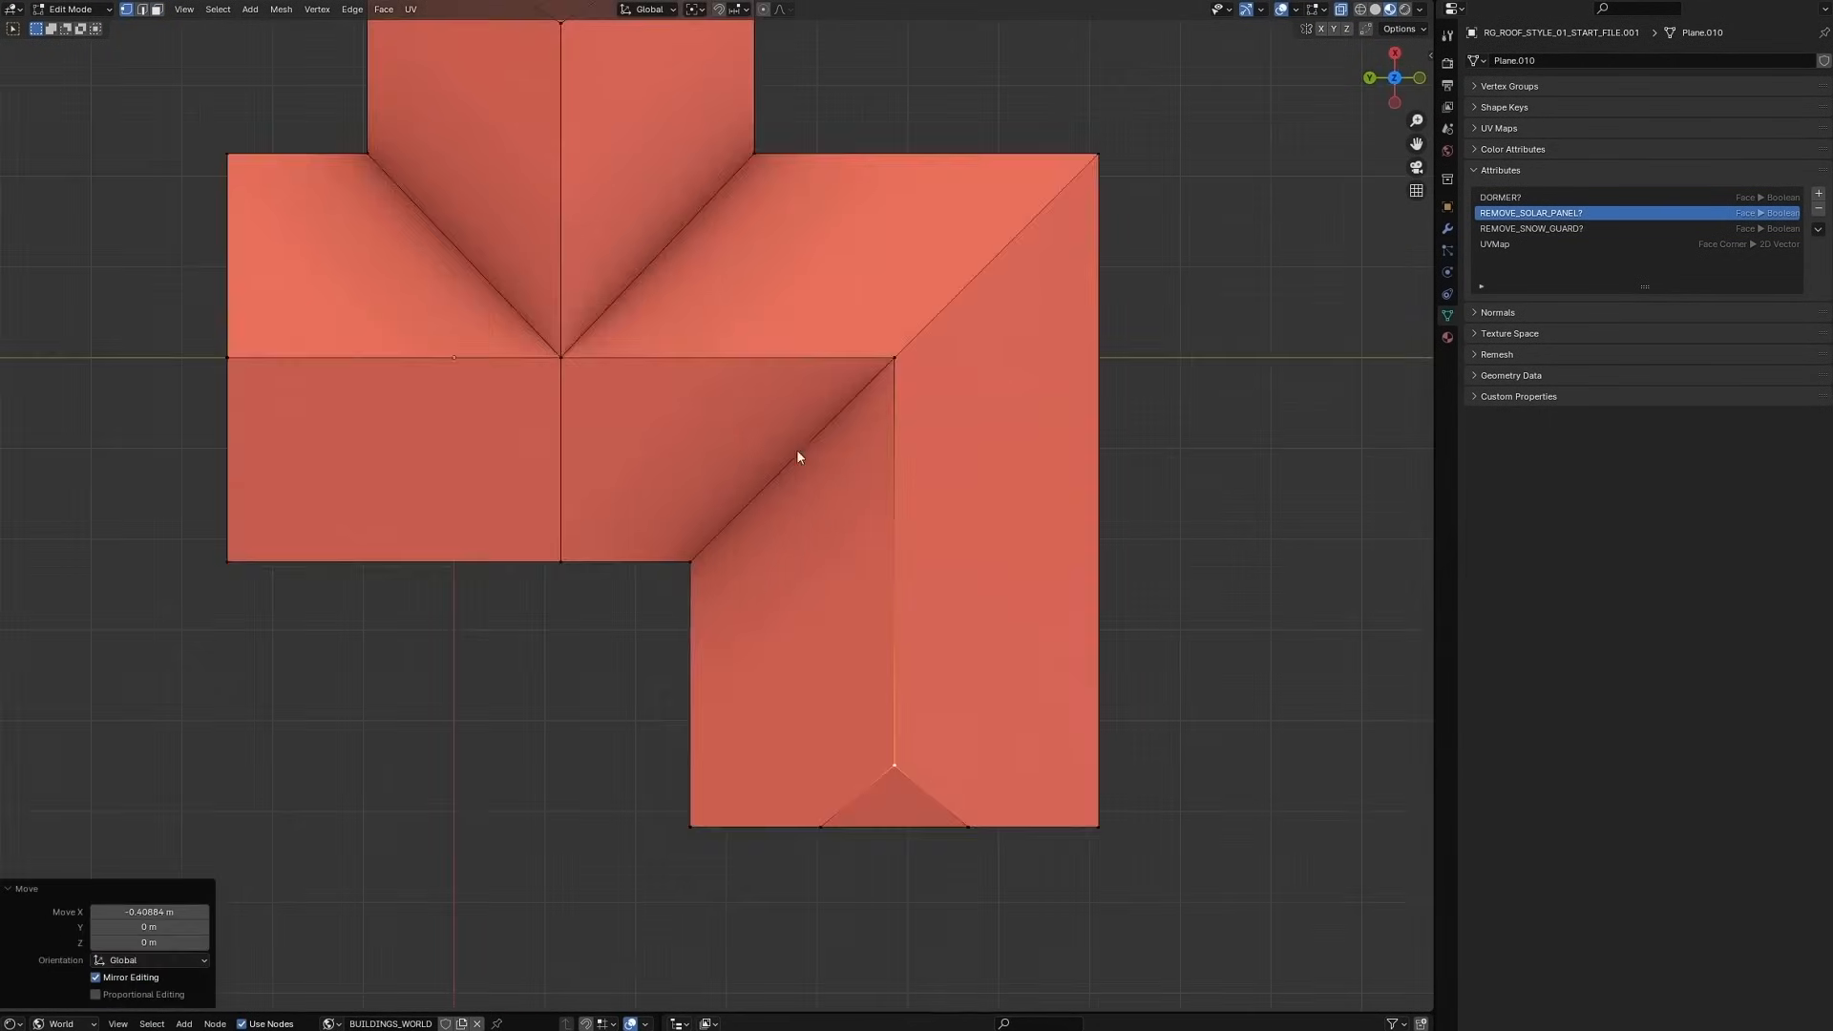
Mark a roof face as a dormer with Set Attribute and adjust the tiles dirt factor
{"action": "key", "text": "Tab"}
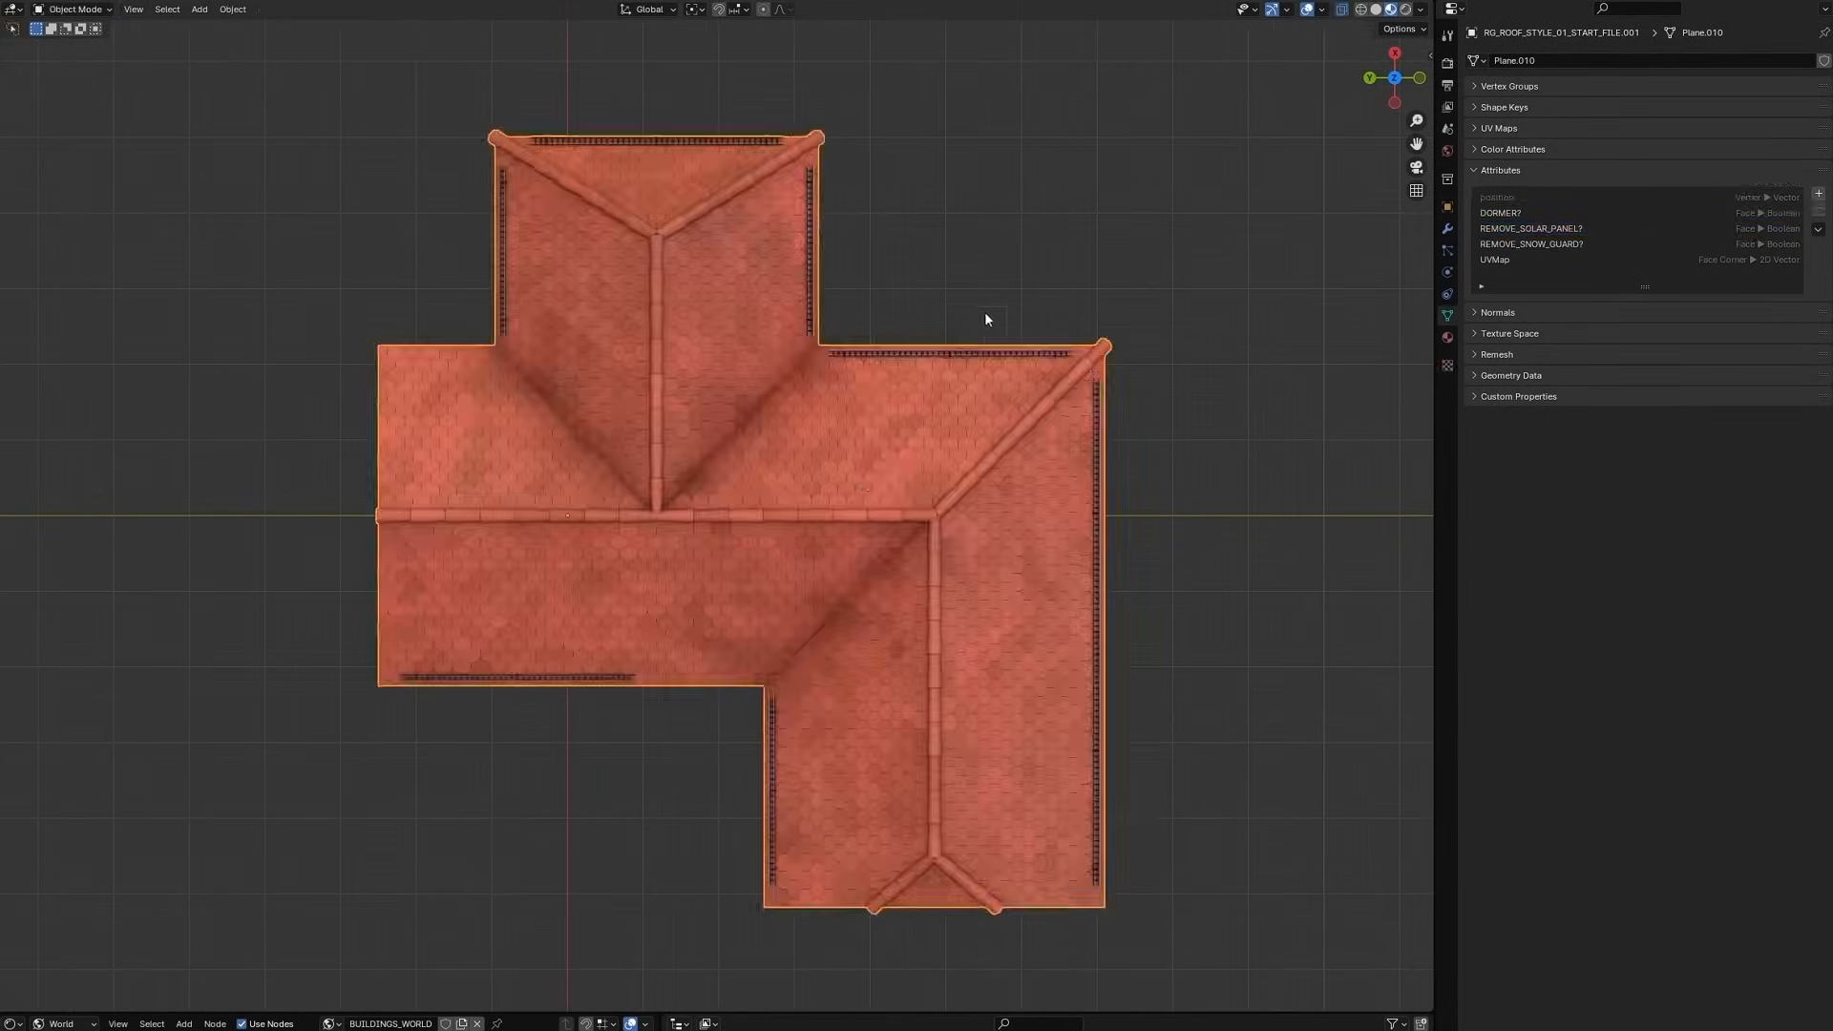
{"action": "left_click_drag", "start_coordinate": [985, 319], "coordinate": [713, 437]}
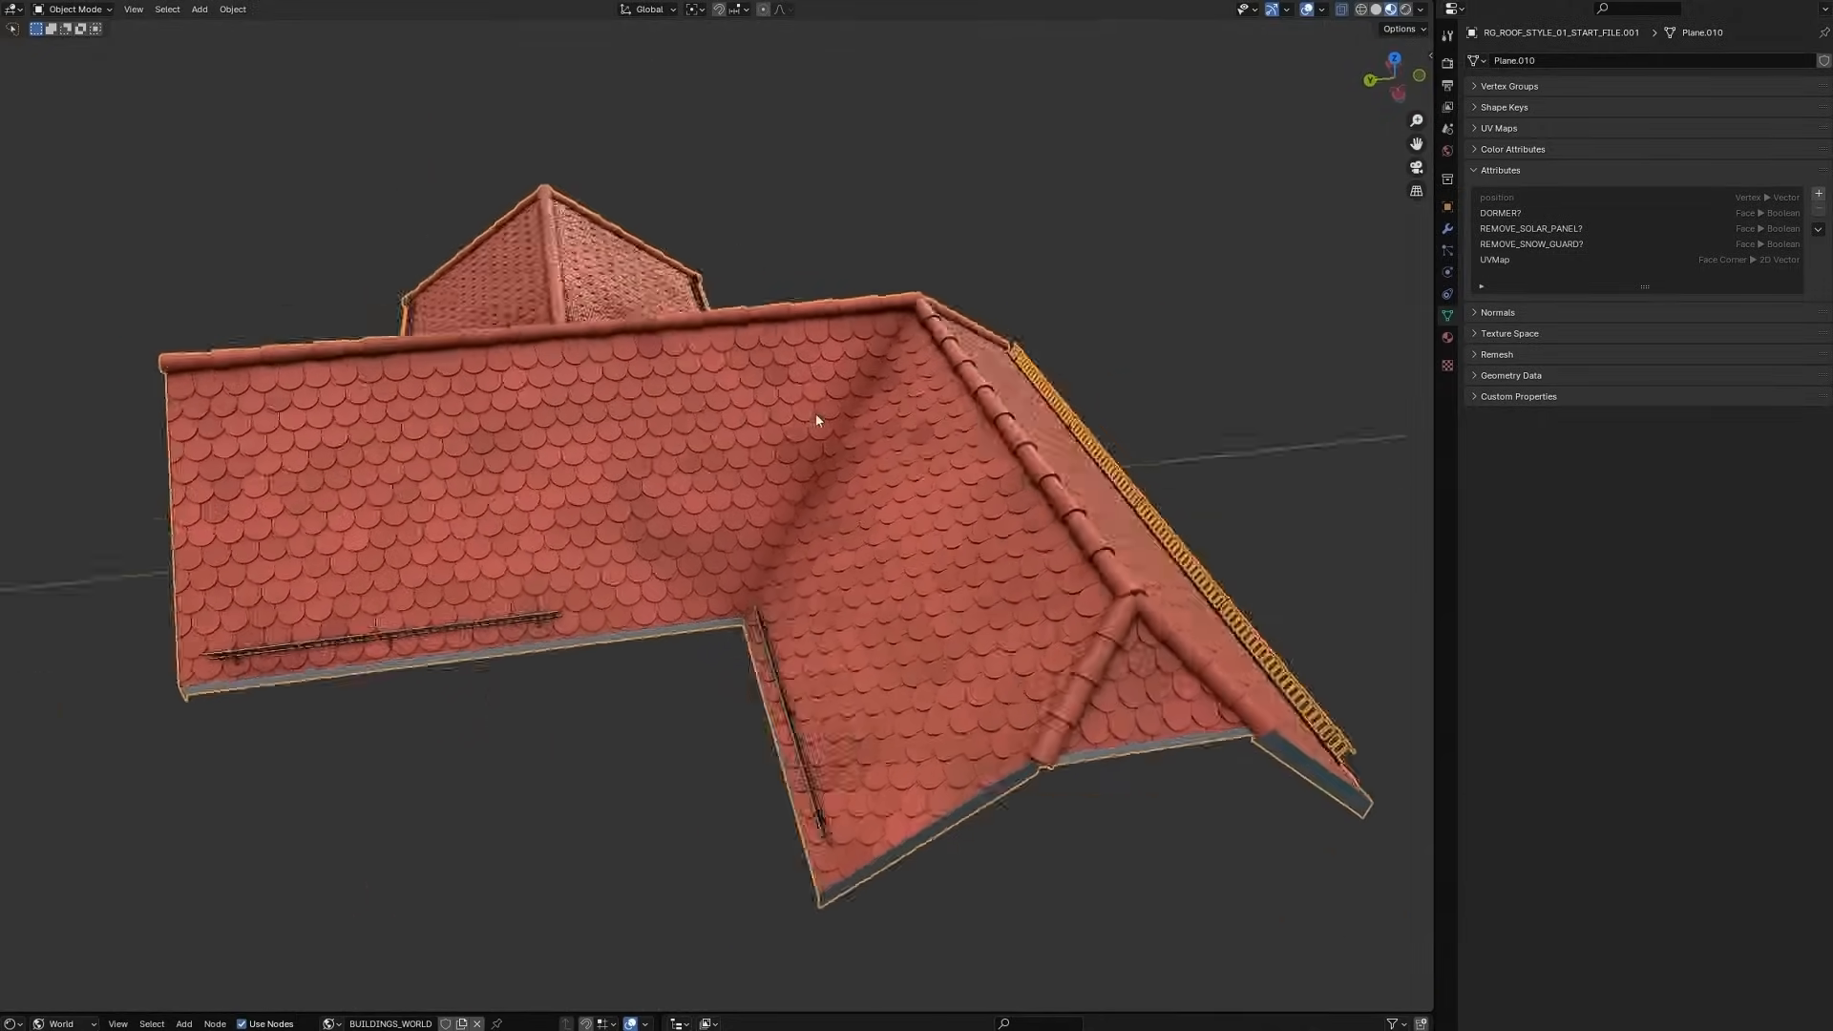
{"action": "left_click", "coordinate": [278, 8]}
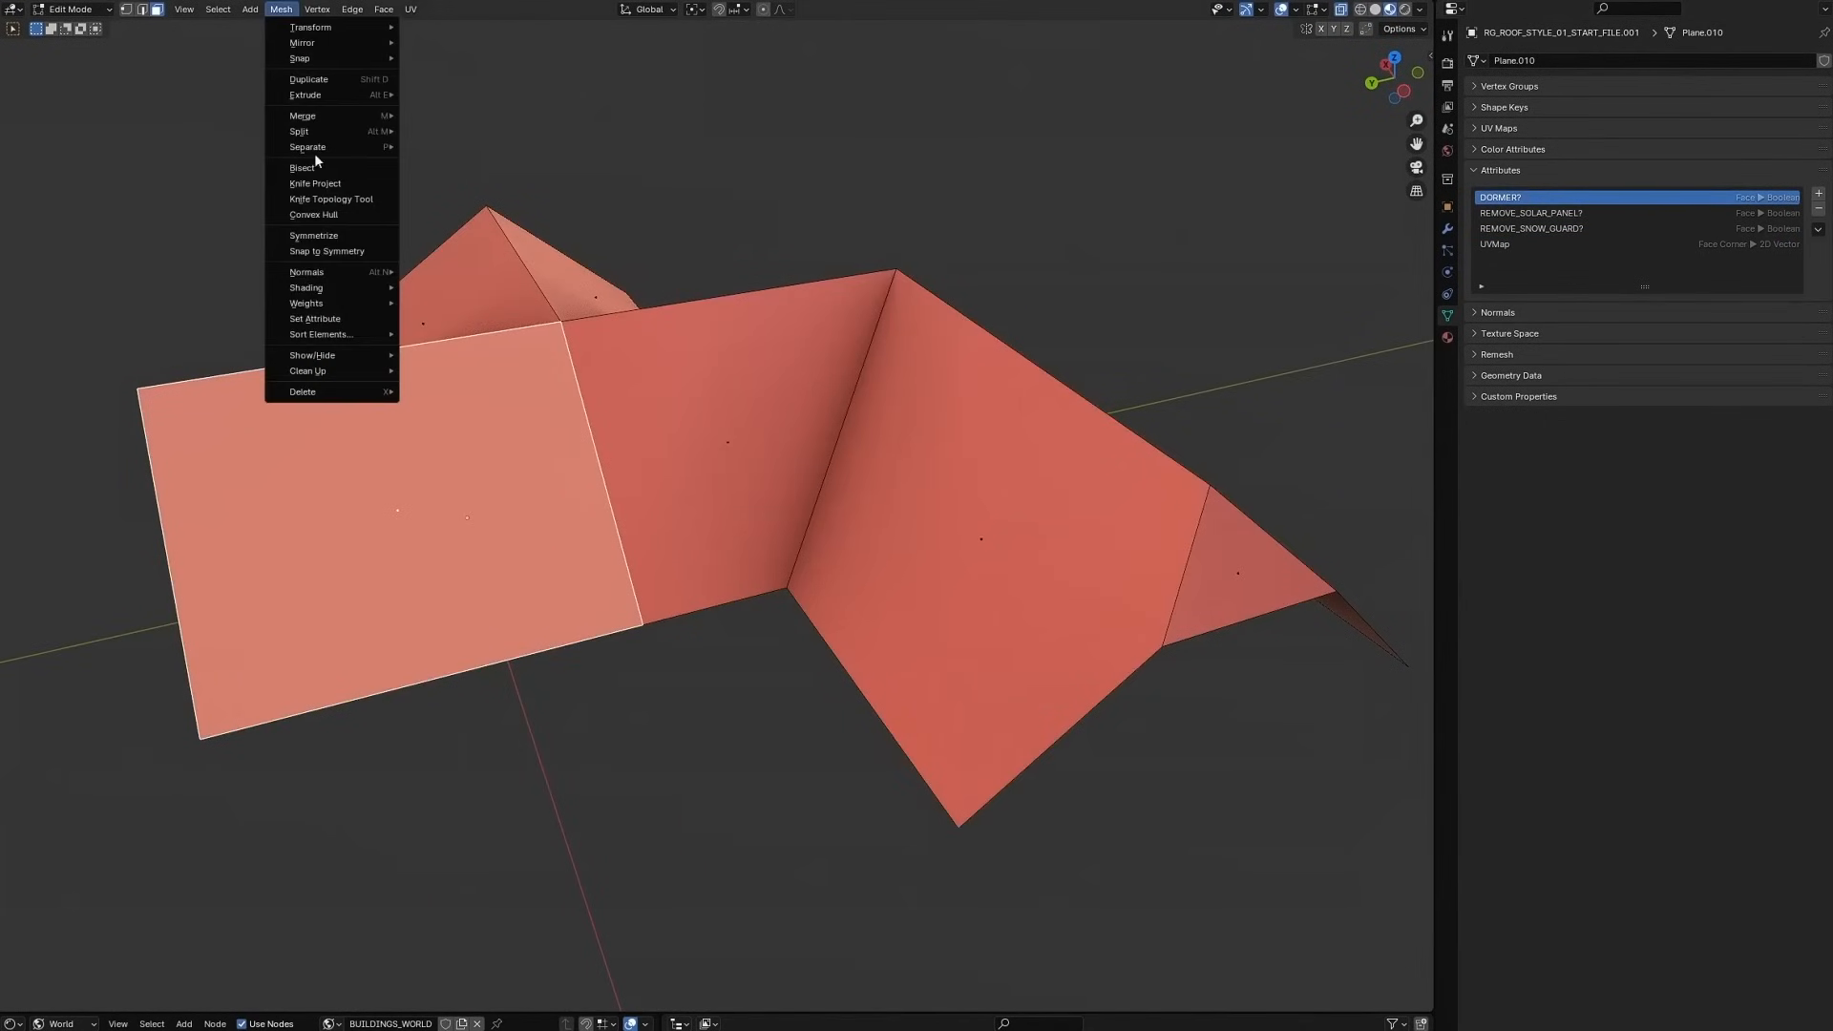
{"action": "left_click", "coordinate": [615, 379]}
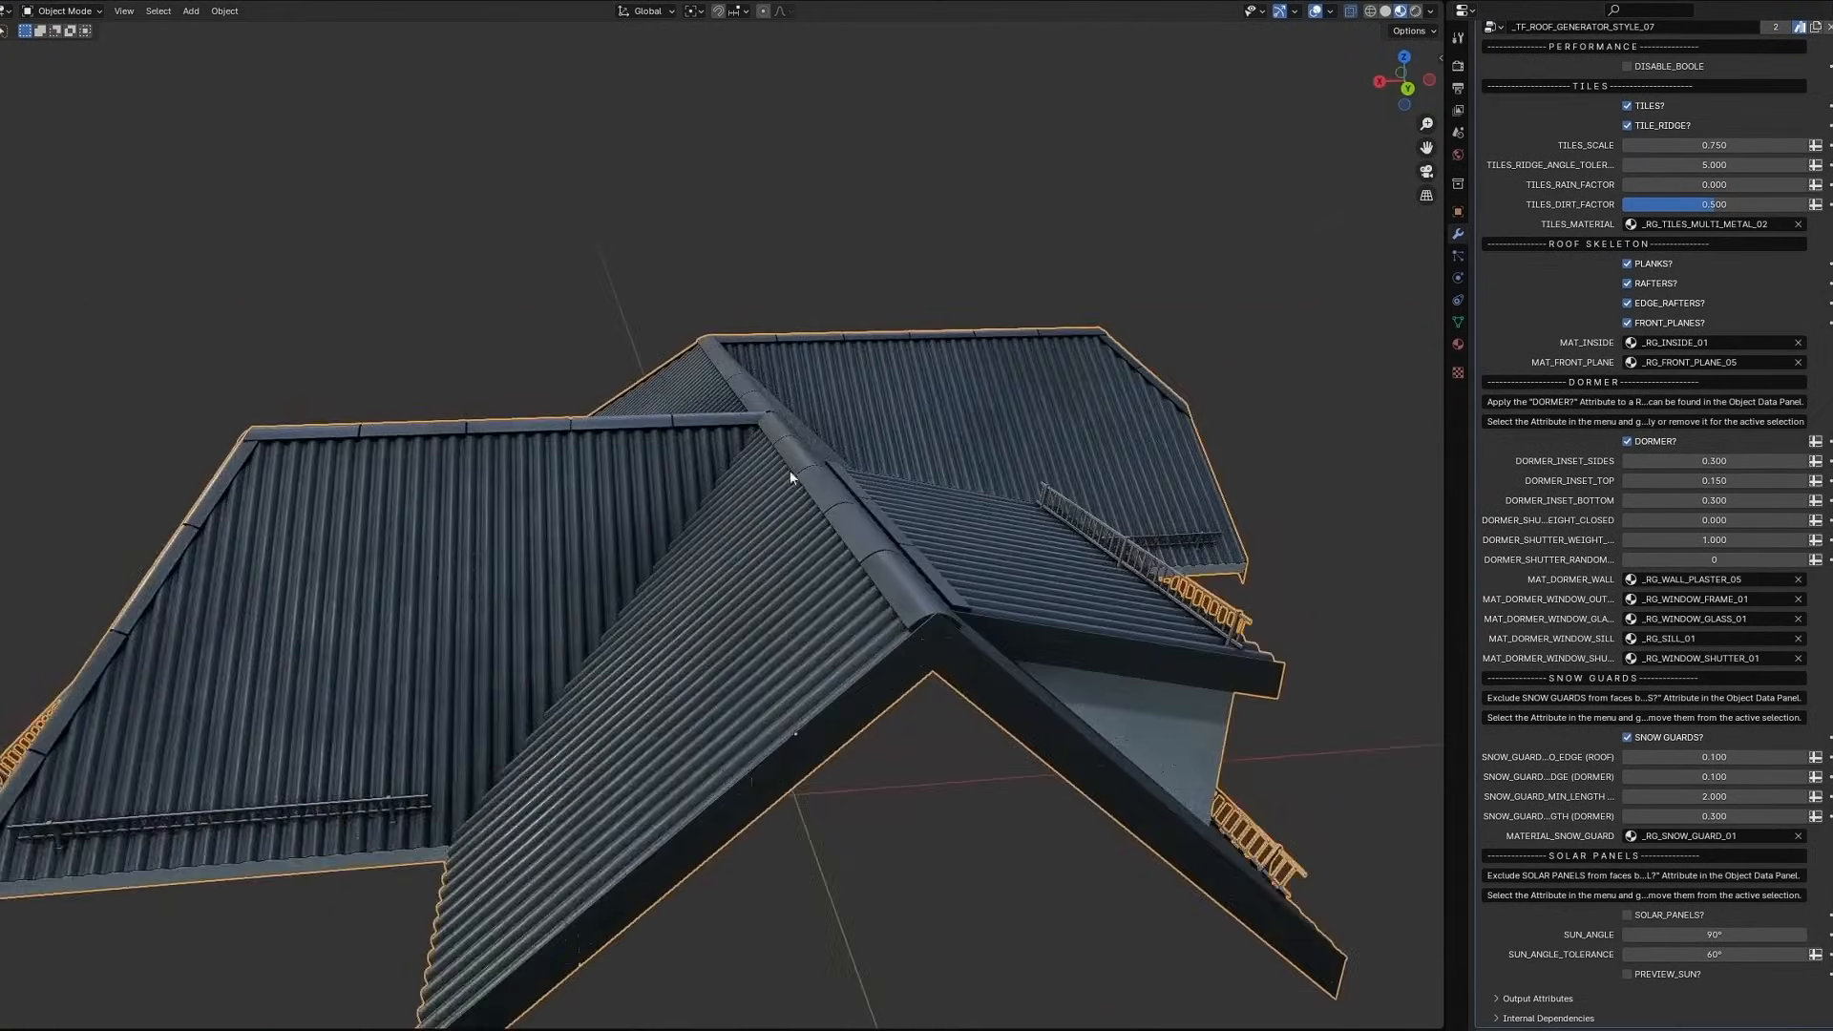
{"action": "left_click_drag", "start_coordinate": [790, 477], "coordinate": [776, 520]}
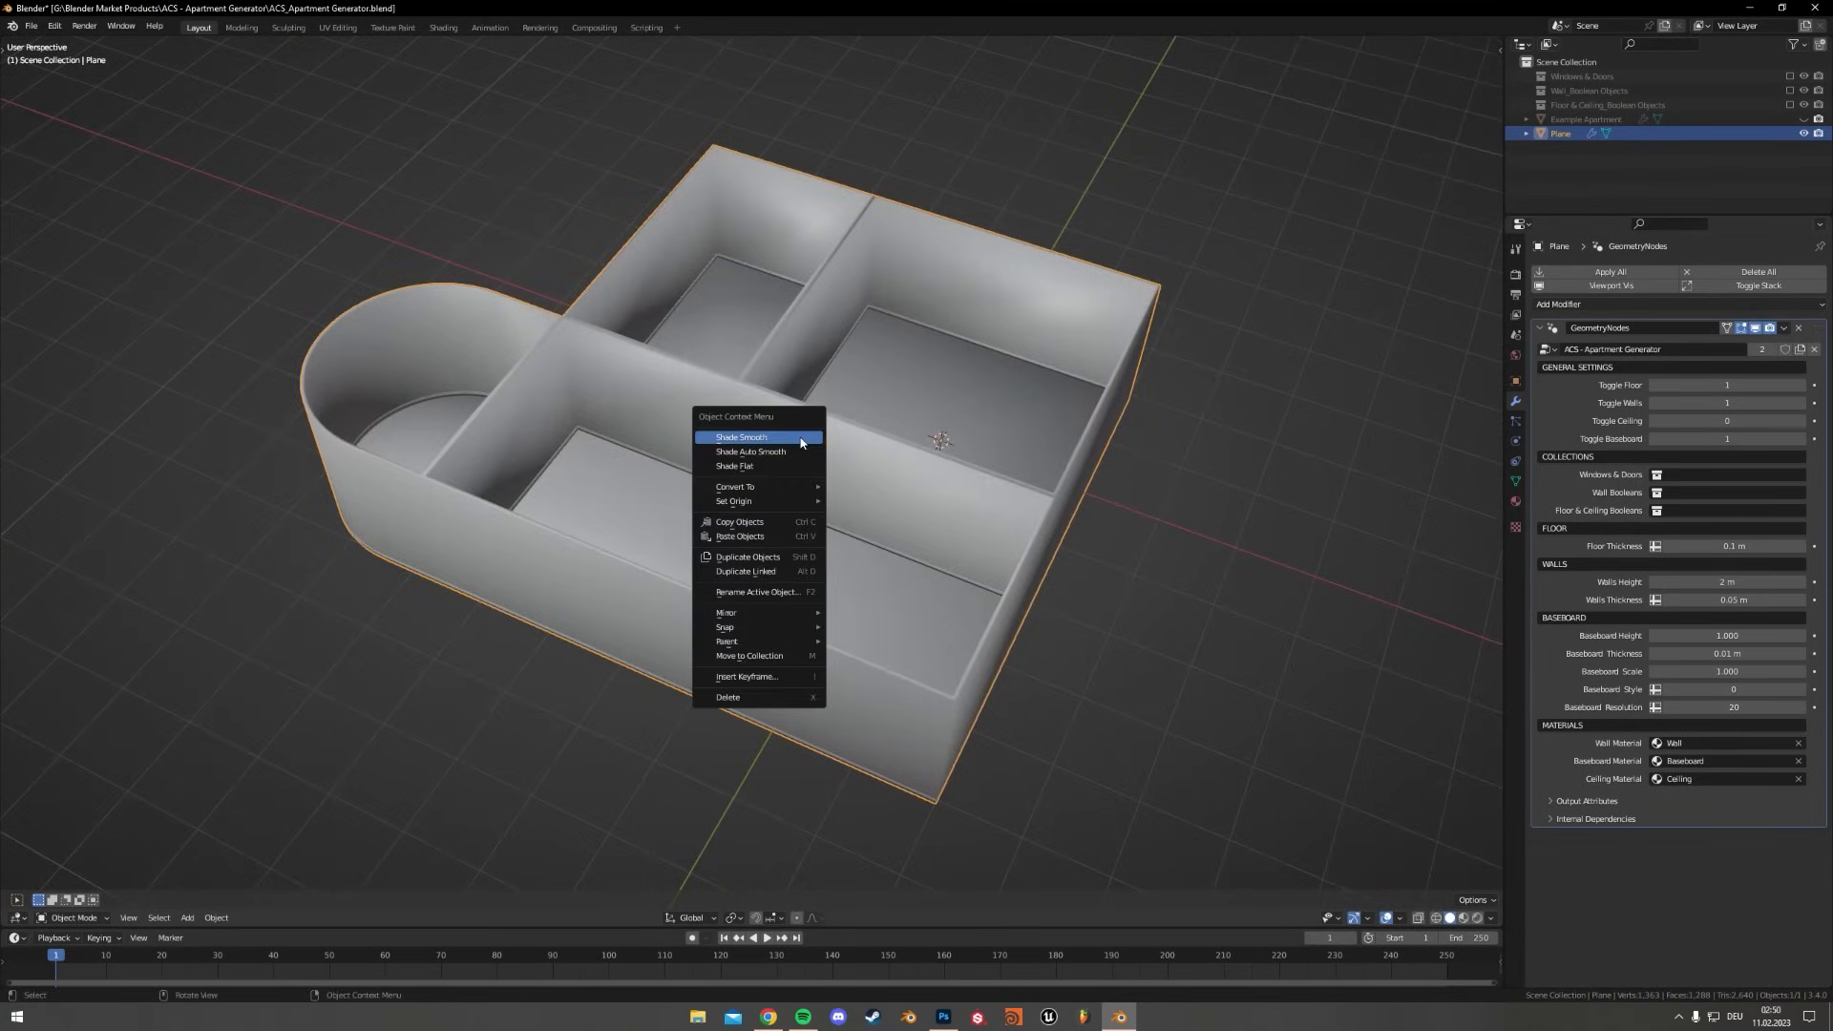
Smooth the apartment's shading, show the shell, and select the Wall material slot
{"action": "left_click", "coordinate": [739, 438]}
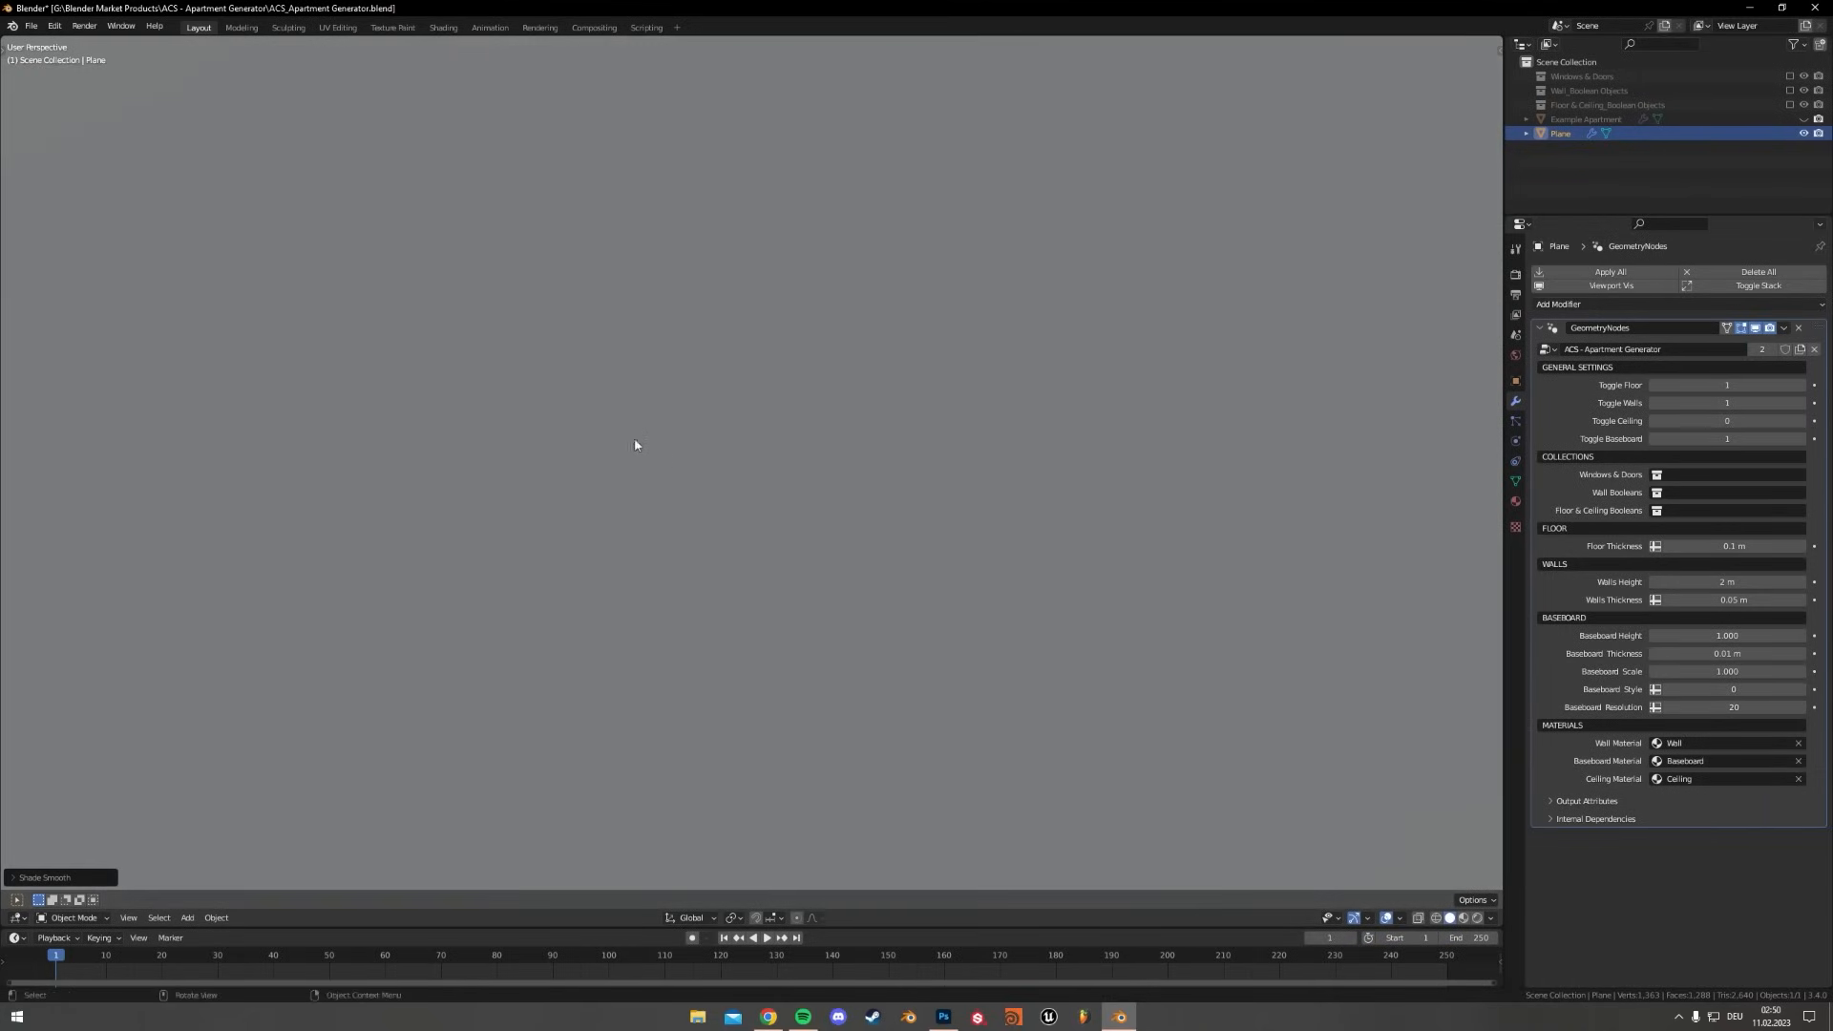
{"action": "left_click", "coordinate": [1465, 918]}
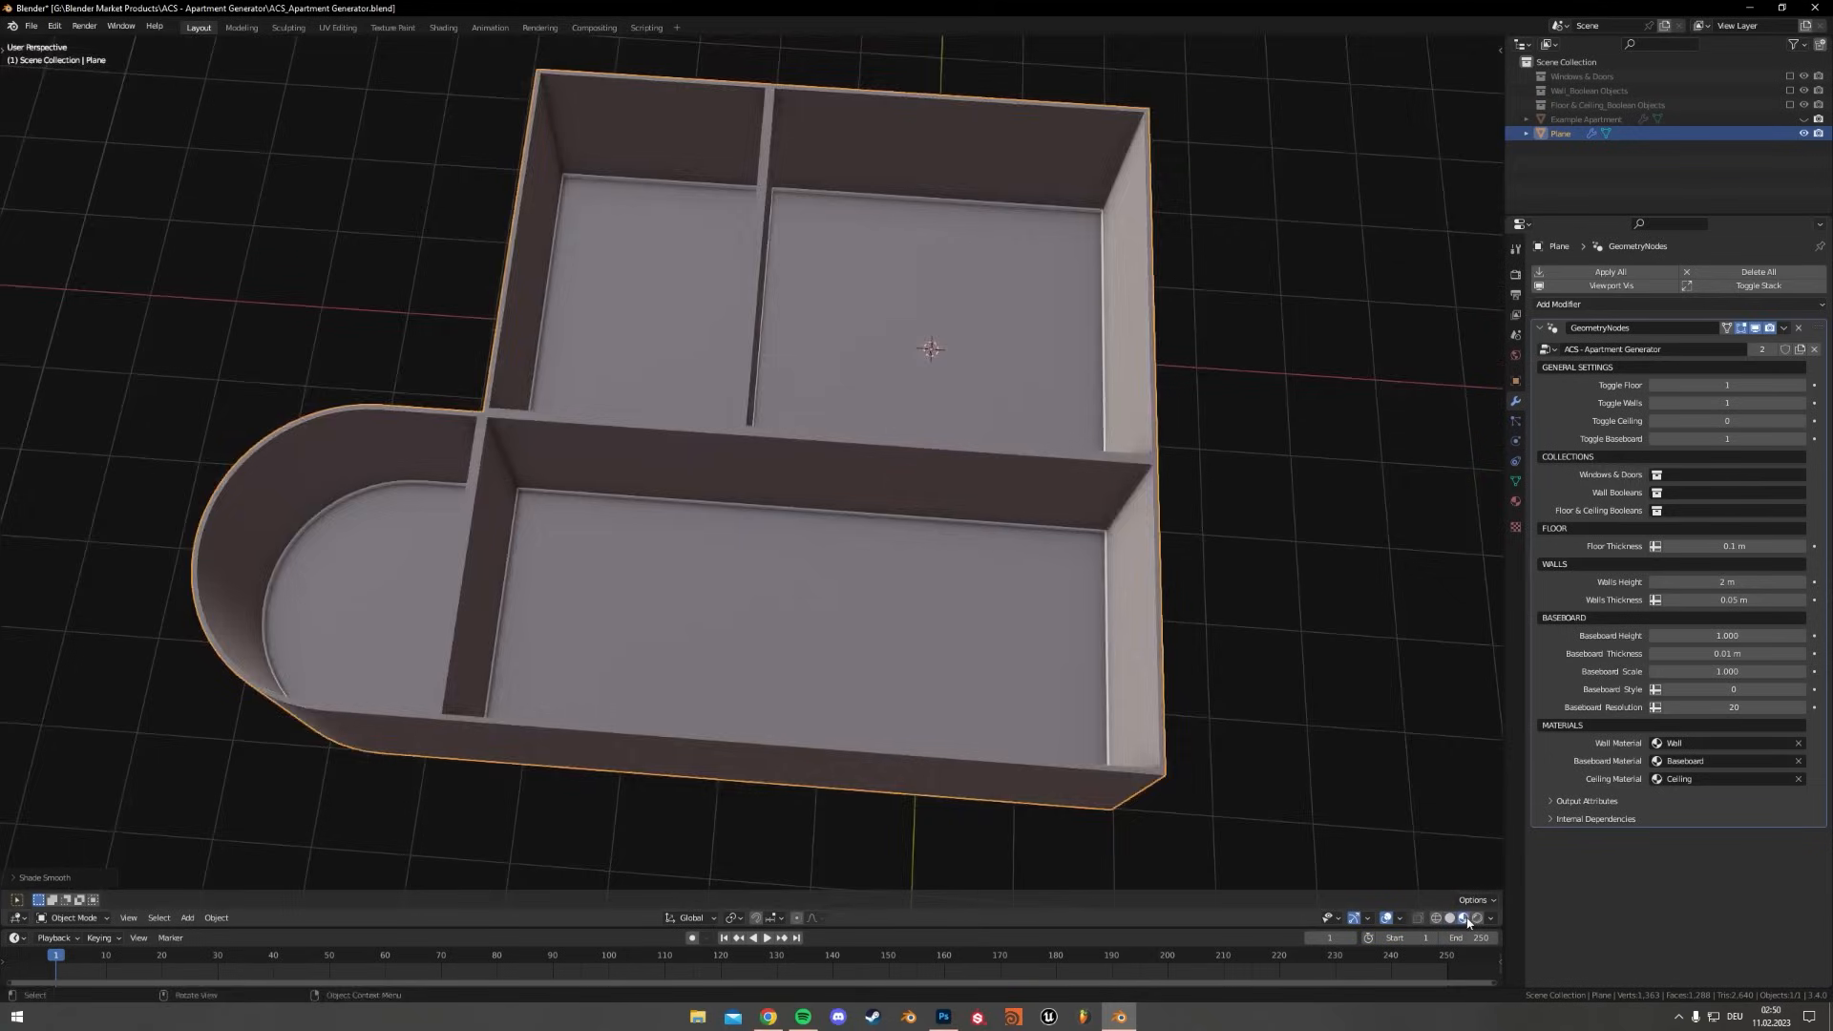
{"action": "key", "text": "Tab"}
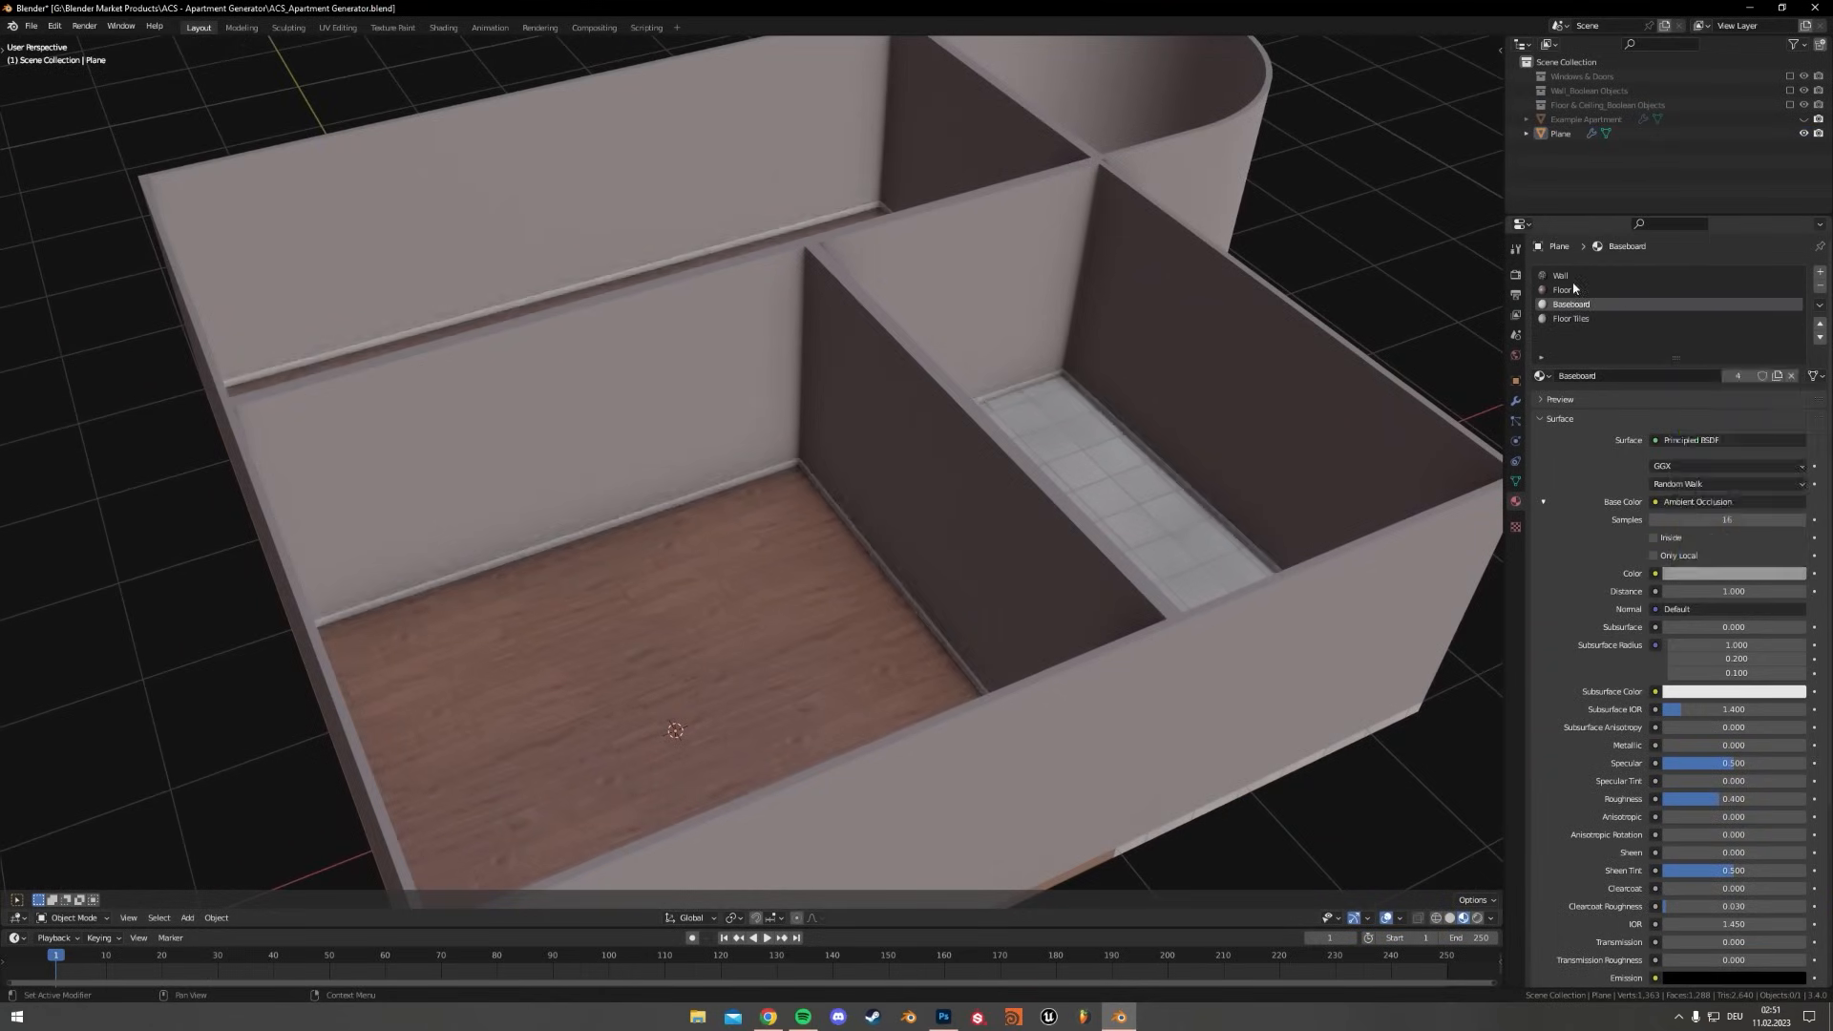
{"action": "left_click", "coordinate": [1560, 275]}
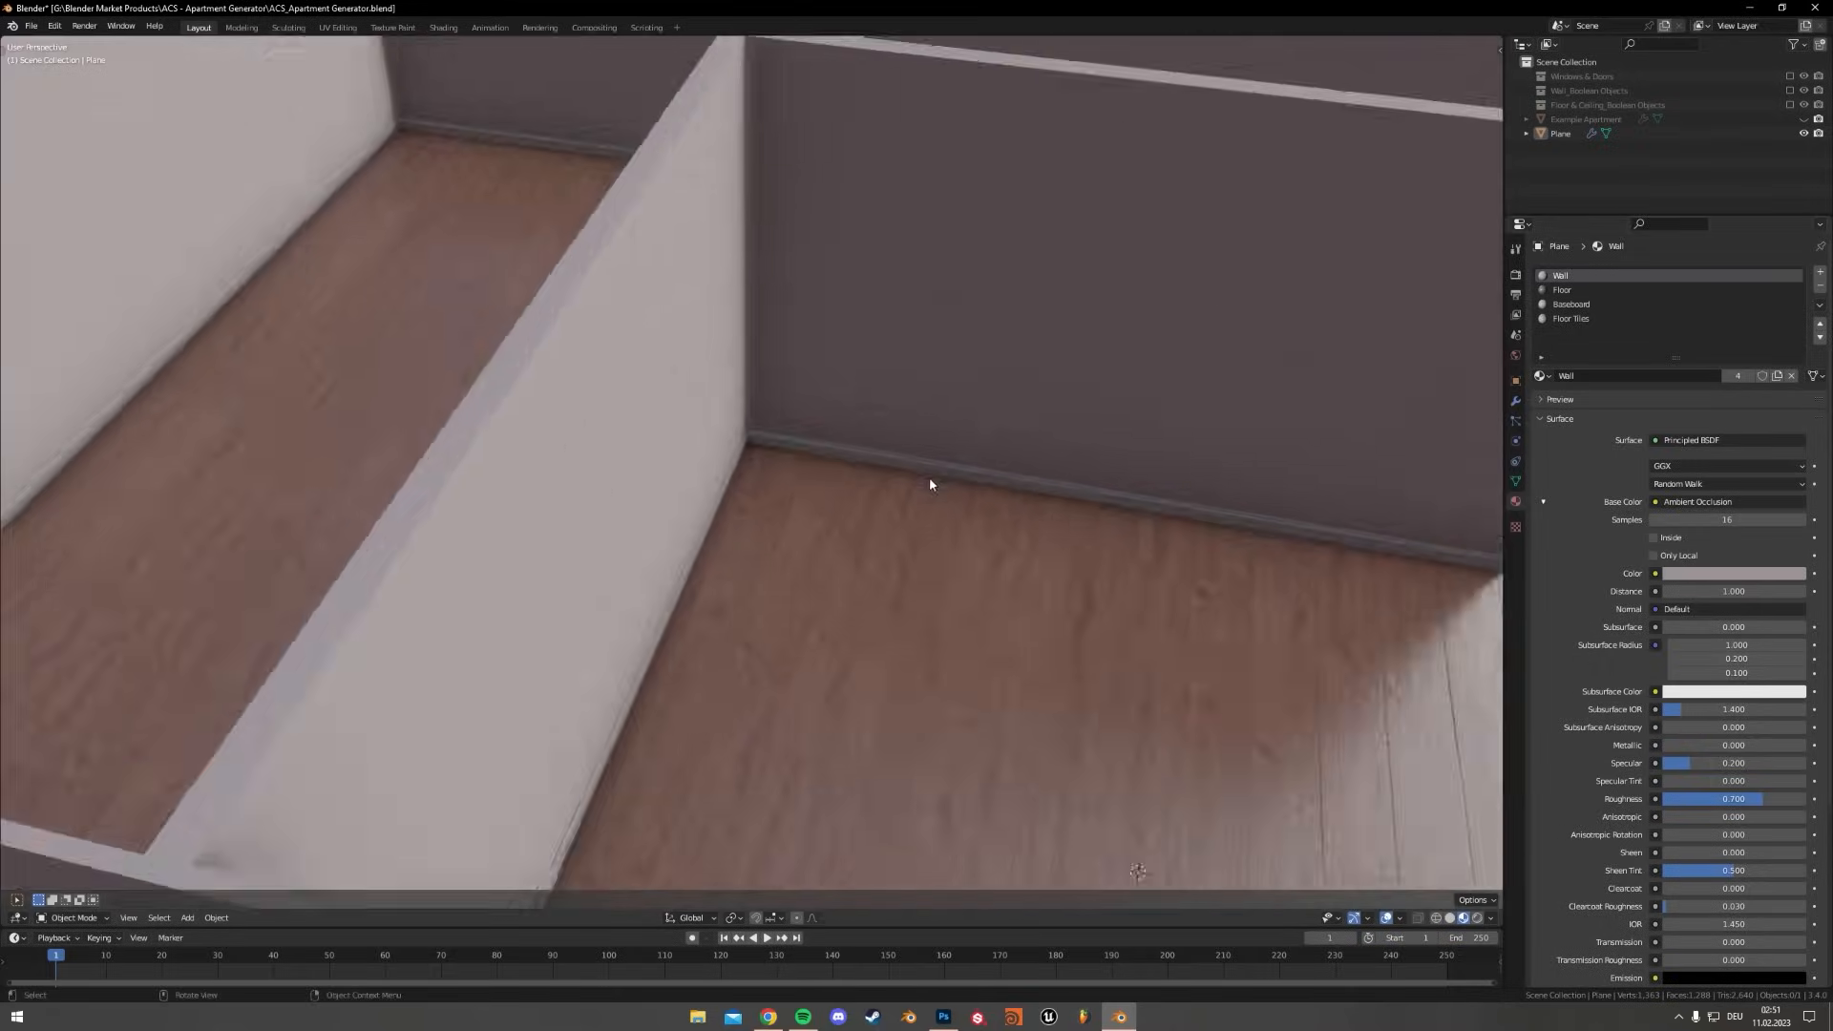
{"action": "left_click_drag", "start_coordinate": [929, 485], "coordinate": [970, 544]}
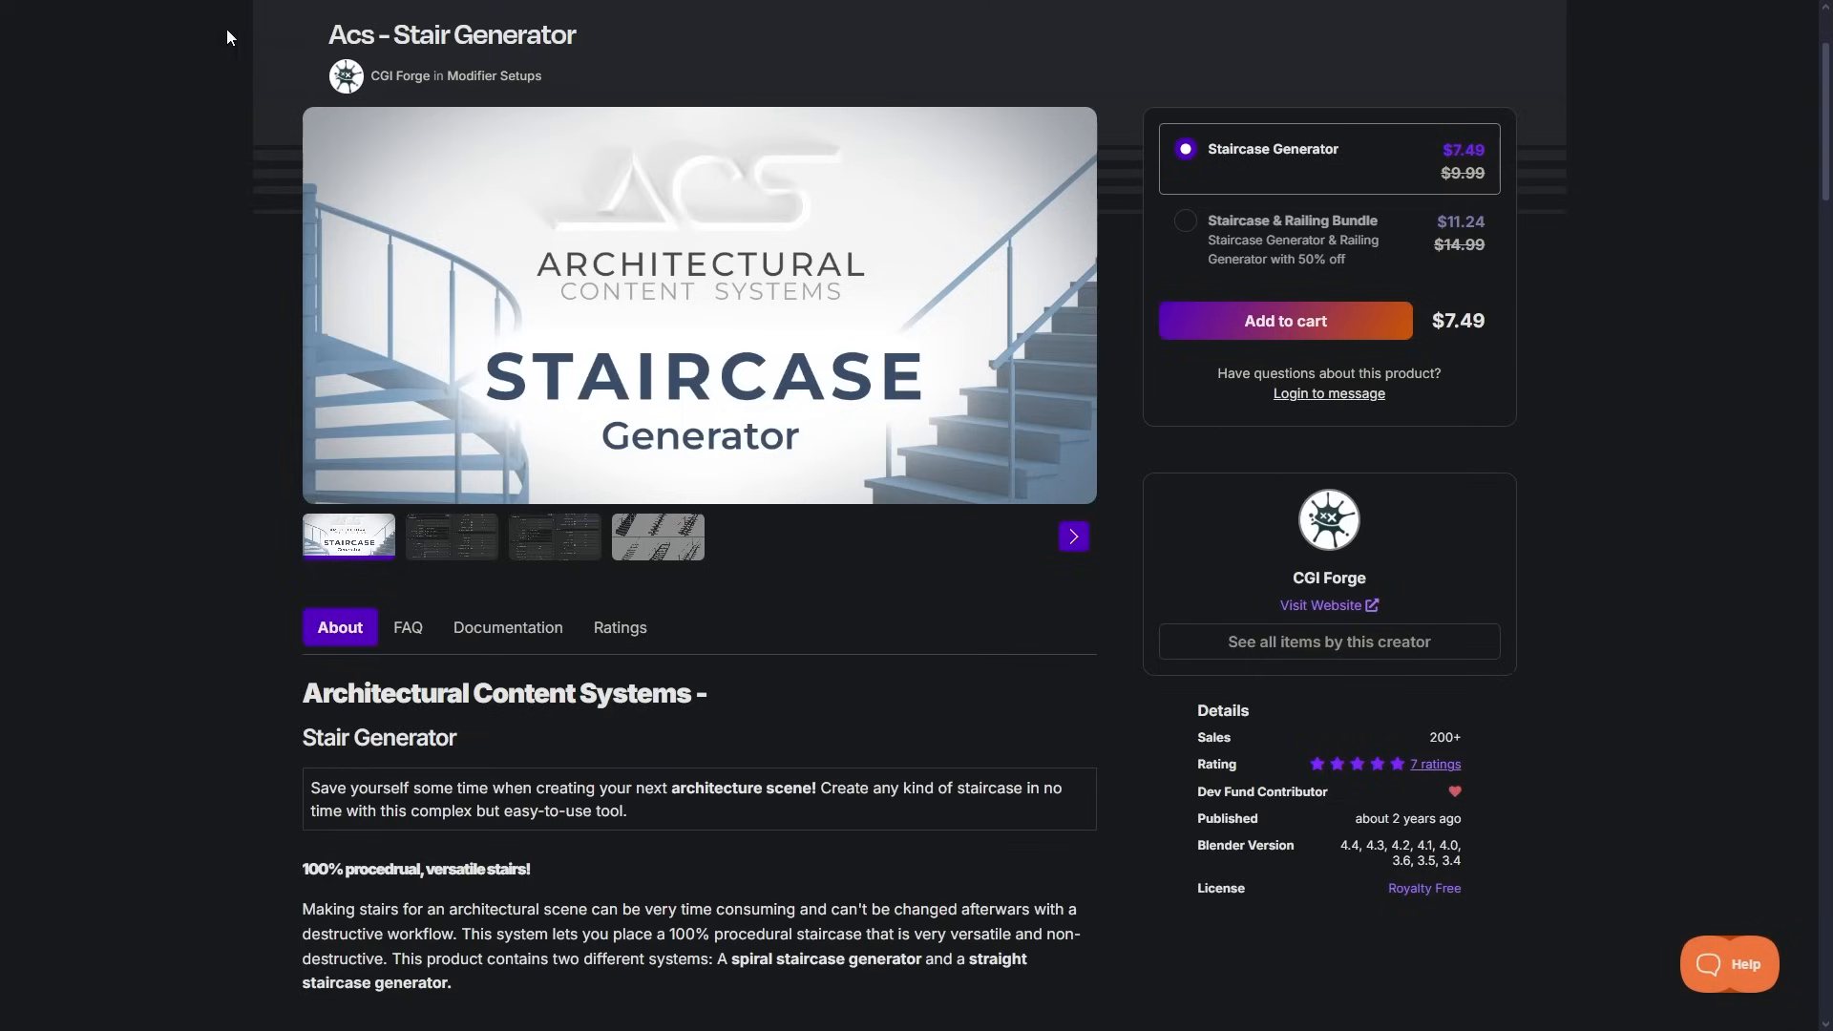
{"action": "mouse_move", "coordinate": [4, 21]}
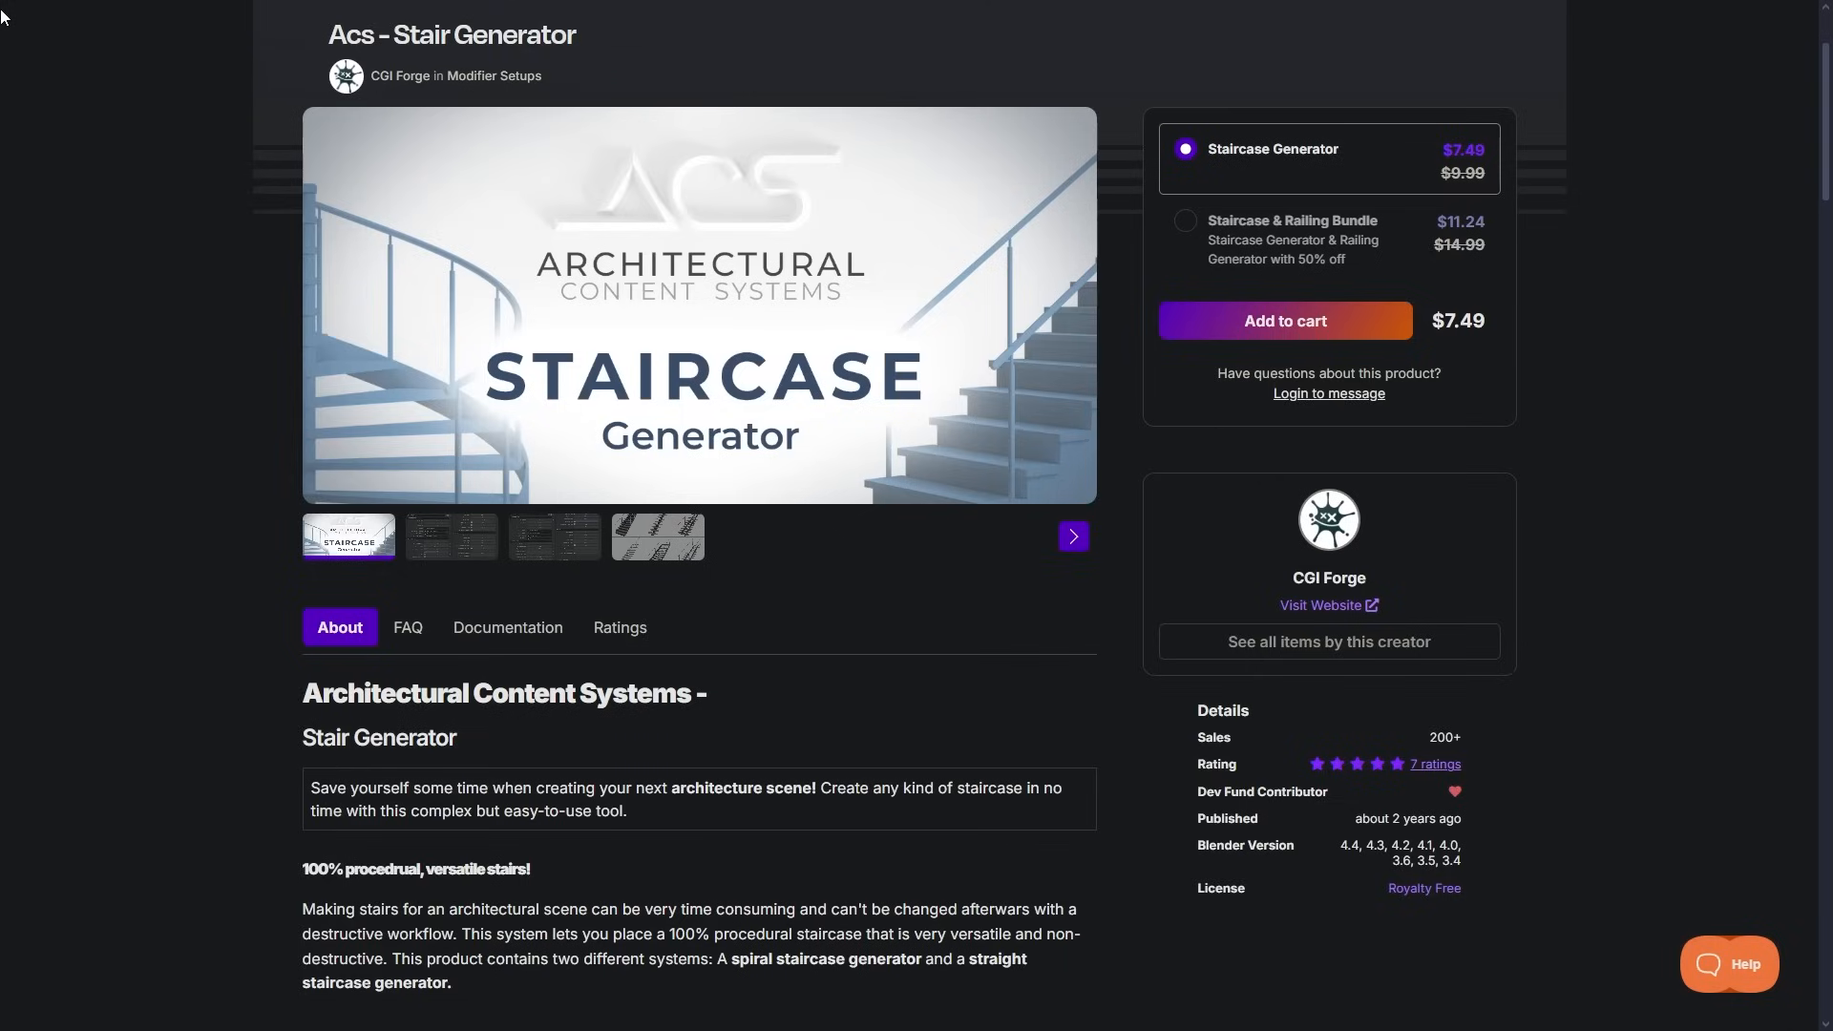
Scroll the Acs - Stair Generator page down to its staircase variants gallery
{"action": "scroll", "scroll_direction": "down", "scroll_amount": 3}
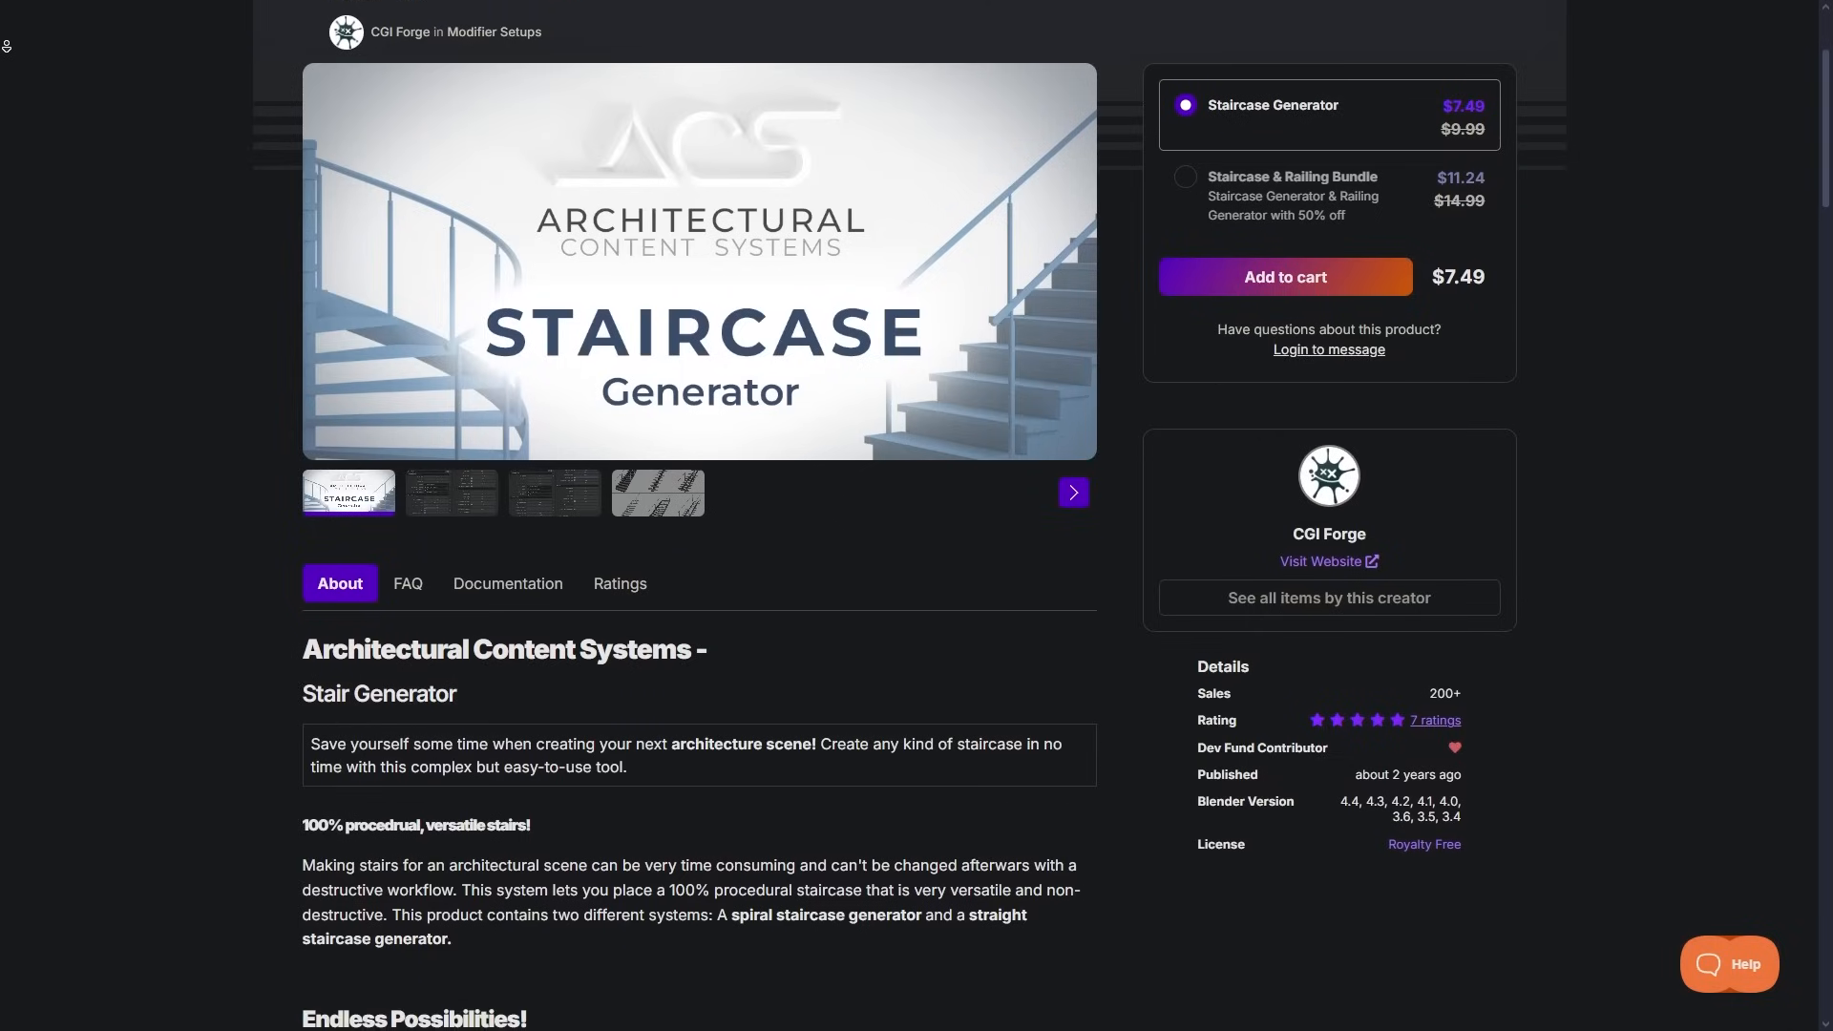
{"action": "scroll", "scroll_direction": "down", "scroll_amount": 3}
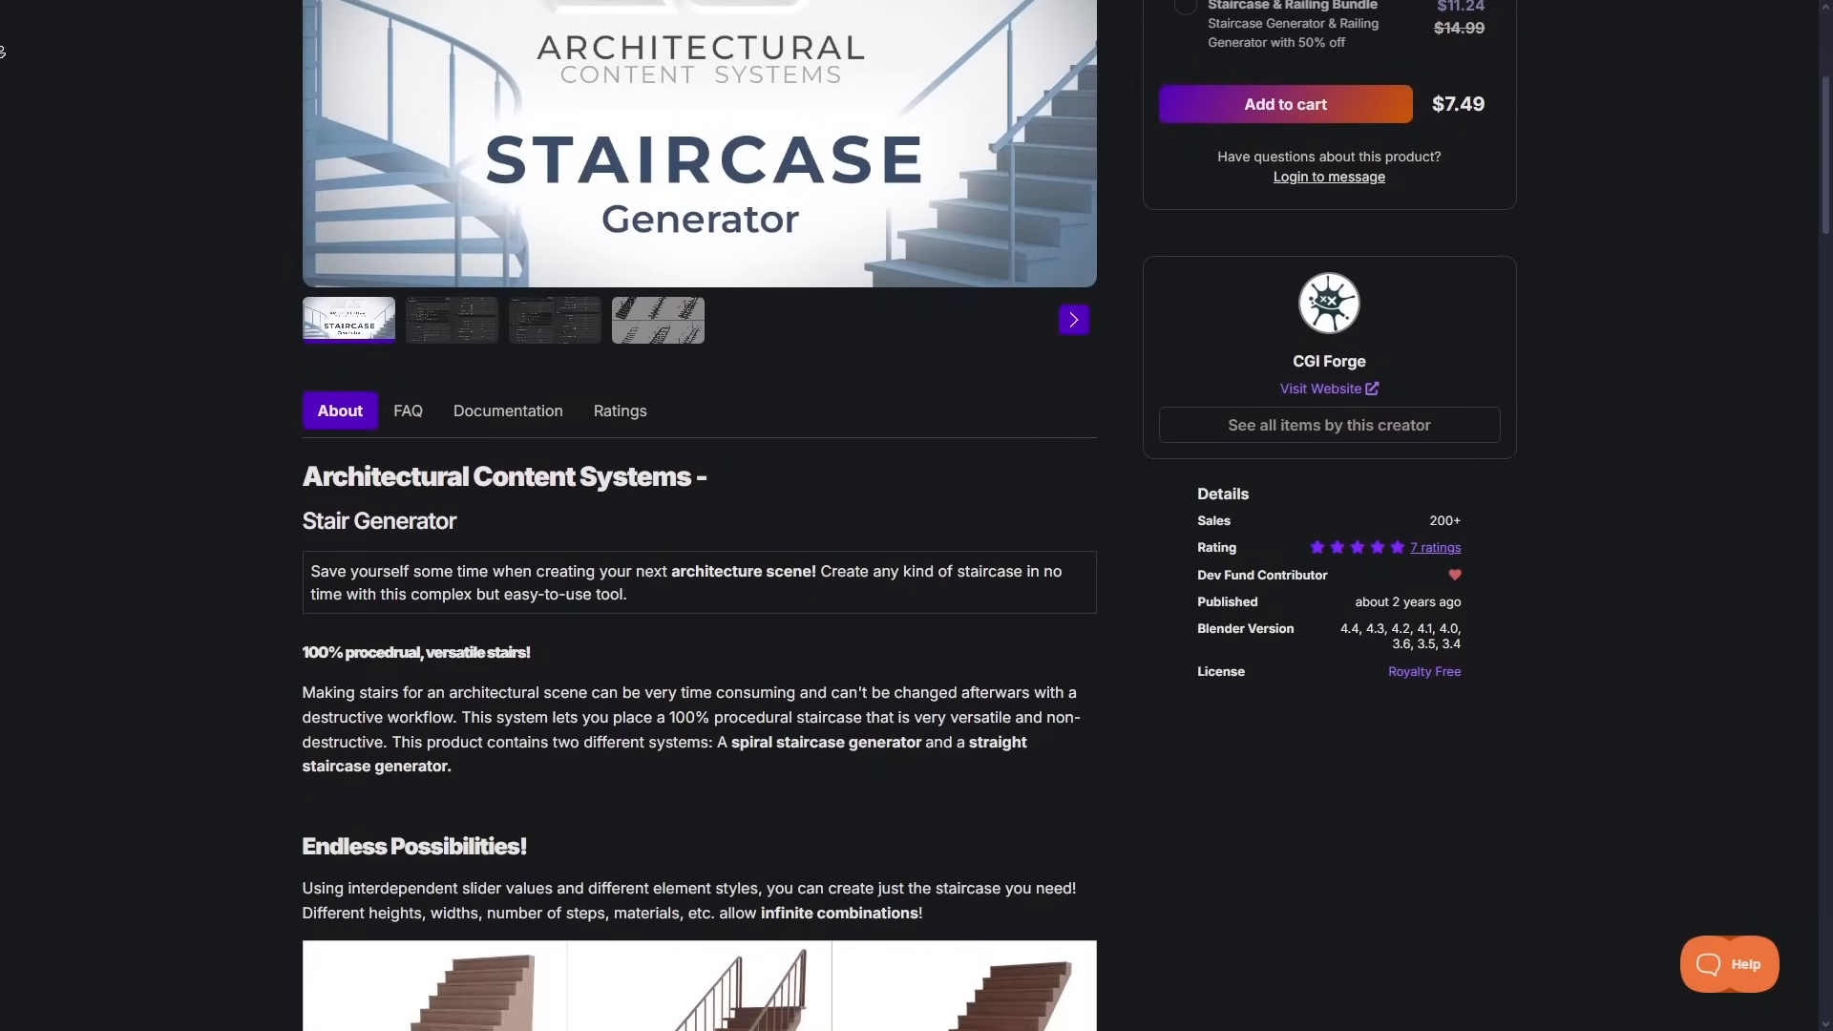
{"action": "scroll", "scroll_direction": "down", "scroll_amount": 3}
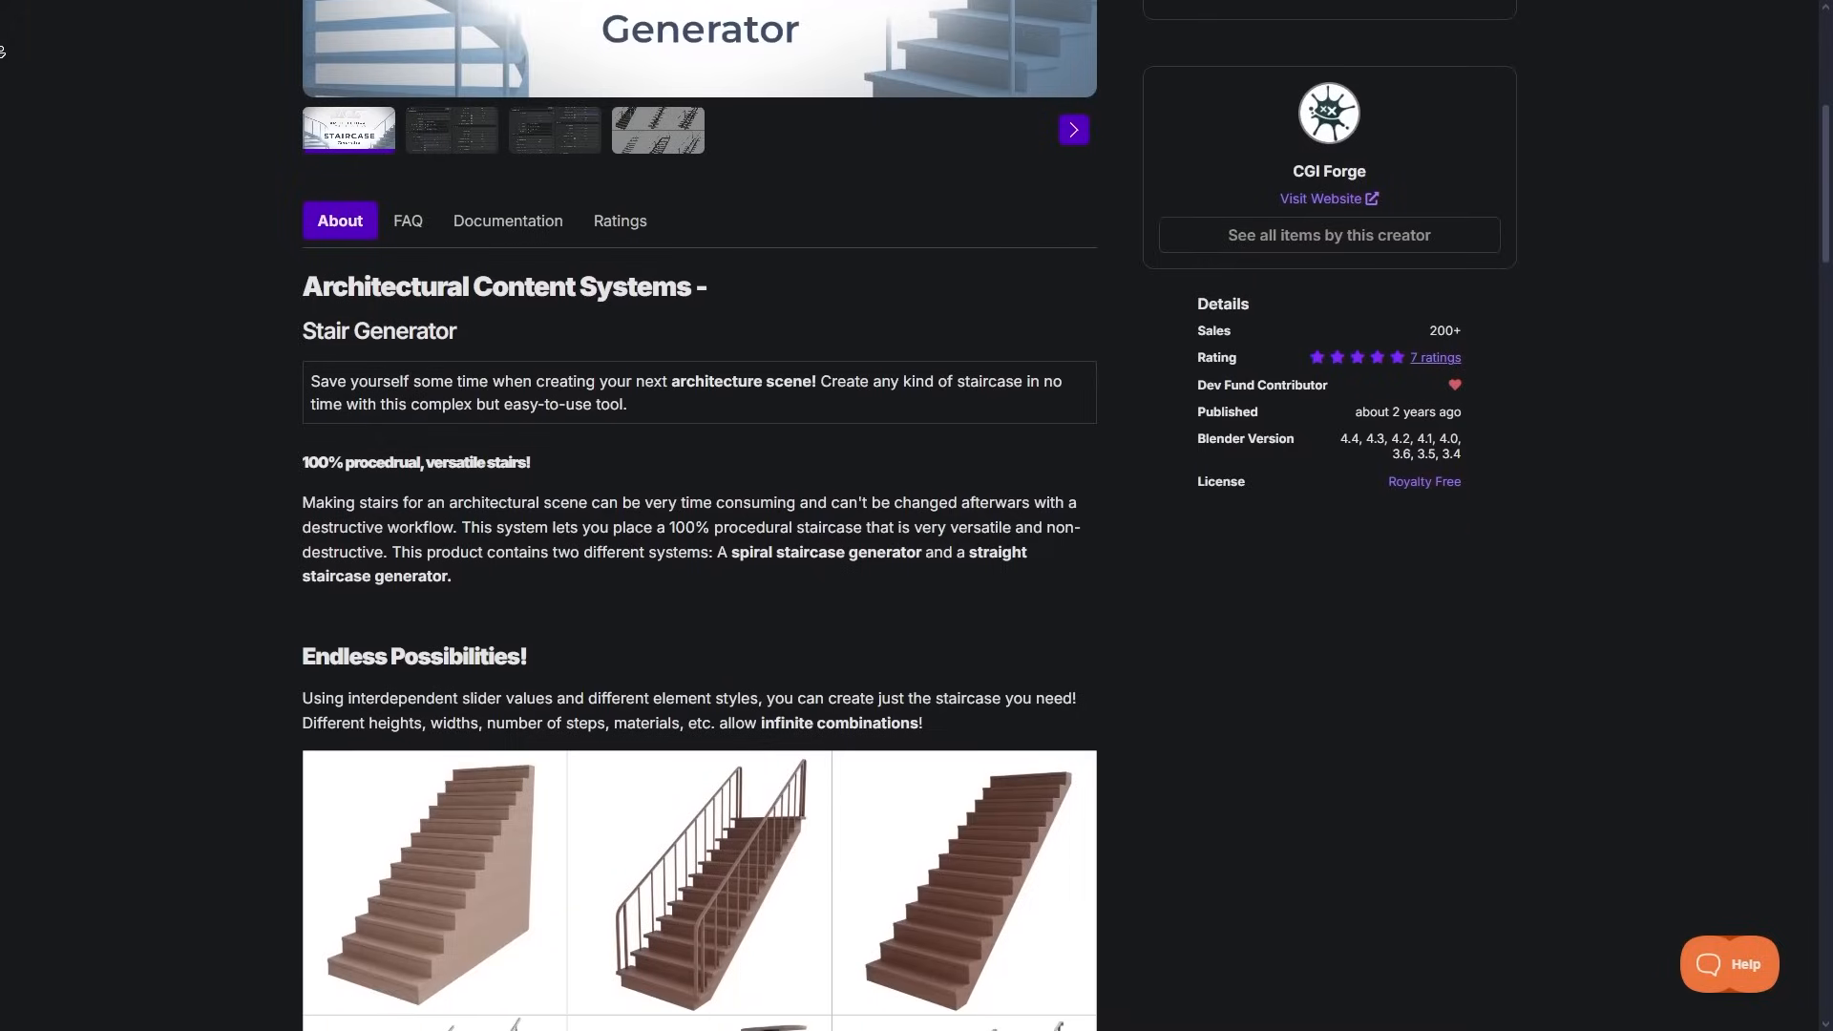
{"action": "scroll", "scroll_direction": "down", "scroll_amount": 3}
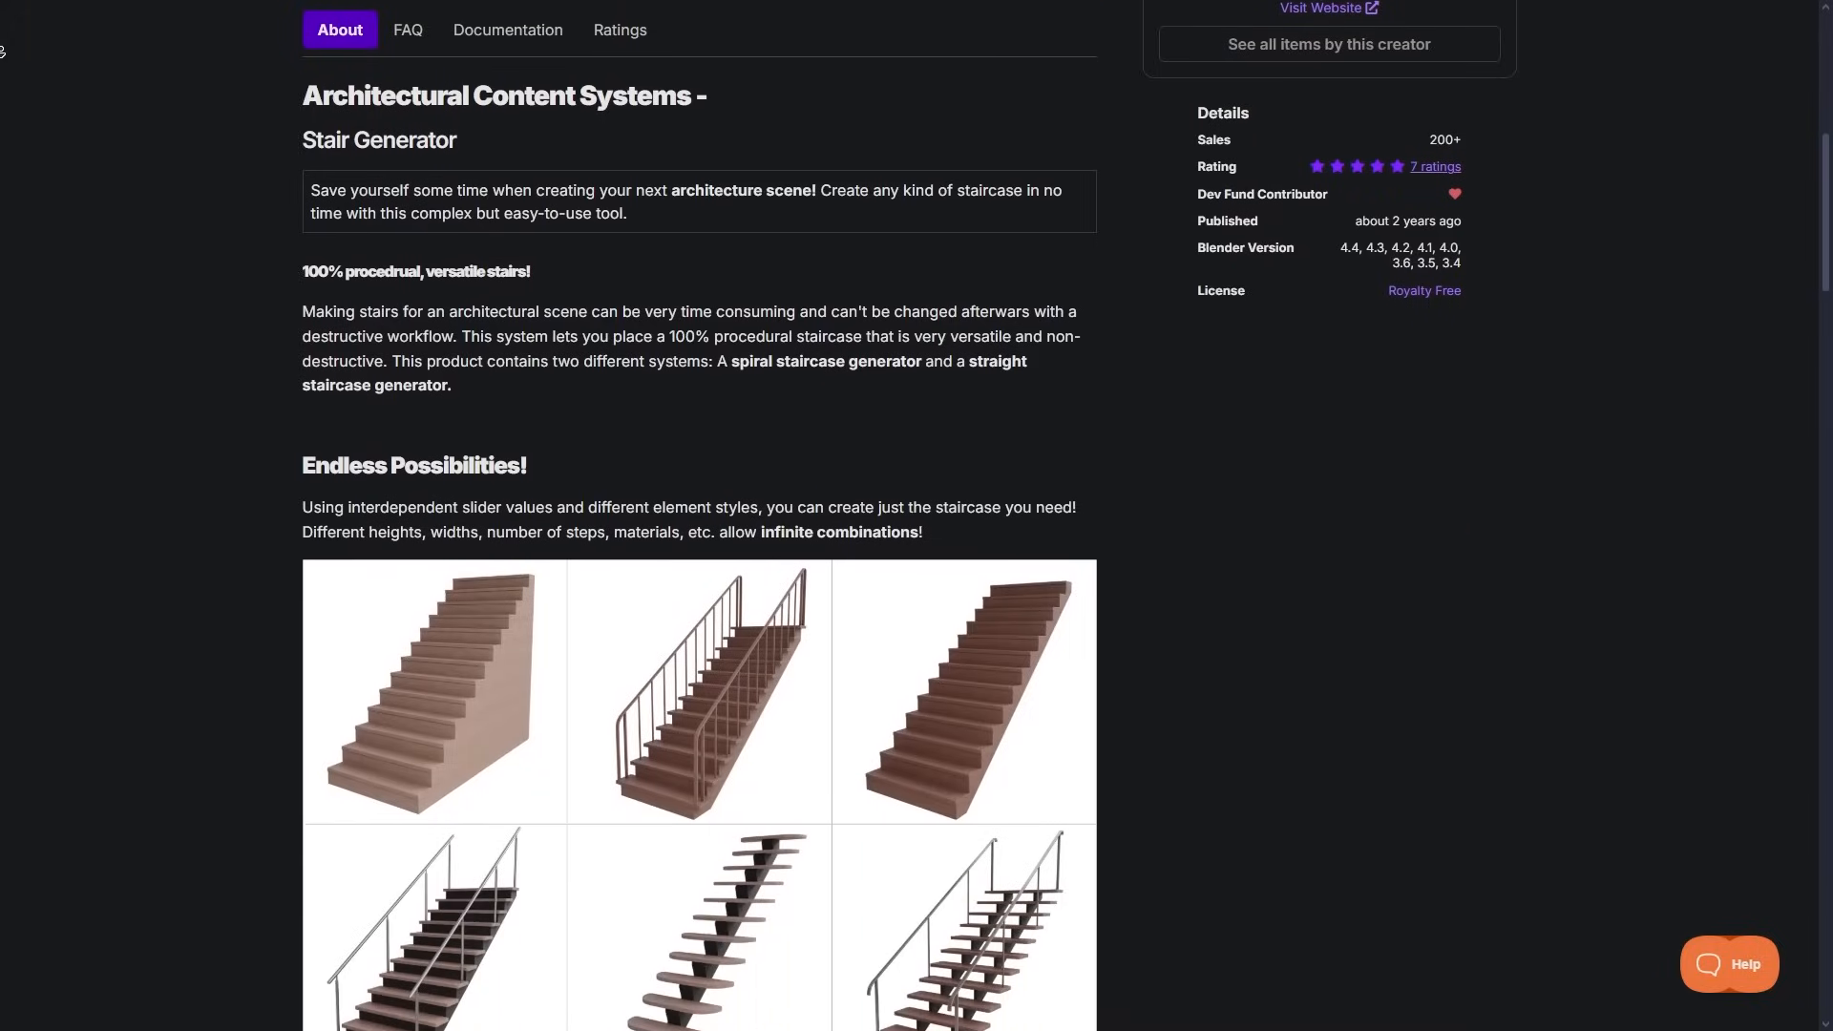
{"action": "scroll", "scroll_direction": "down", "scroll_amount": 3}
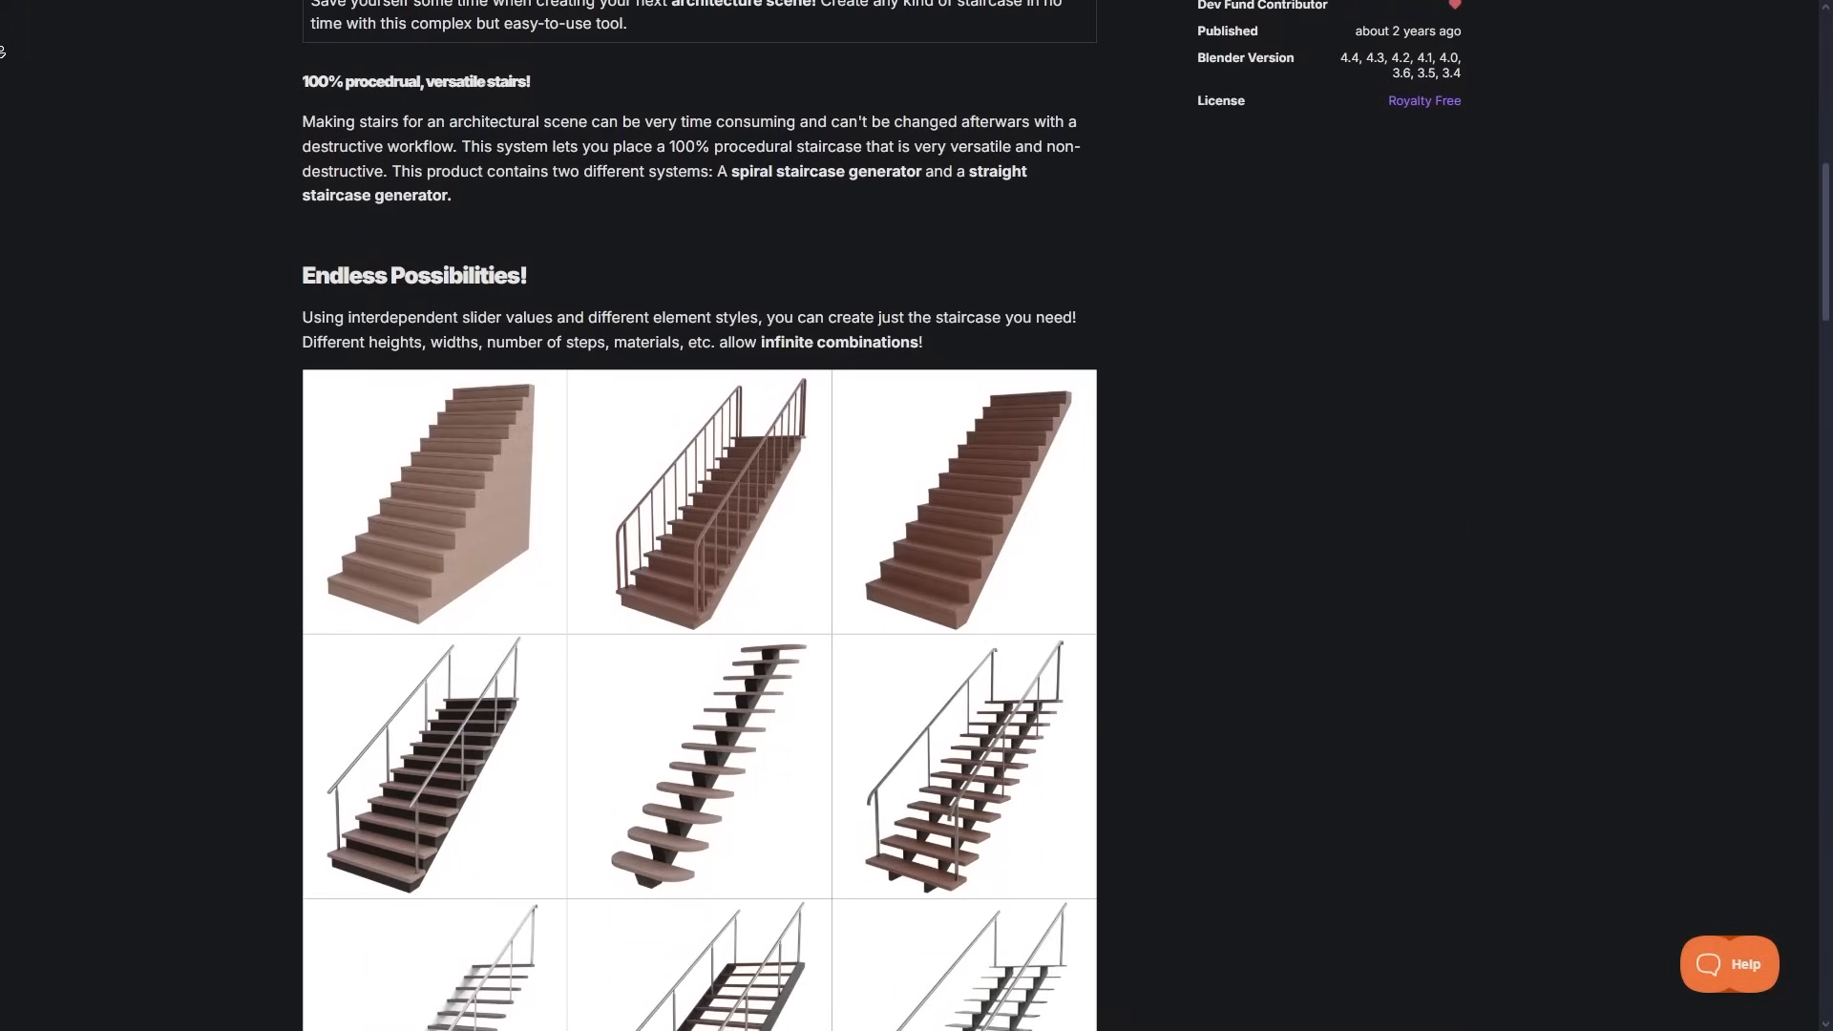
{"action": "scroll", "scroll_direction": "down", "scroll_amount": 3}
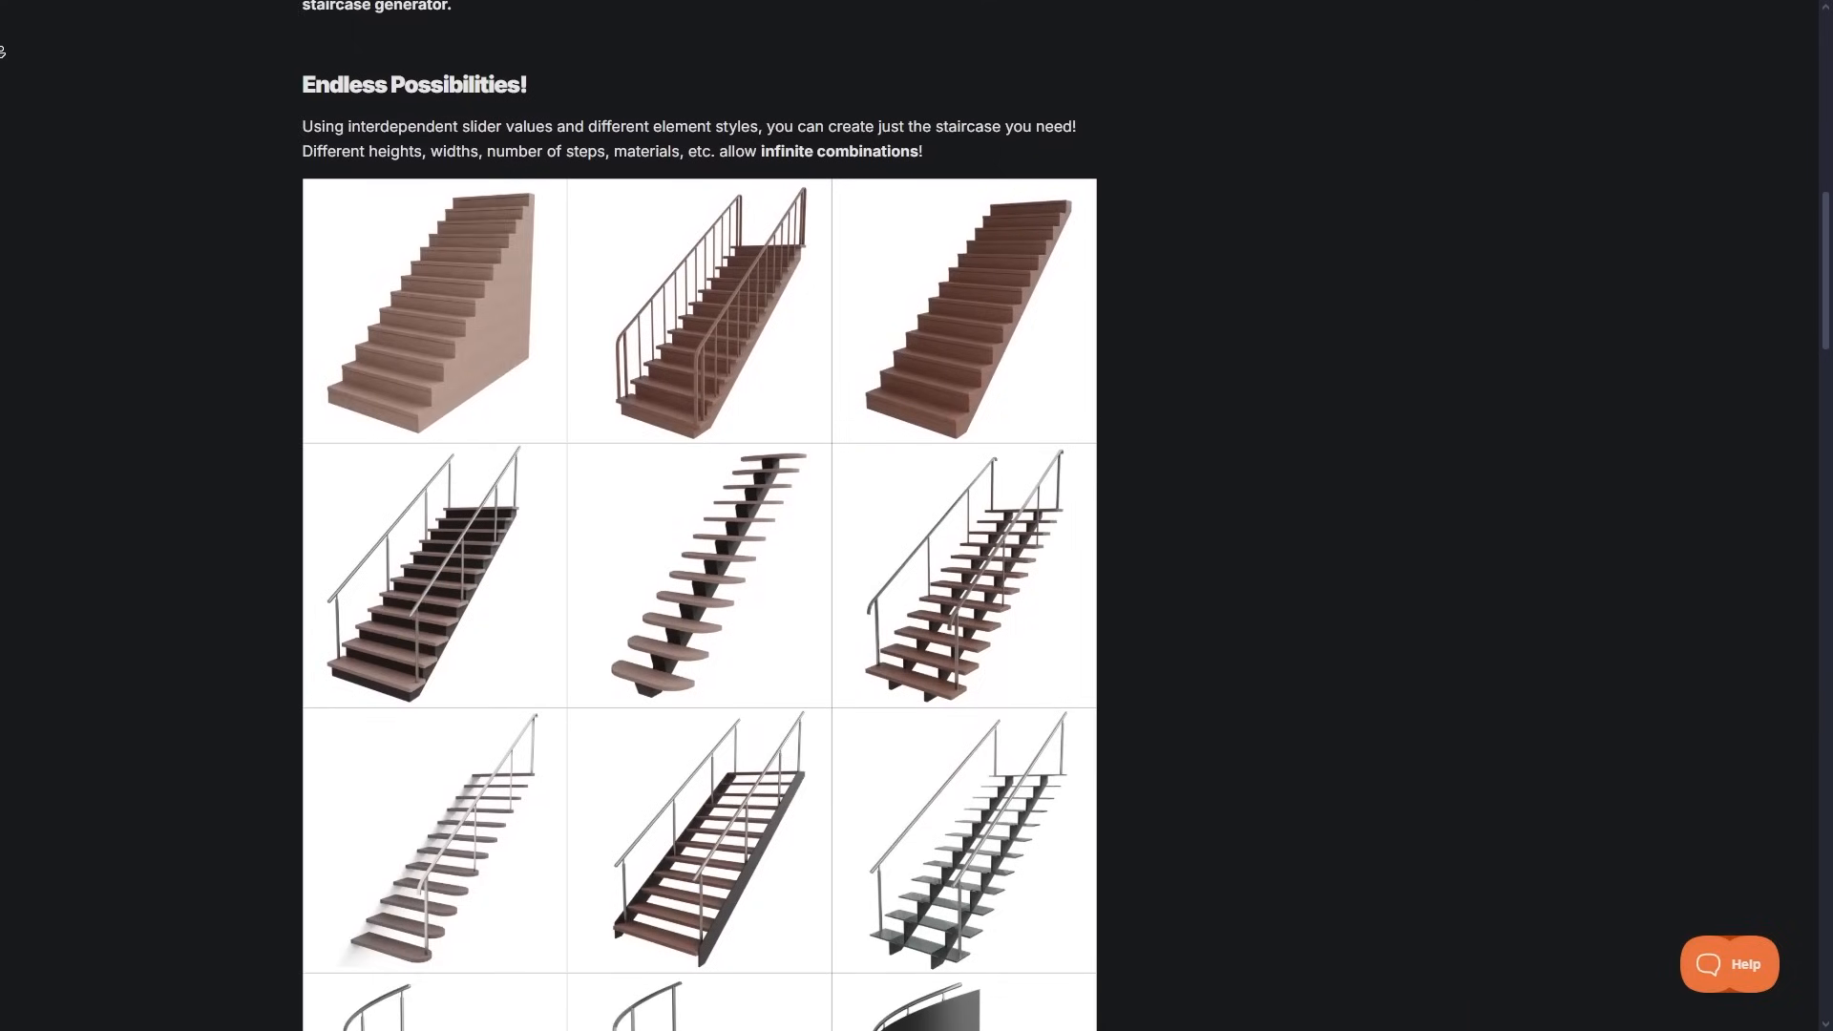
{"action": "scroll", "scroll_direction": "down", "scroll_amount": 3}
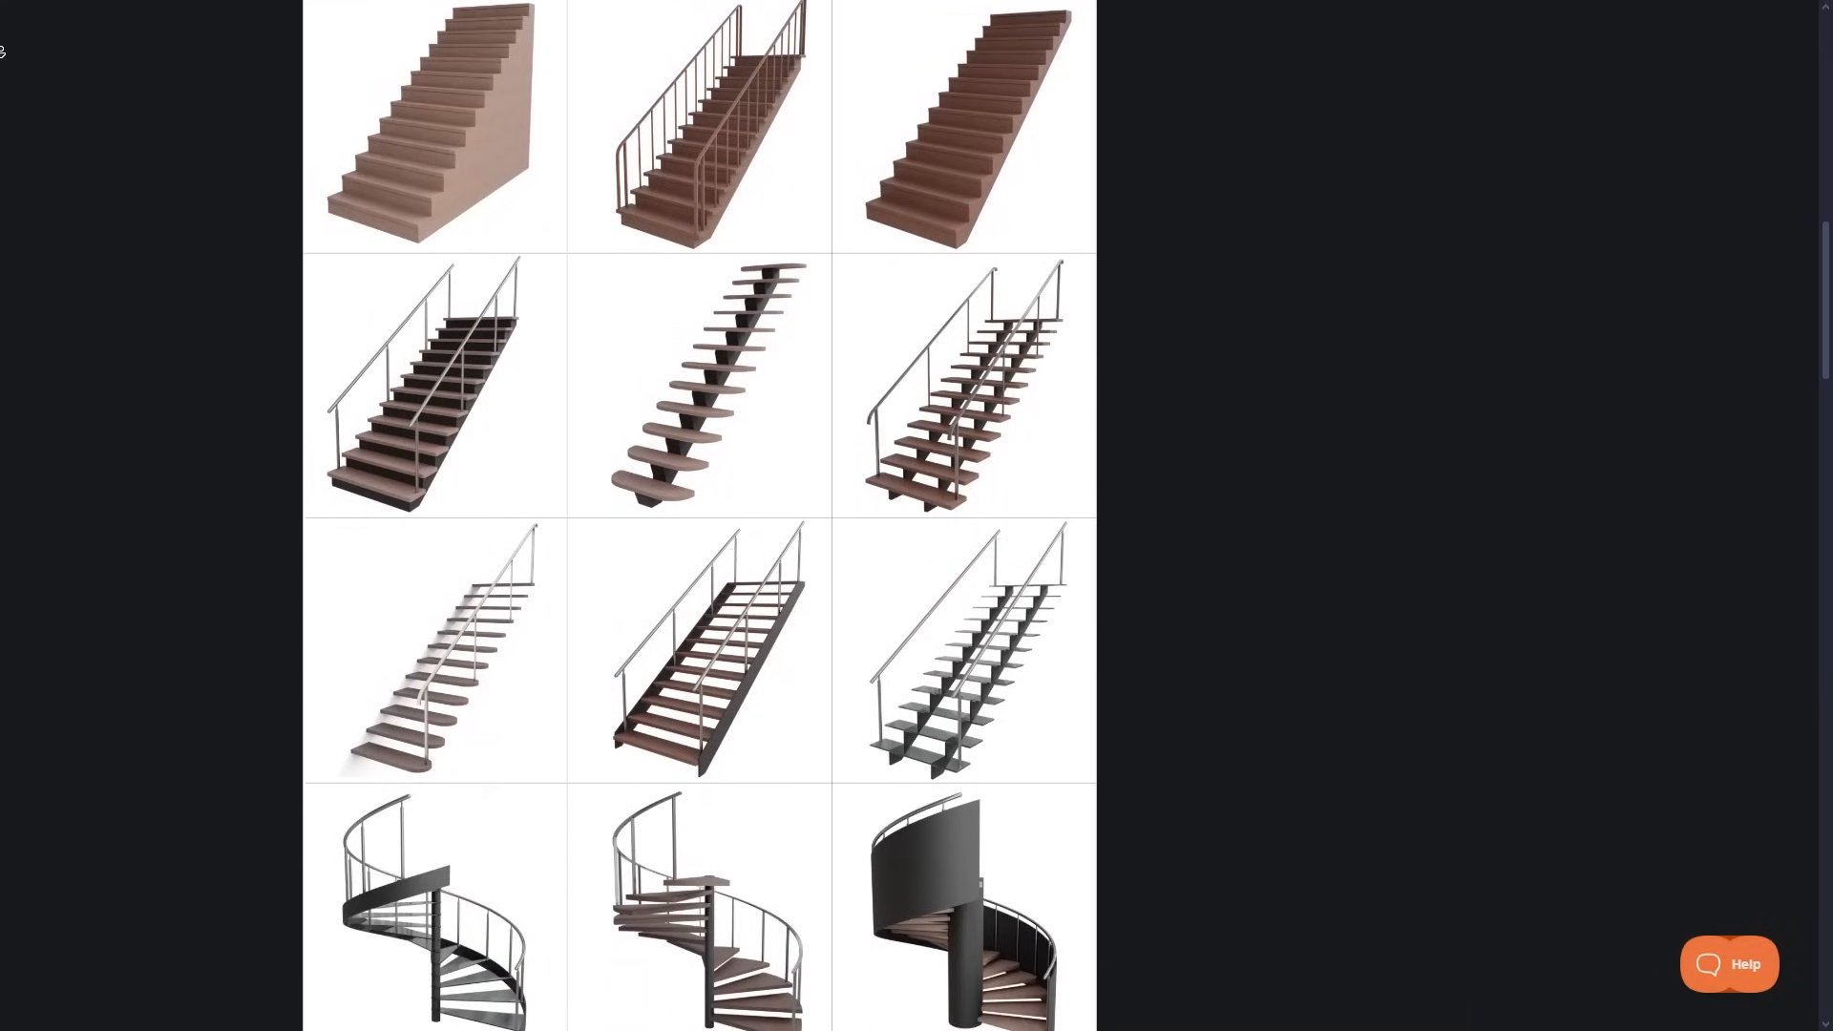
{"action": "scroll", "scroll_direction": "down", "scroll_amount": 3}
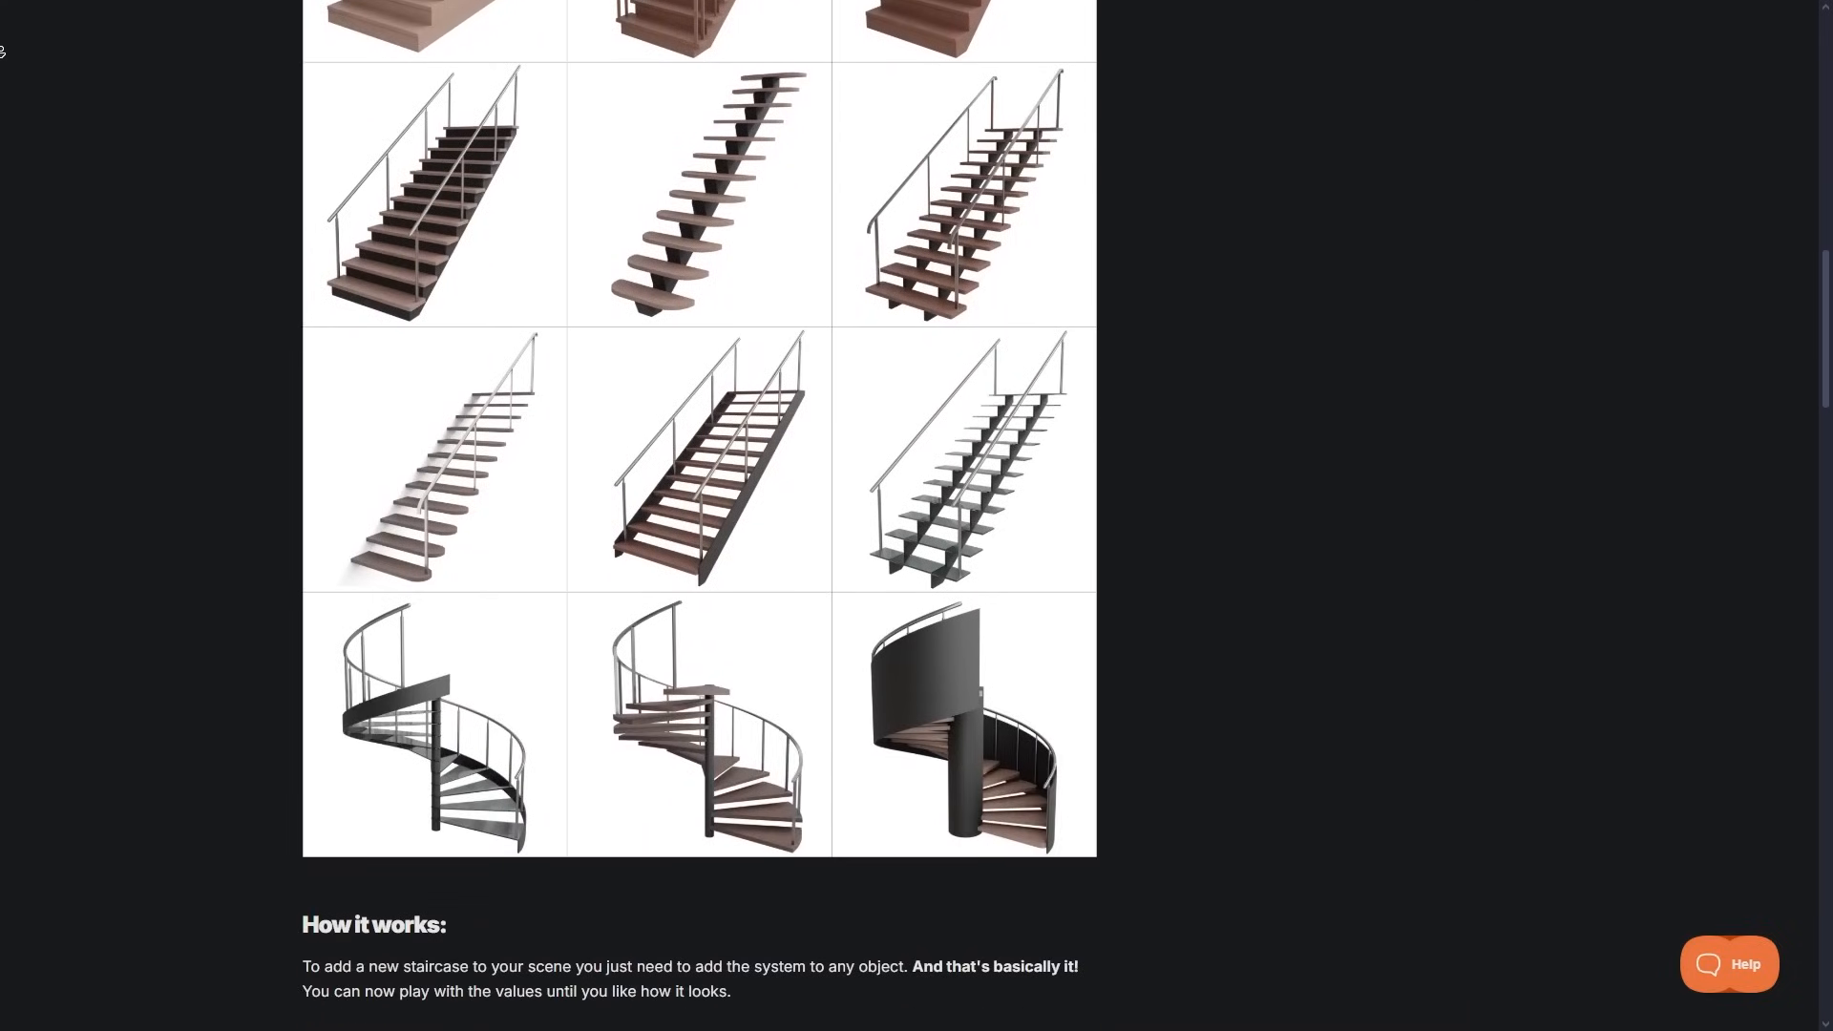
{"action": "scroll", "scroll_direction": "down", "scroll_amount": 3}
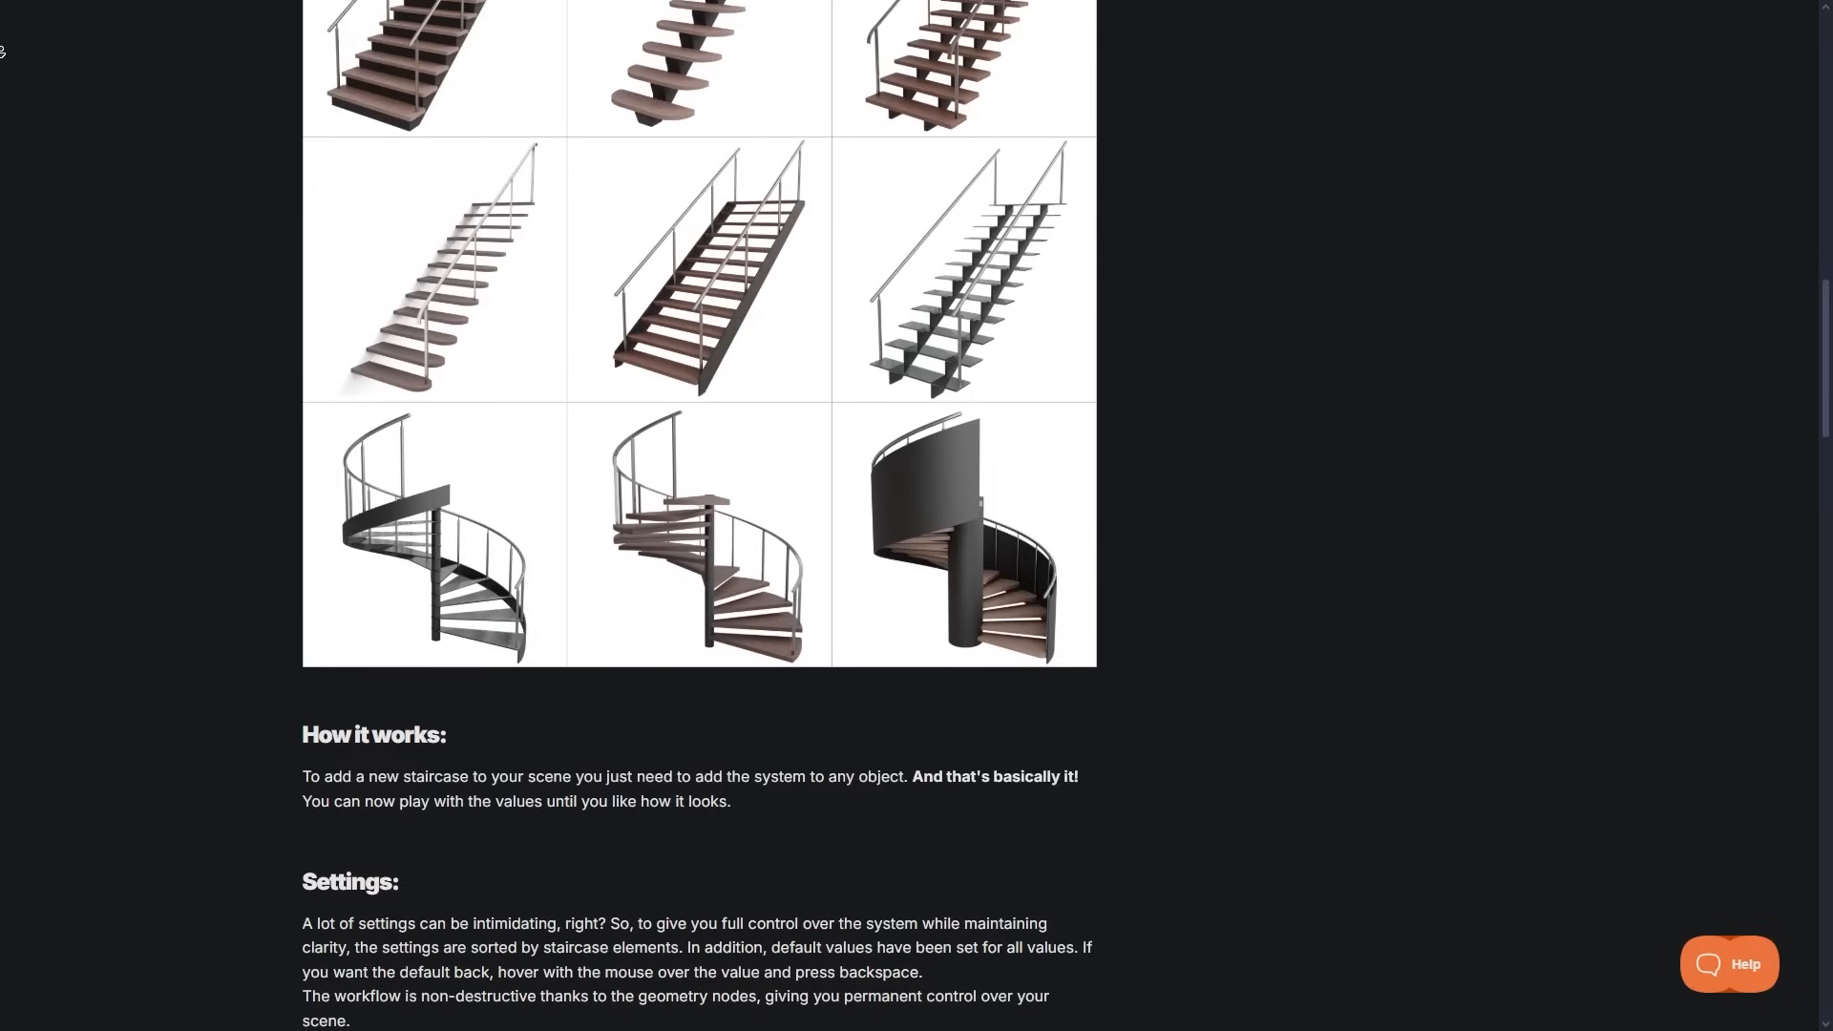
{"action": "scroll", "scroll_direction": "down", "scroll_amount": 3}
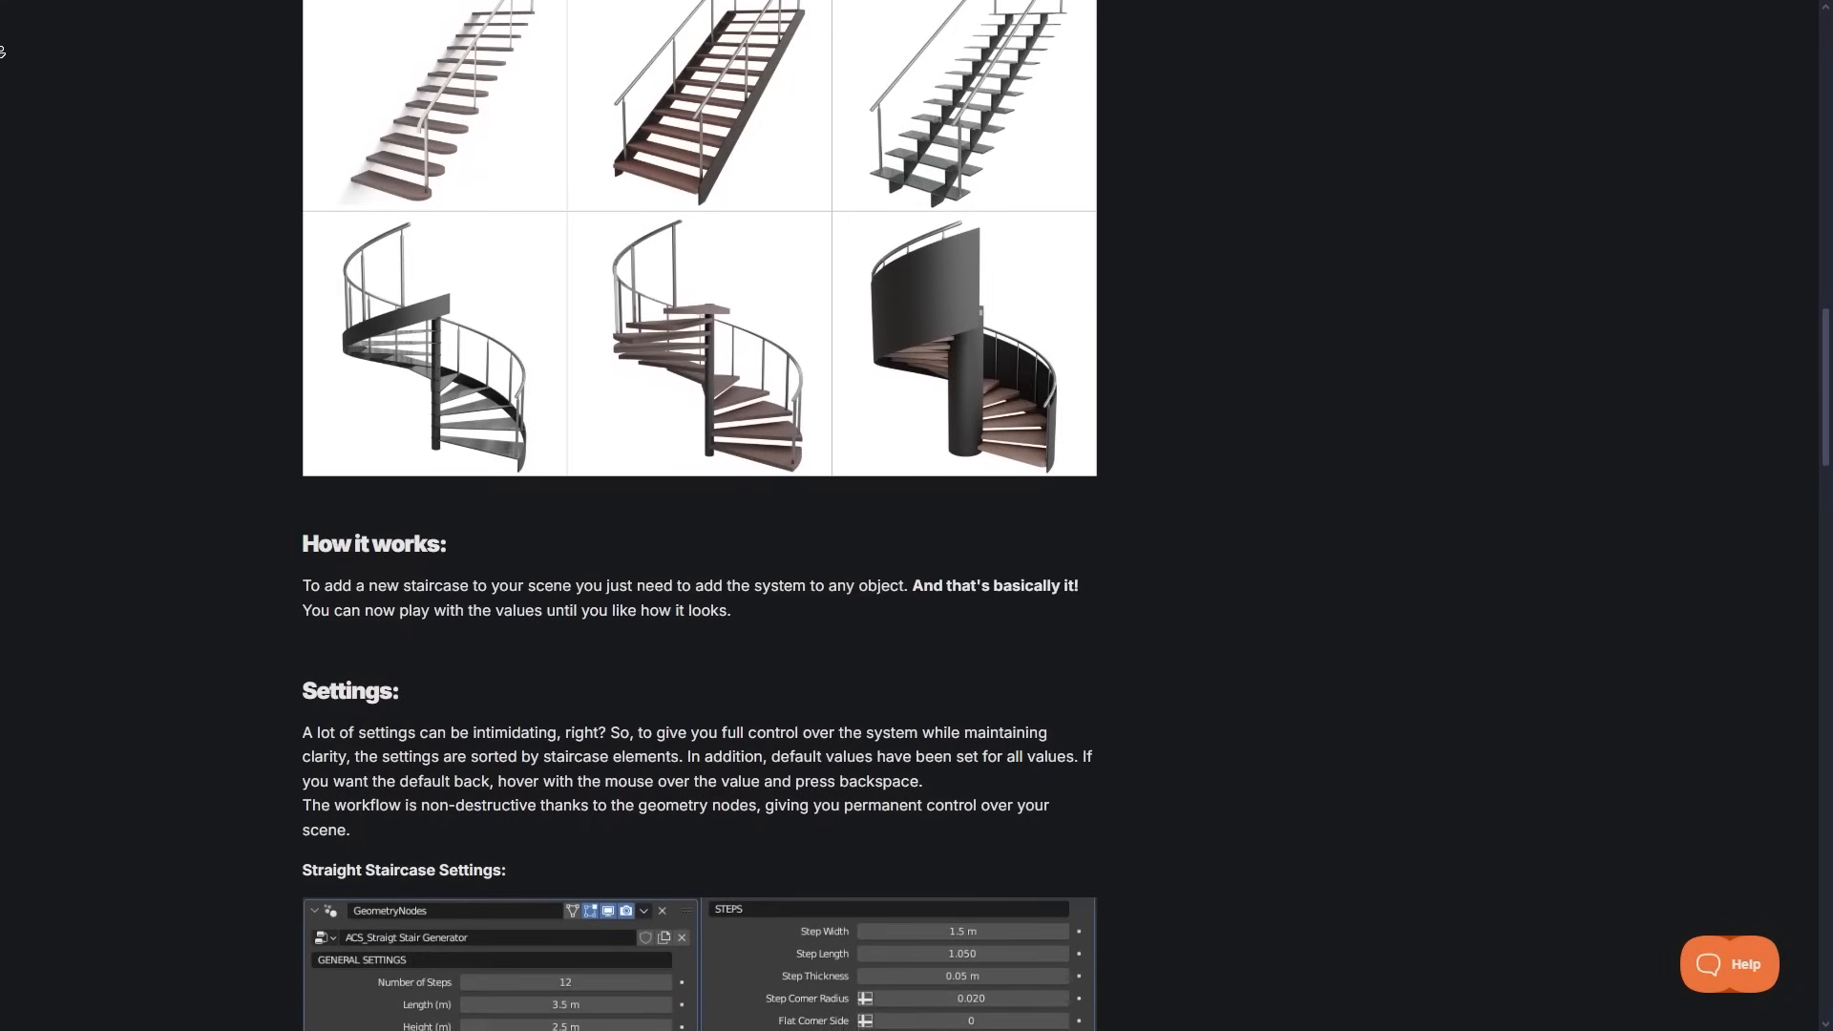
{"action": "scroll", "scroll_direction": "down", "scroll_amount": 3}
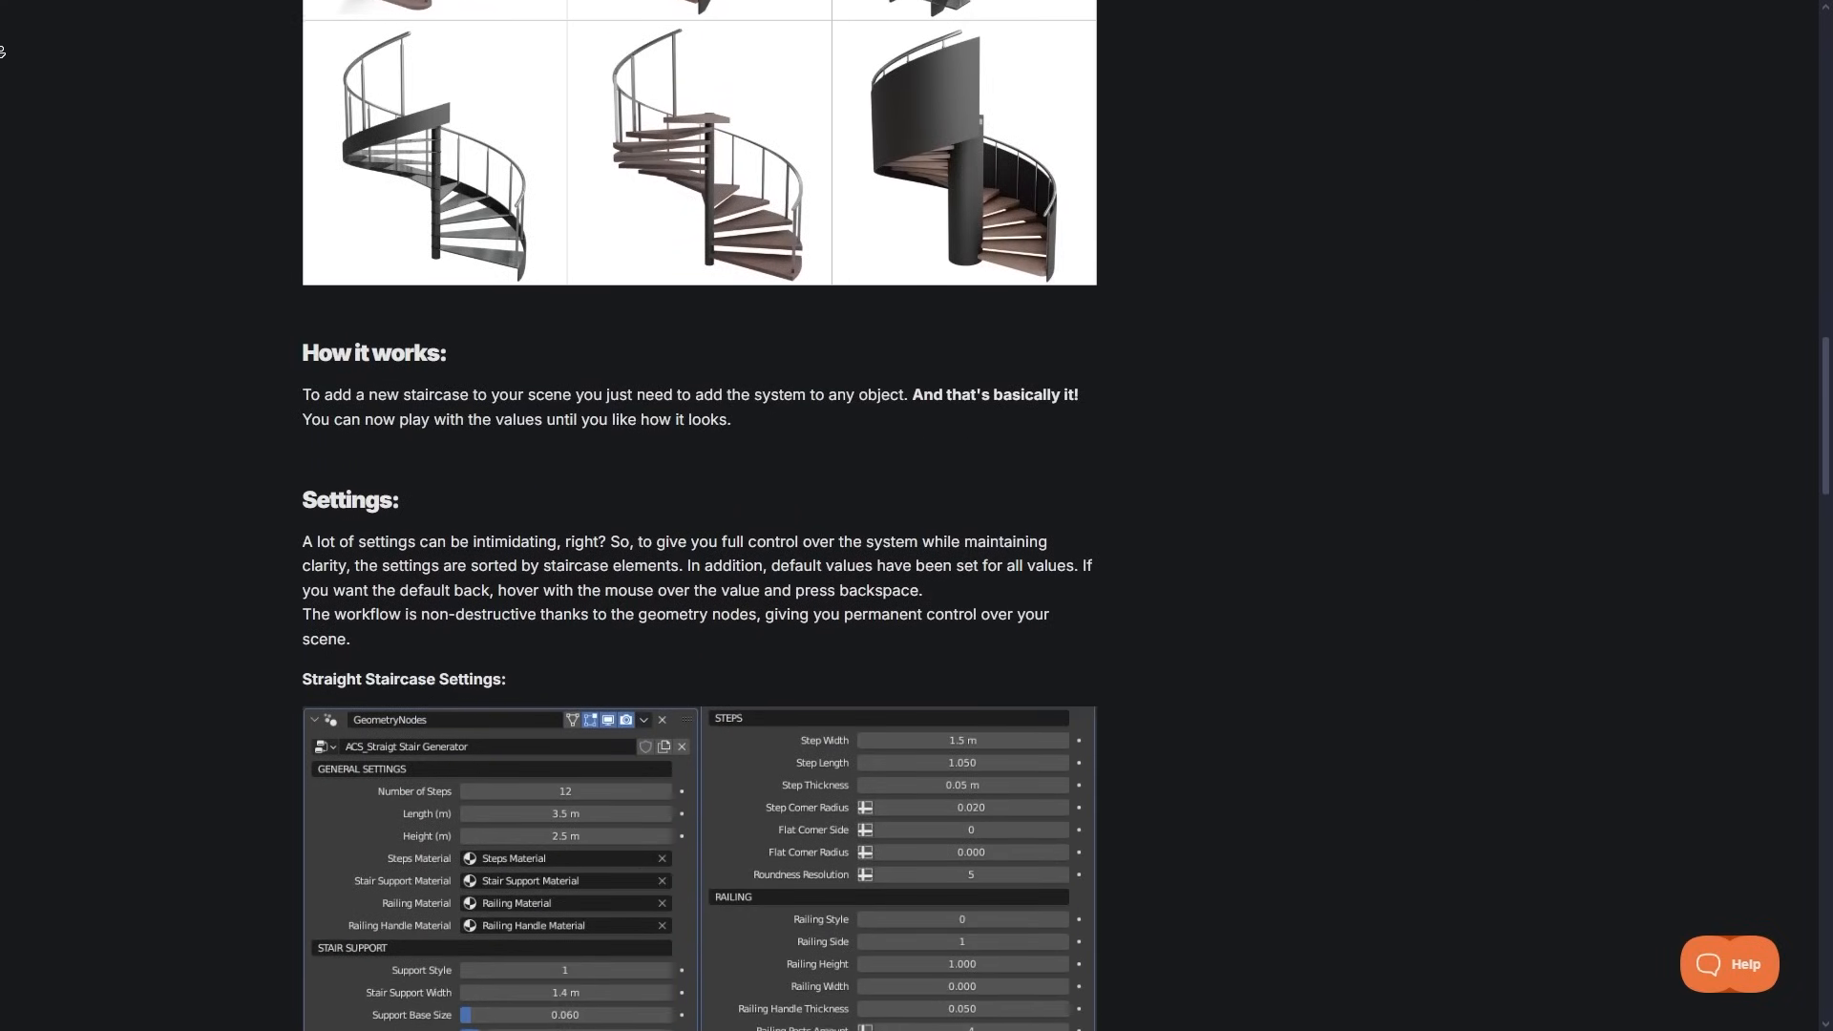
{"action": "scroll", "scroll_direction": "down", "scroll_amount": 3}
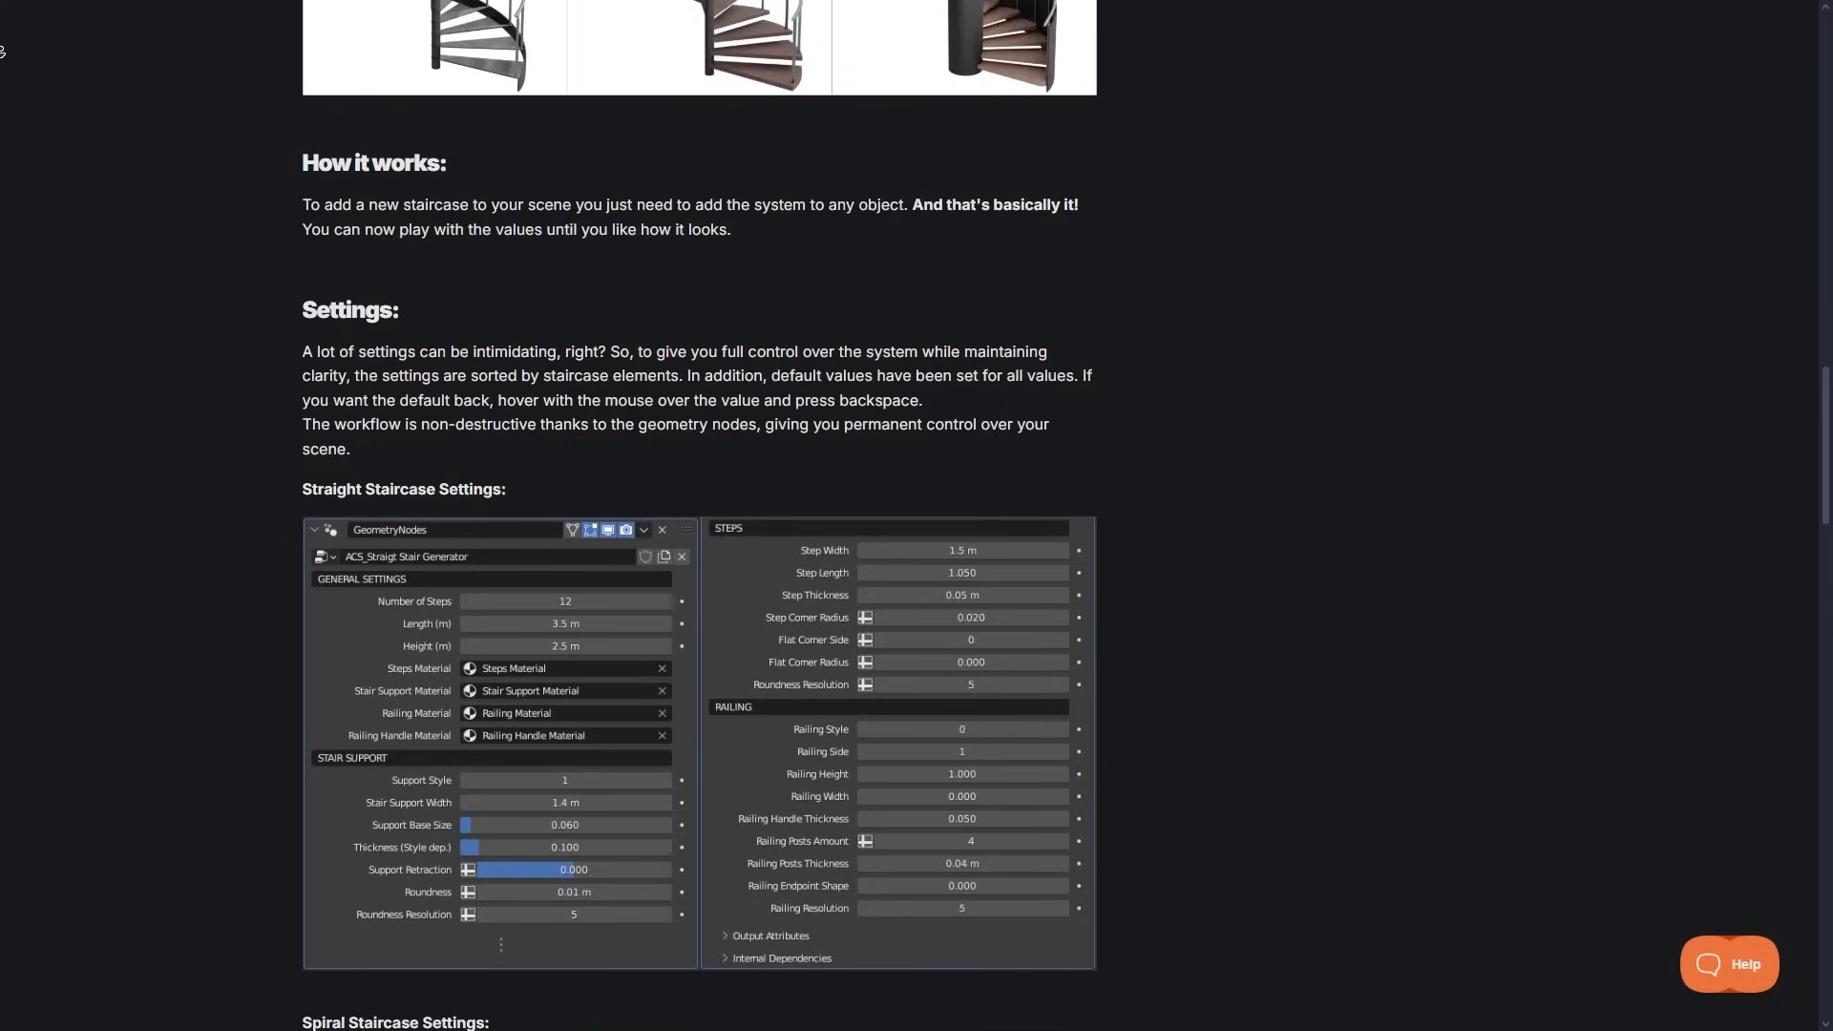
{"action": "scroll", "scroll_direction": "down", "scroll_amount": 3}
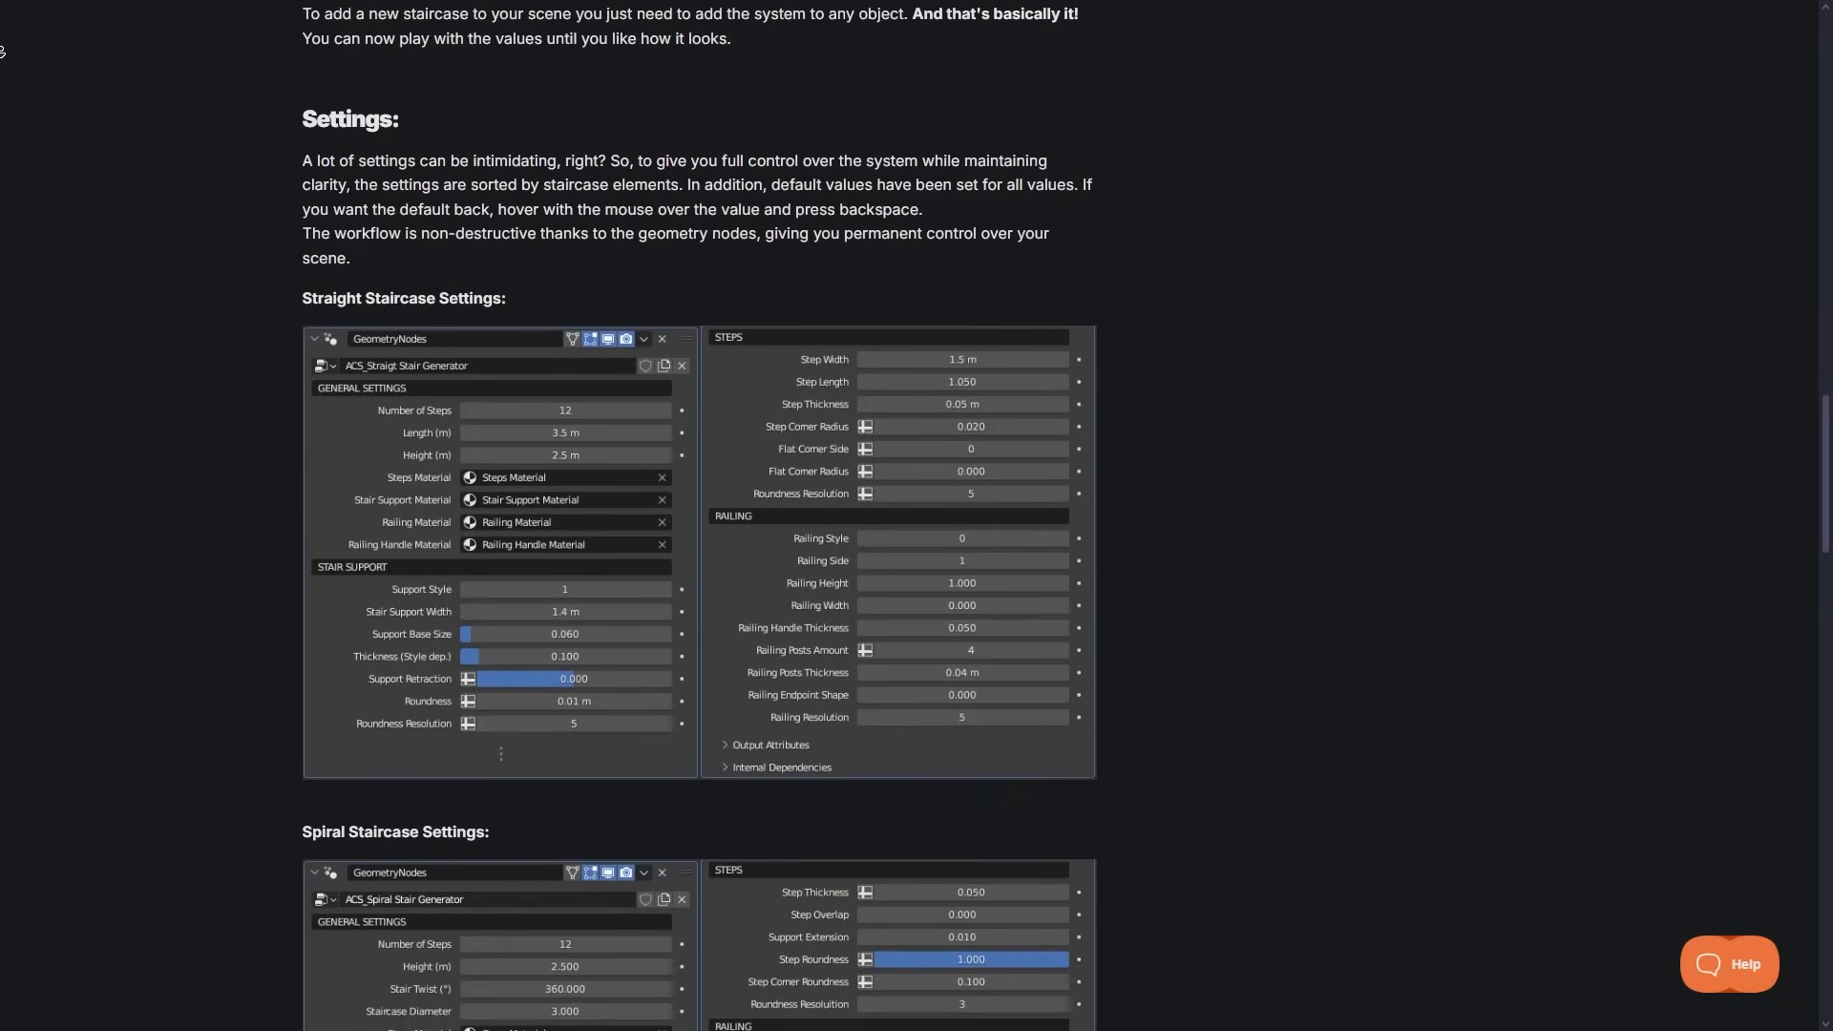
{"action": "scroll", "scroll_direction": "down", "scroll_amount": 3}
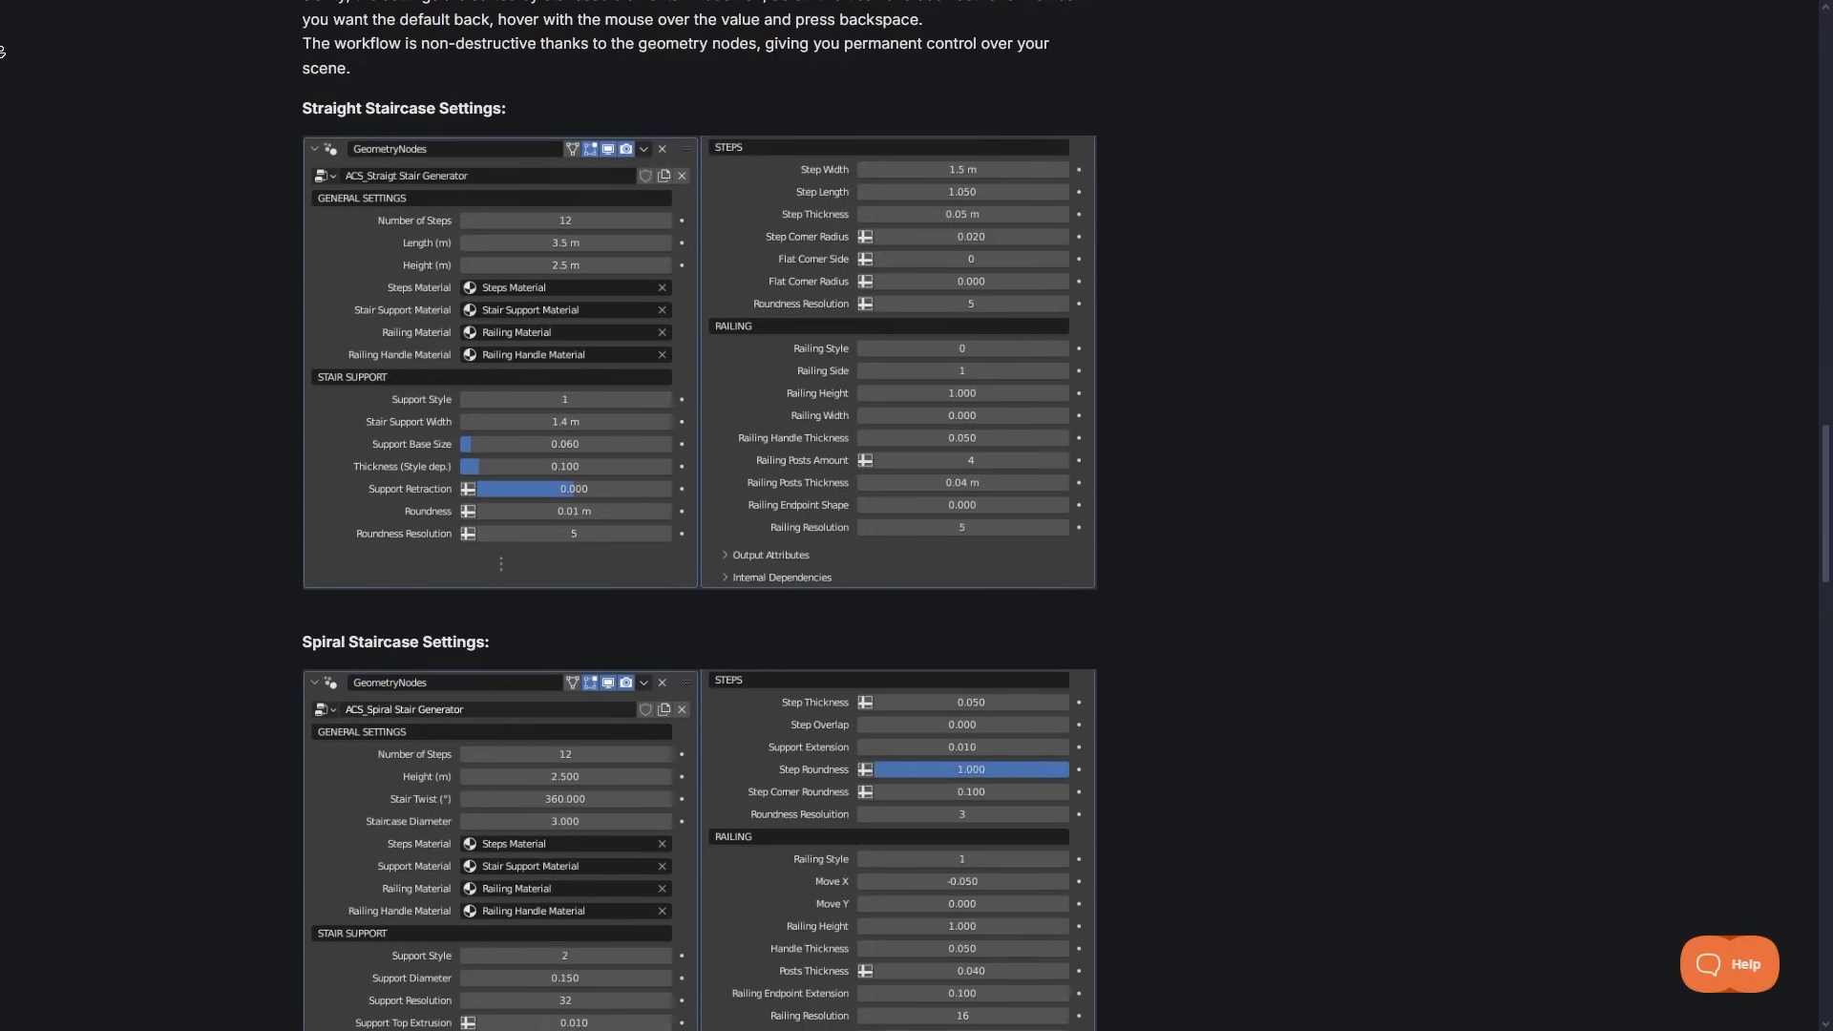
{"action": "scroll", "scroll_direction": "down", "scroll_amount": 3}
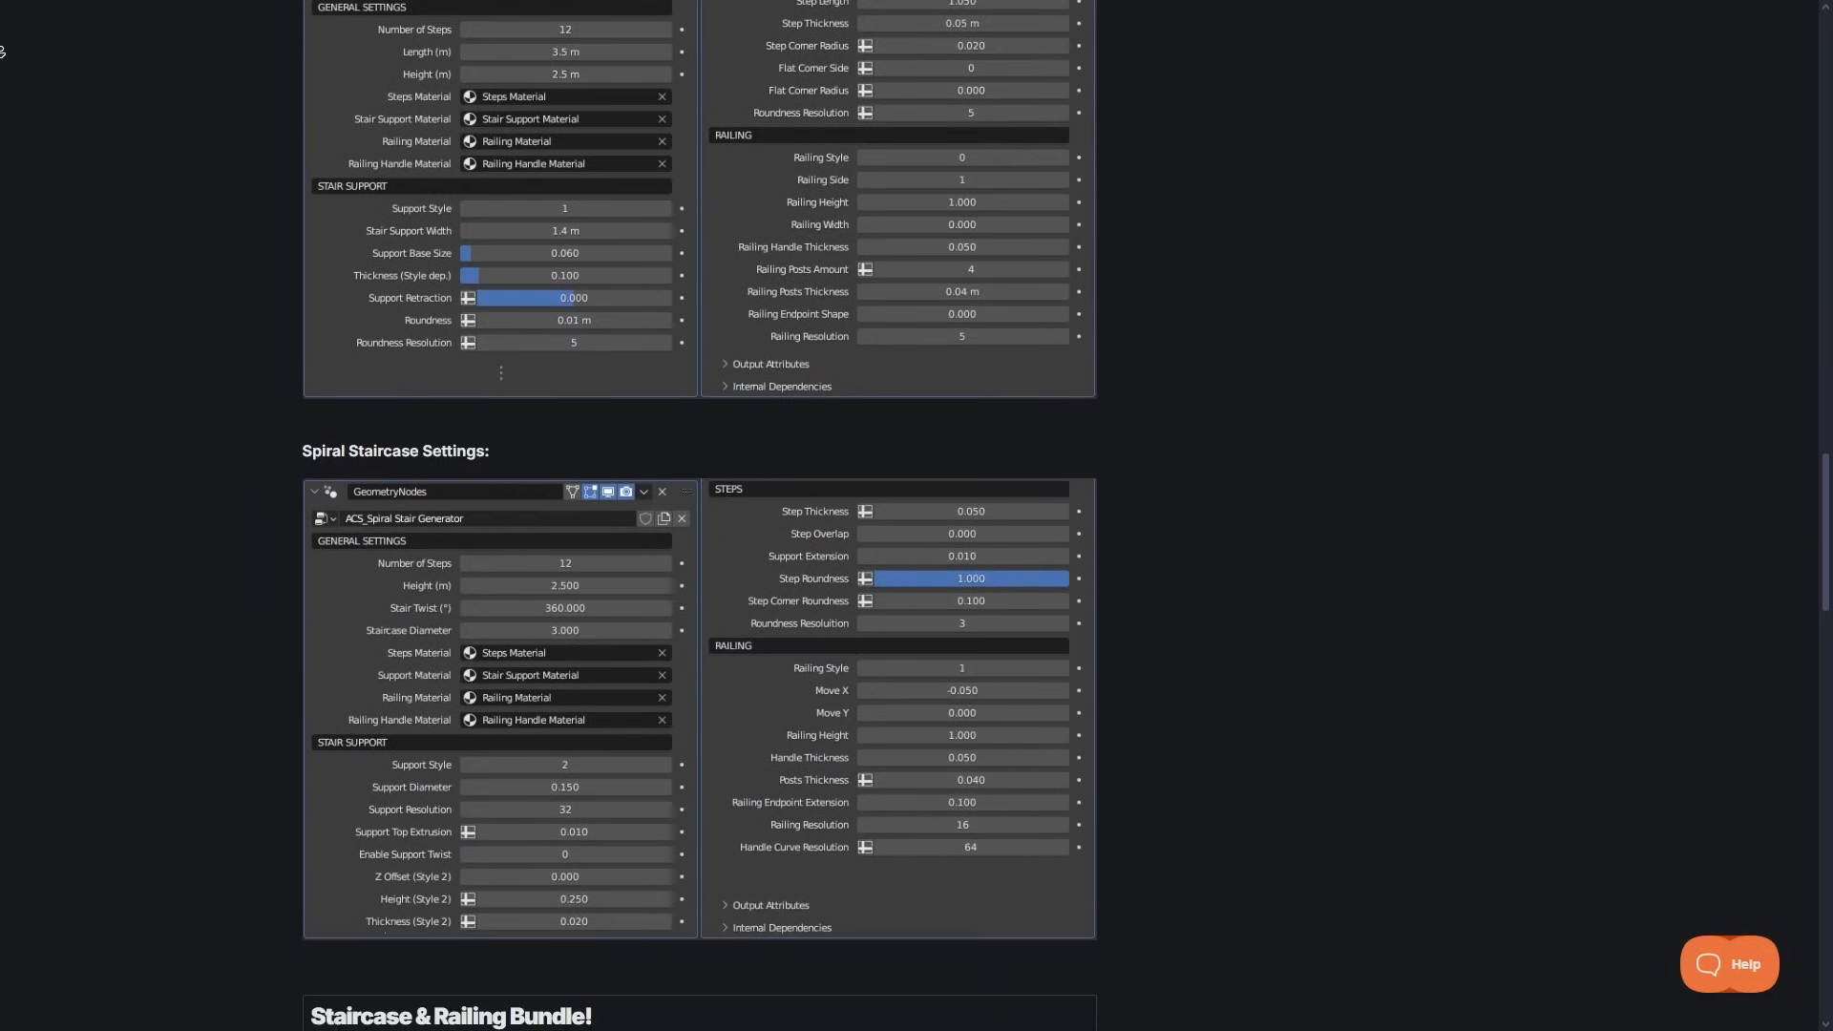
{"action": "scroll", "scroll_direction": "down", "scroll_amount": 3}
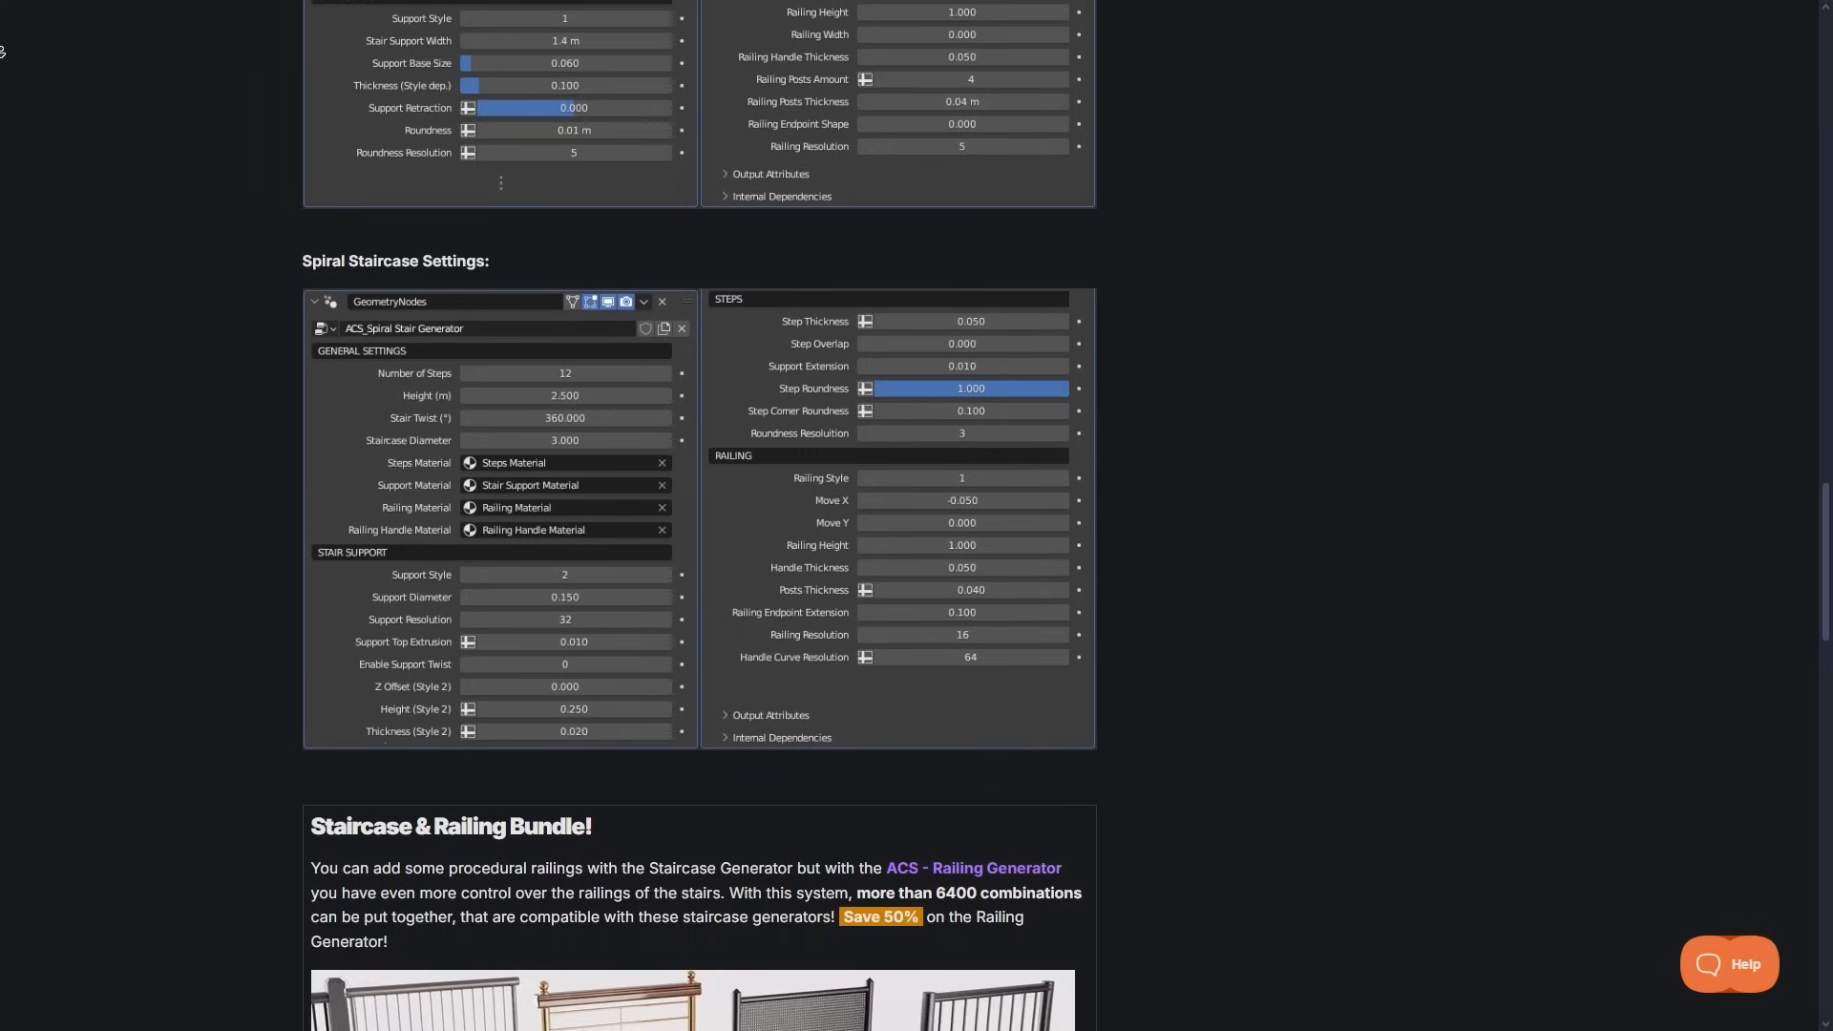
{"action": "scroll", "scroll_direction": "down", "scroll_amount": 3}
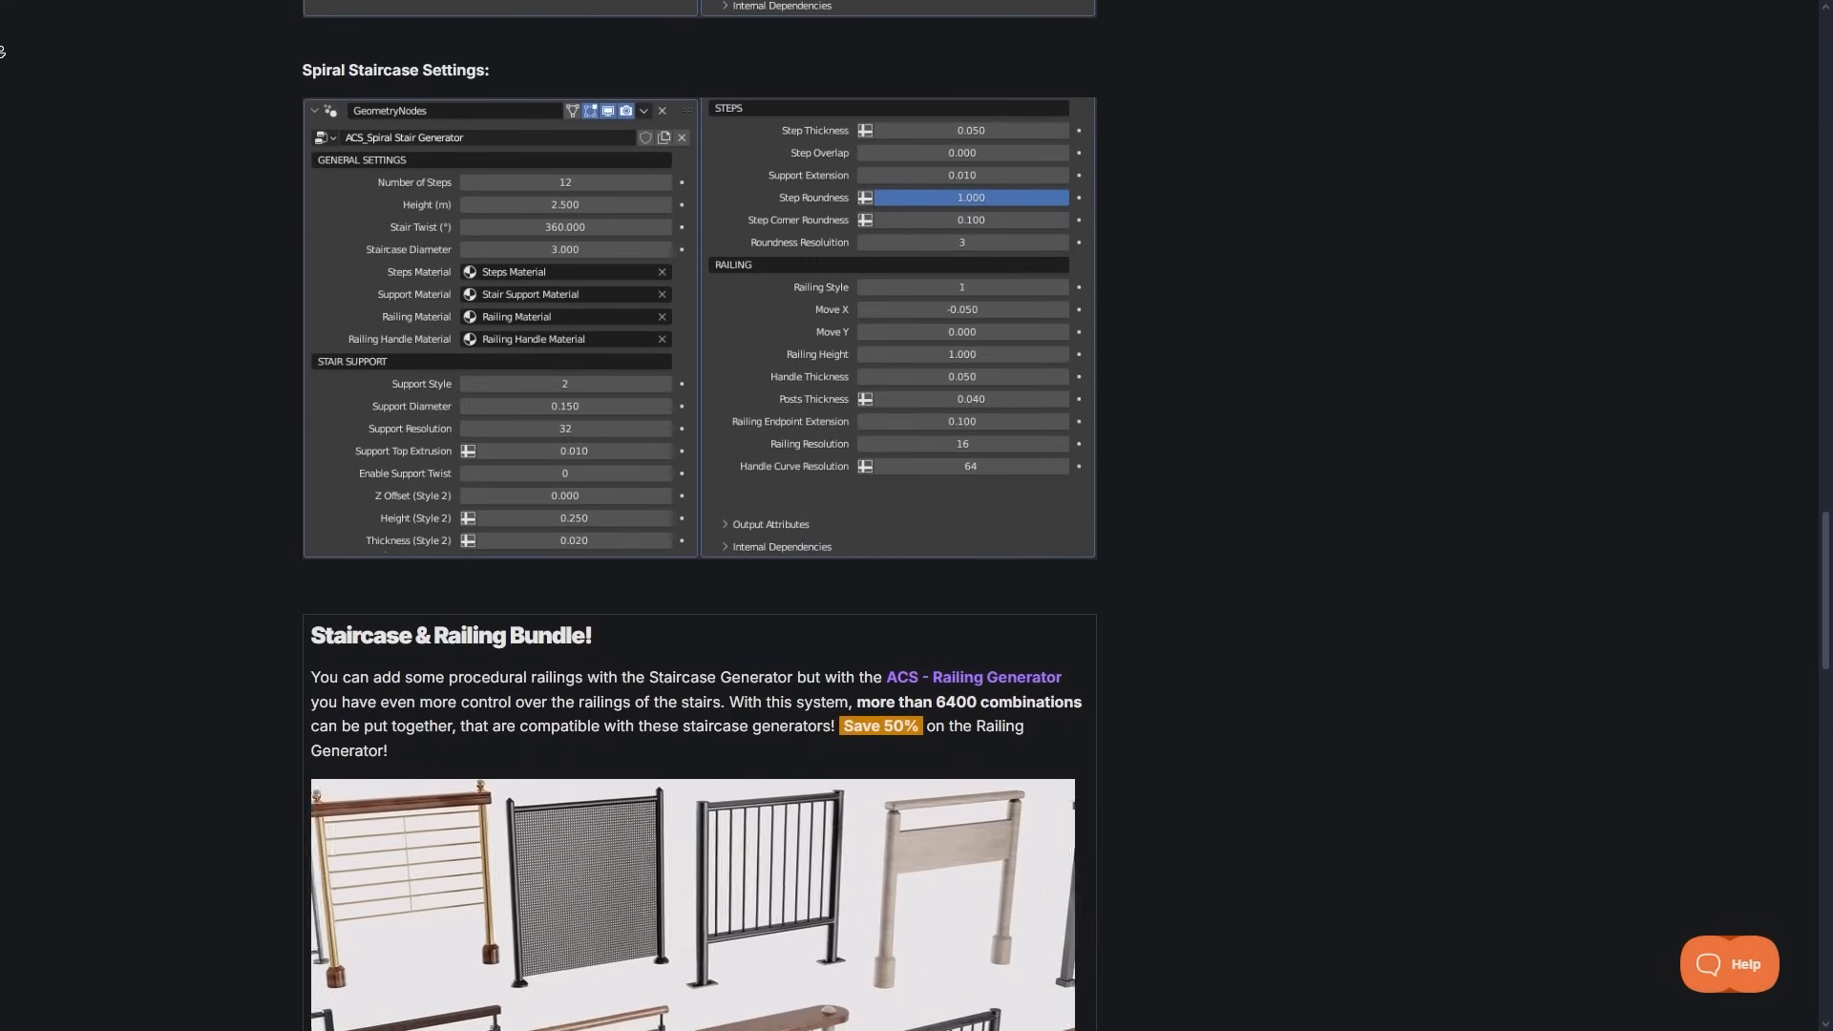
{"action": "scroll", "scroll_direction": "down", "scroll_amount": 3}
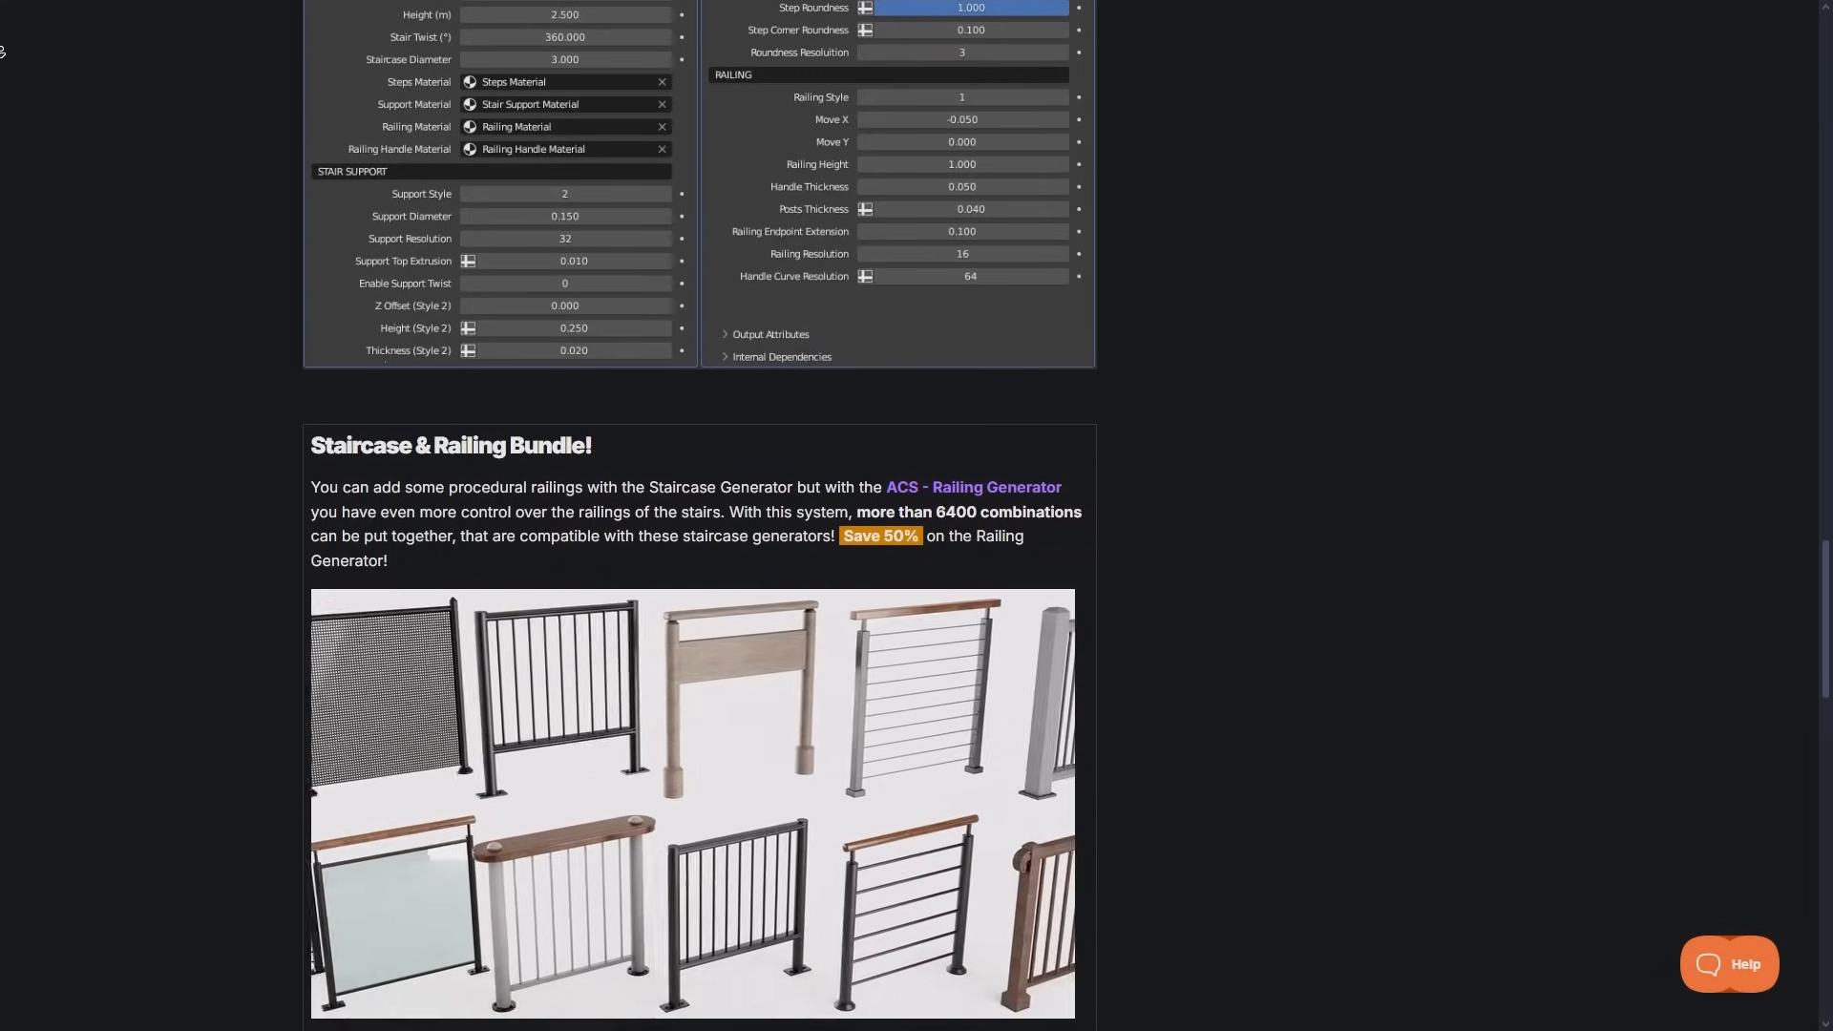
{"action": "scroll", "scroll_direction": "down", "scroll_amount": 3}
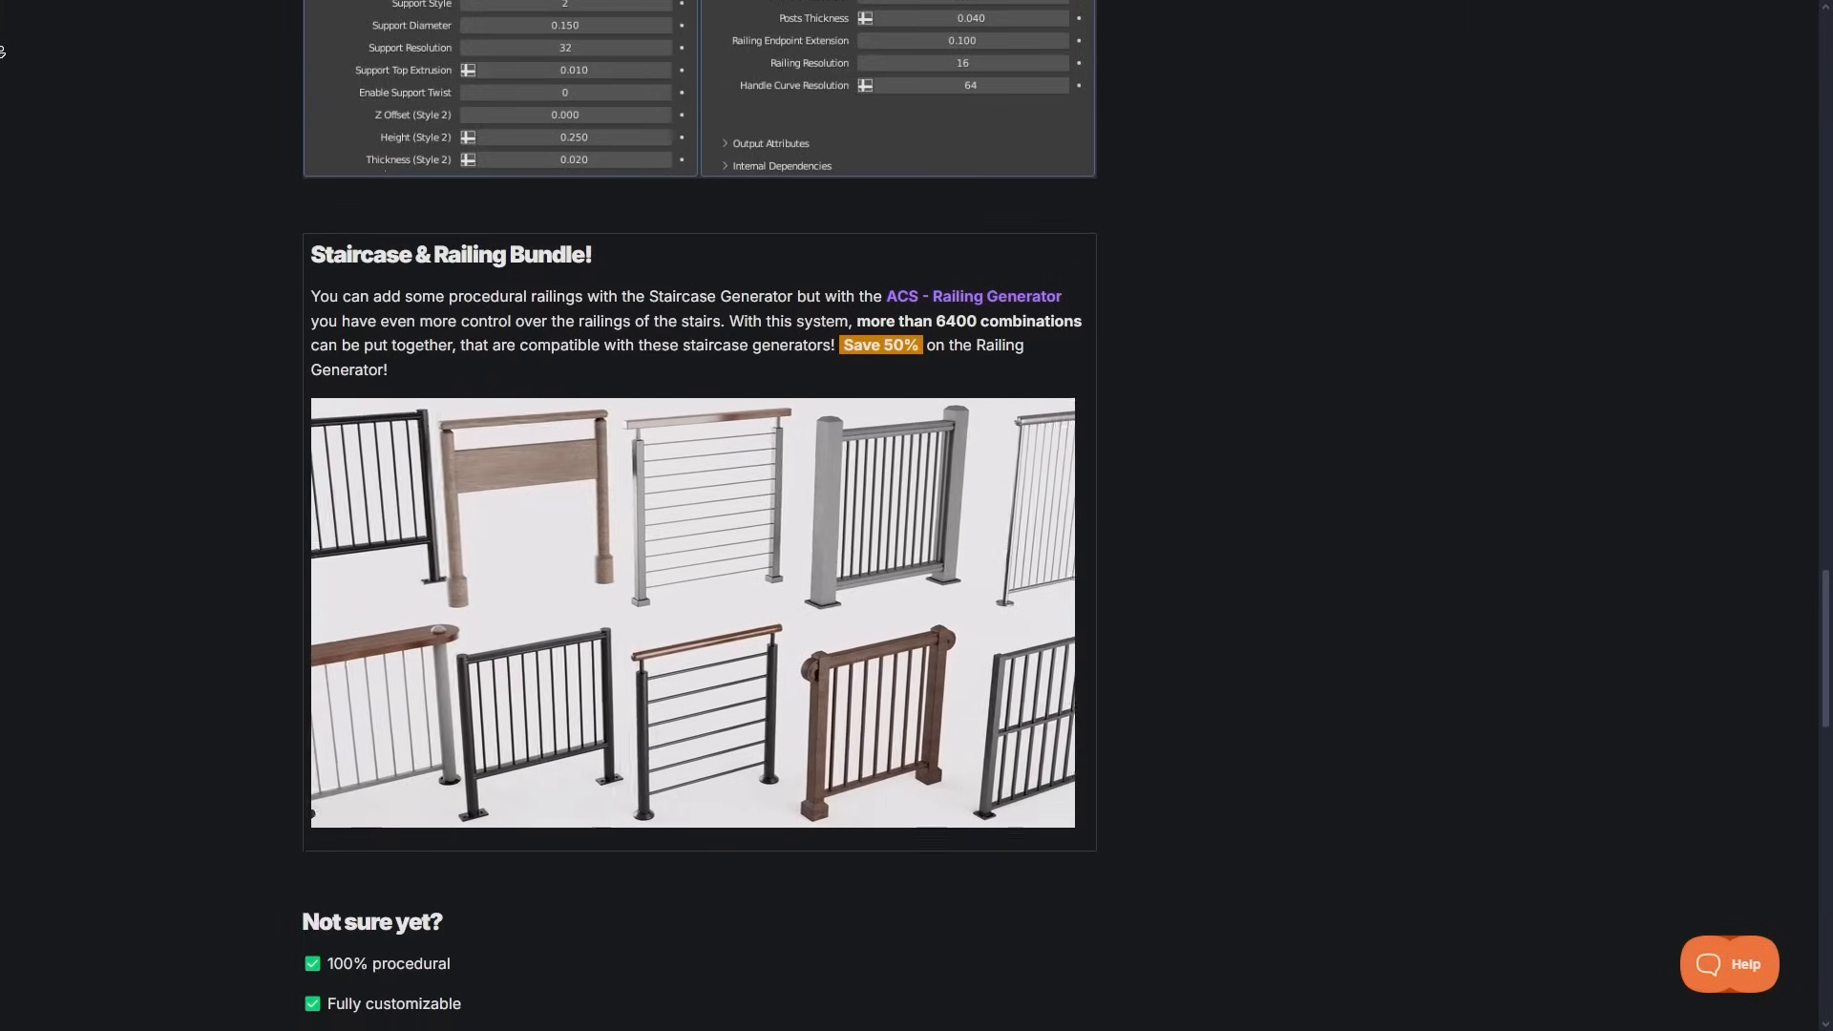